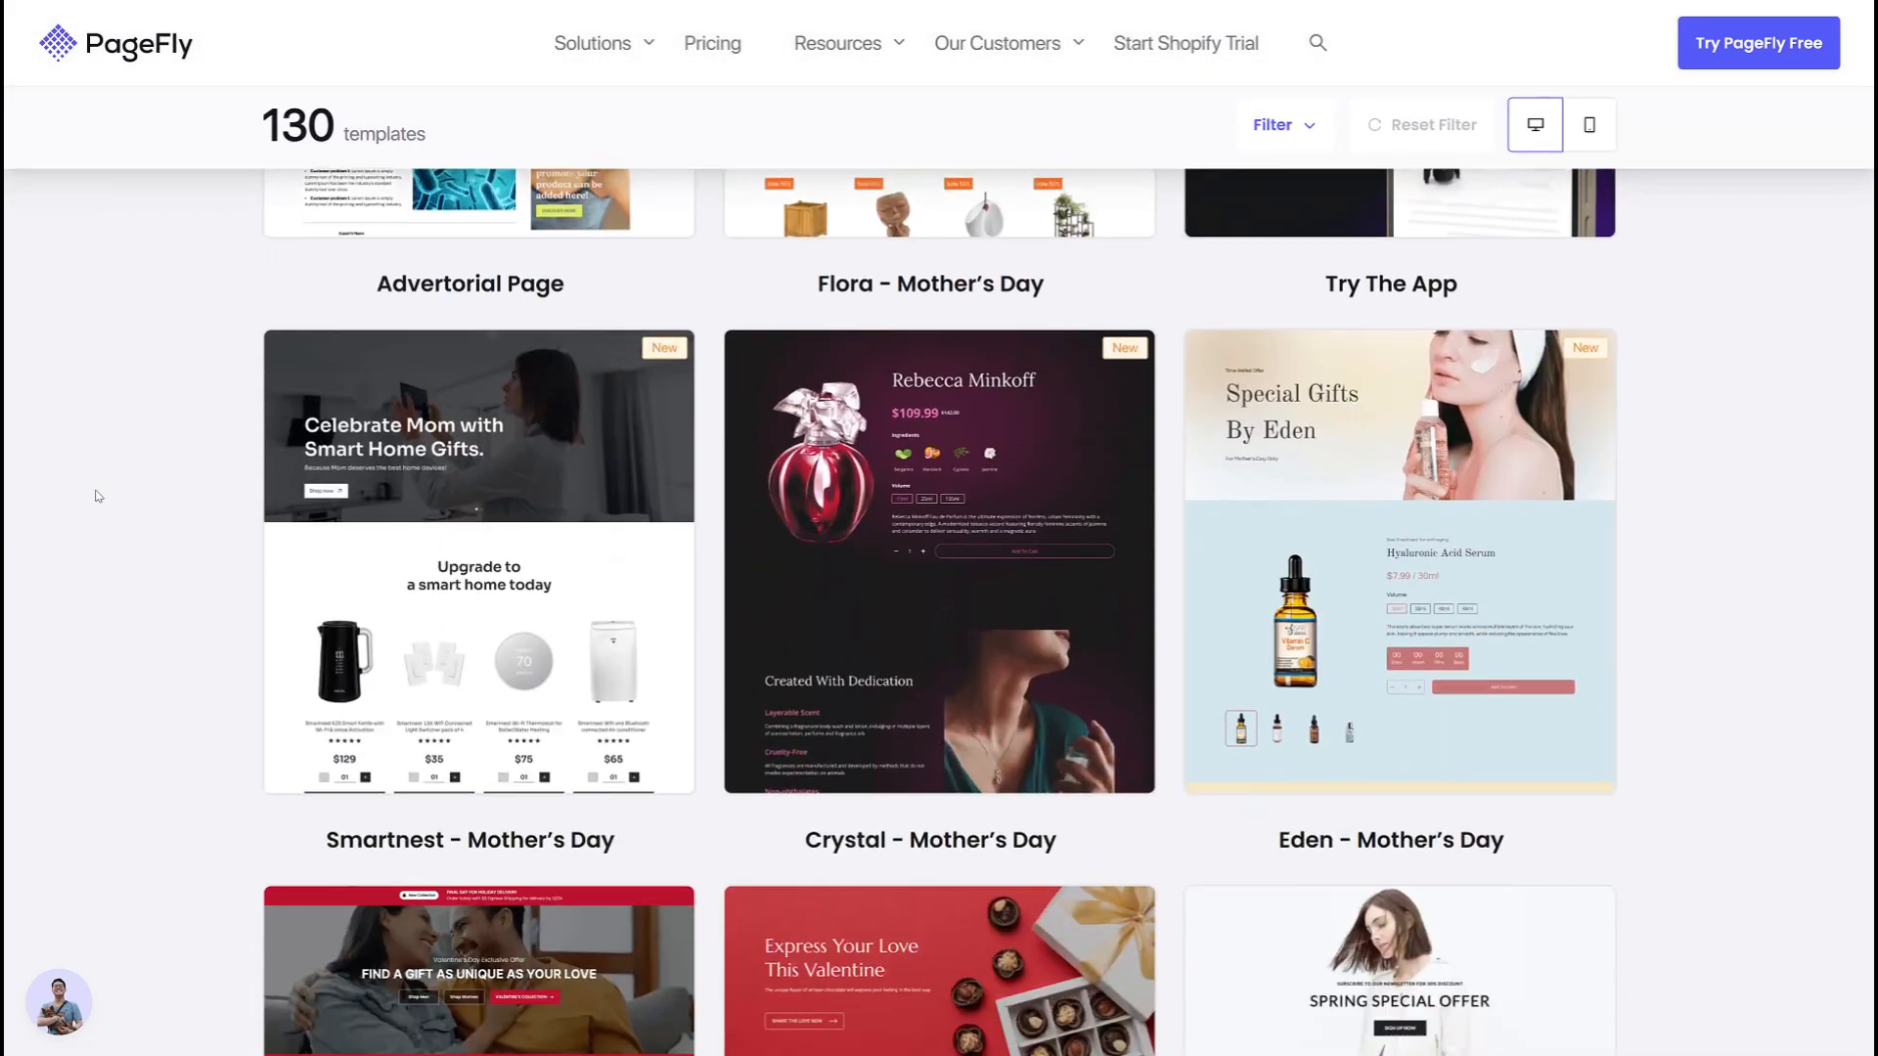
Step: Preview the Smartnest Mother's Day template card from the template gallery
scroll("down", 3)
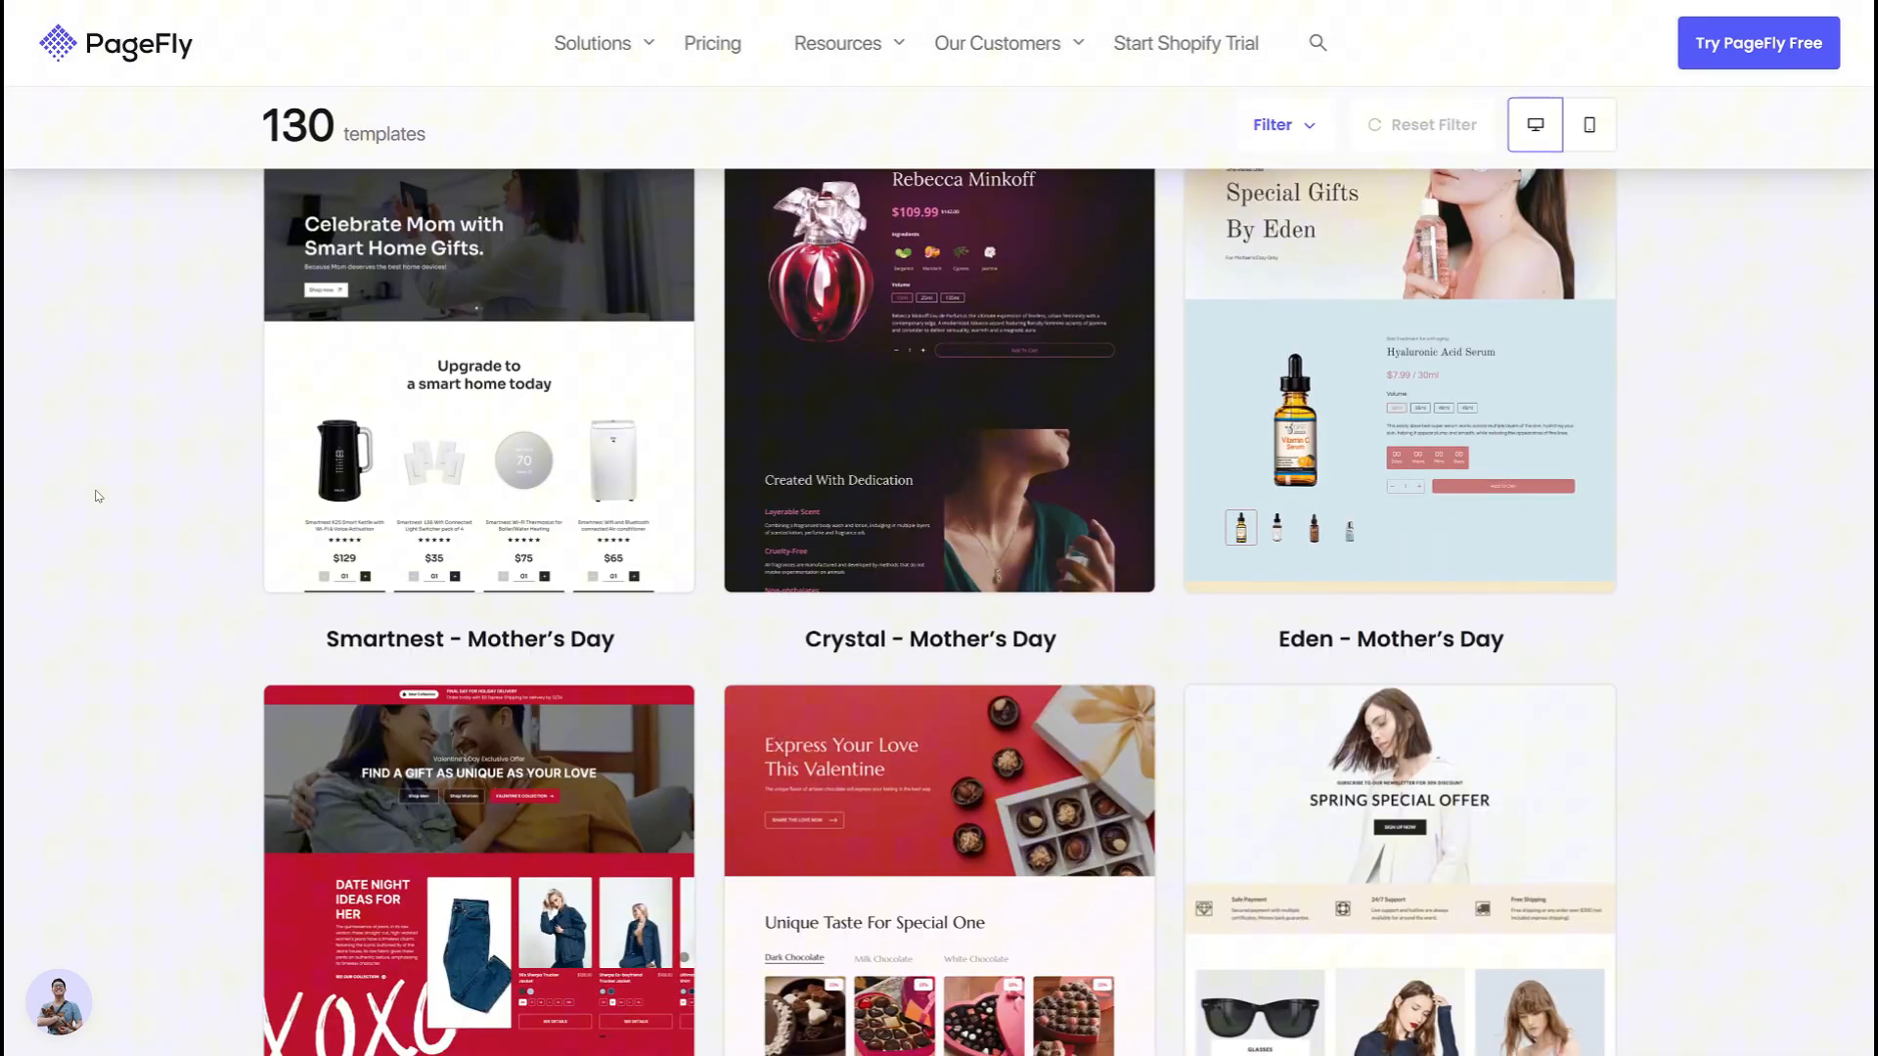
left_click(470, 377)
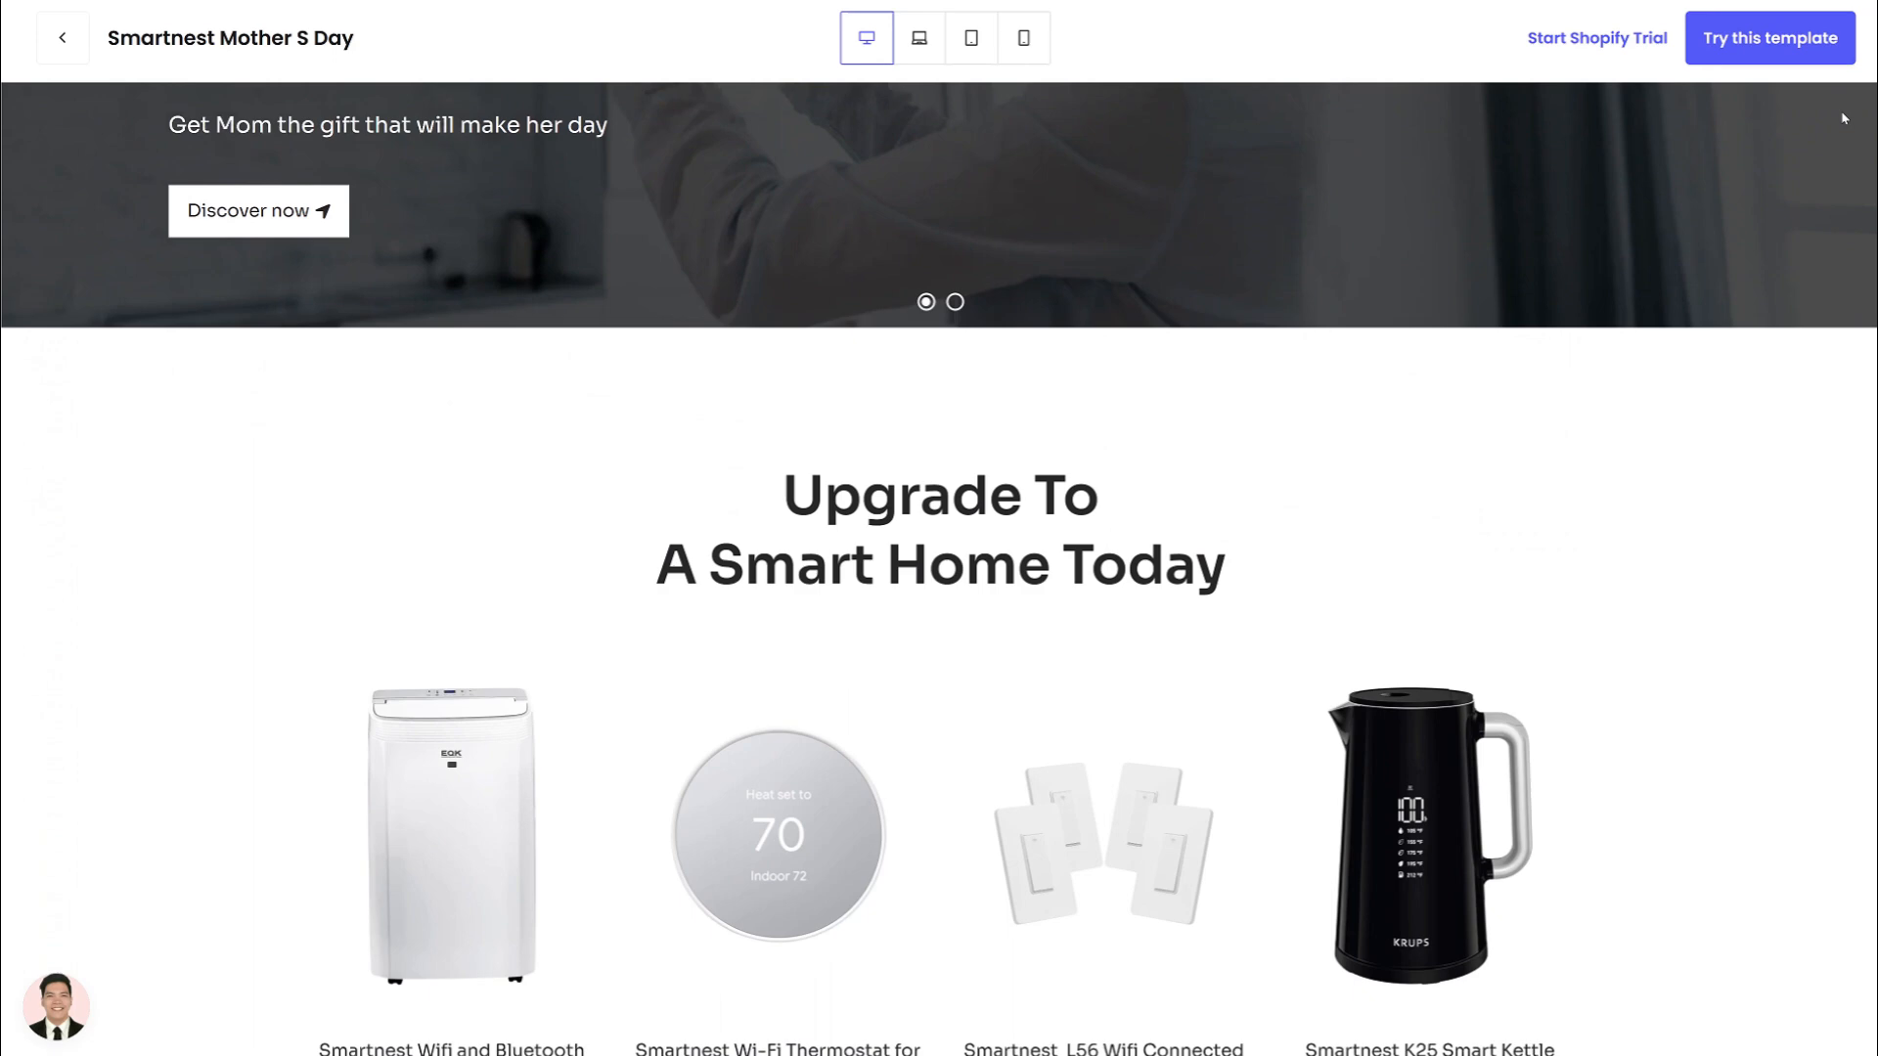
scroll("down", 3)
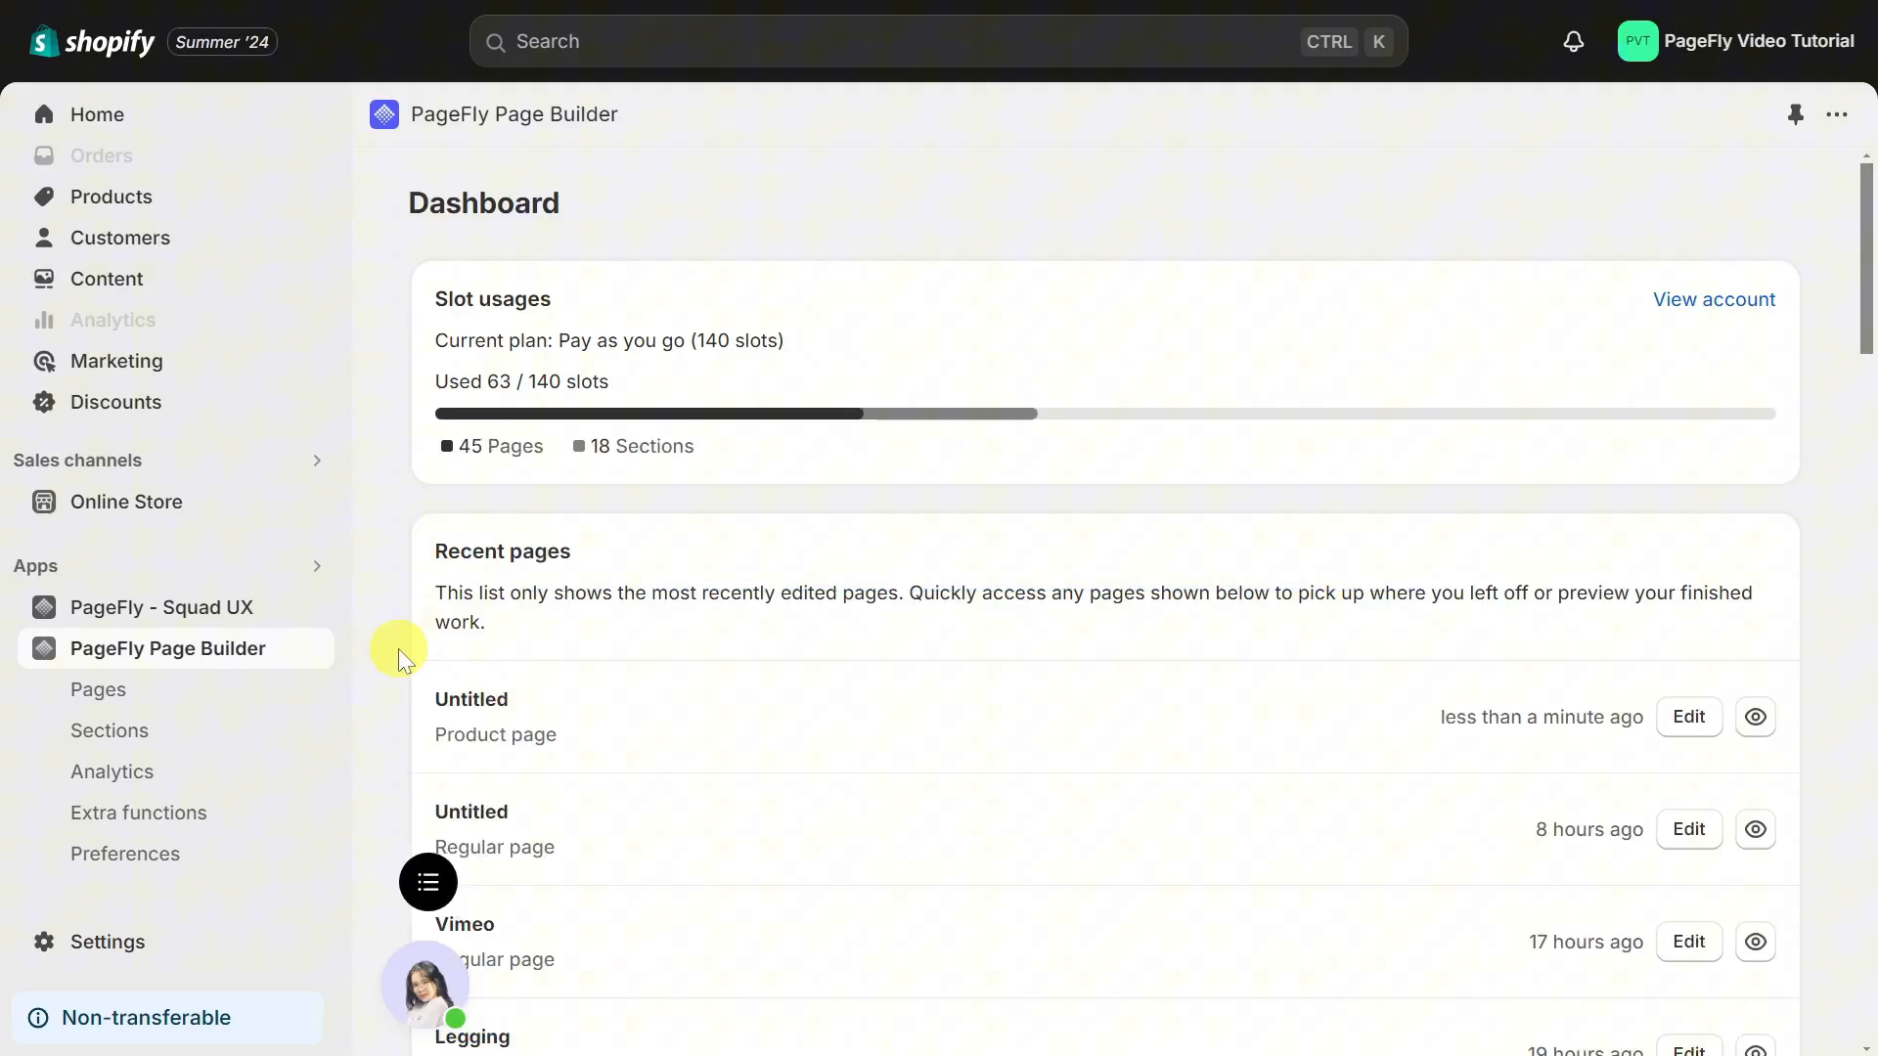
mouse_move(115, 696)
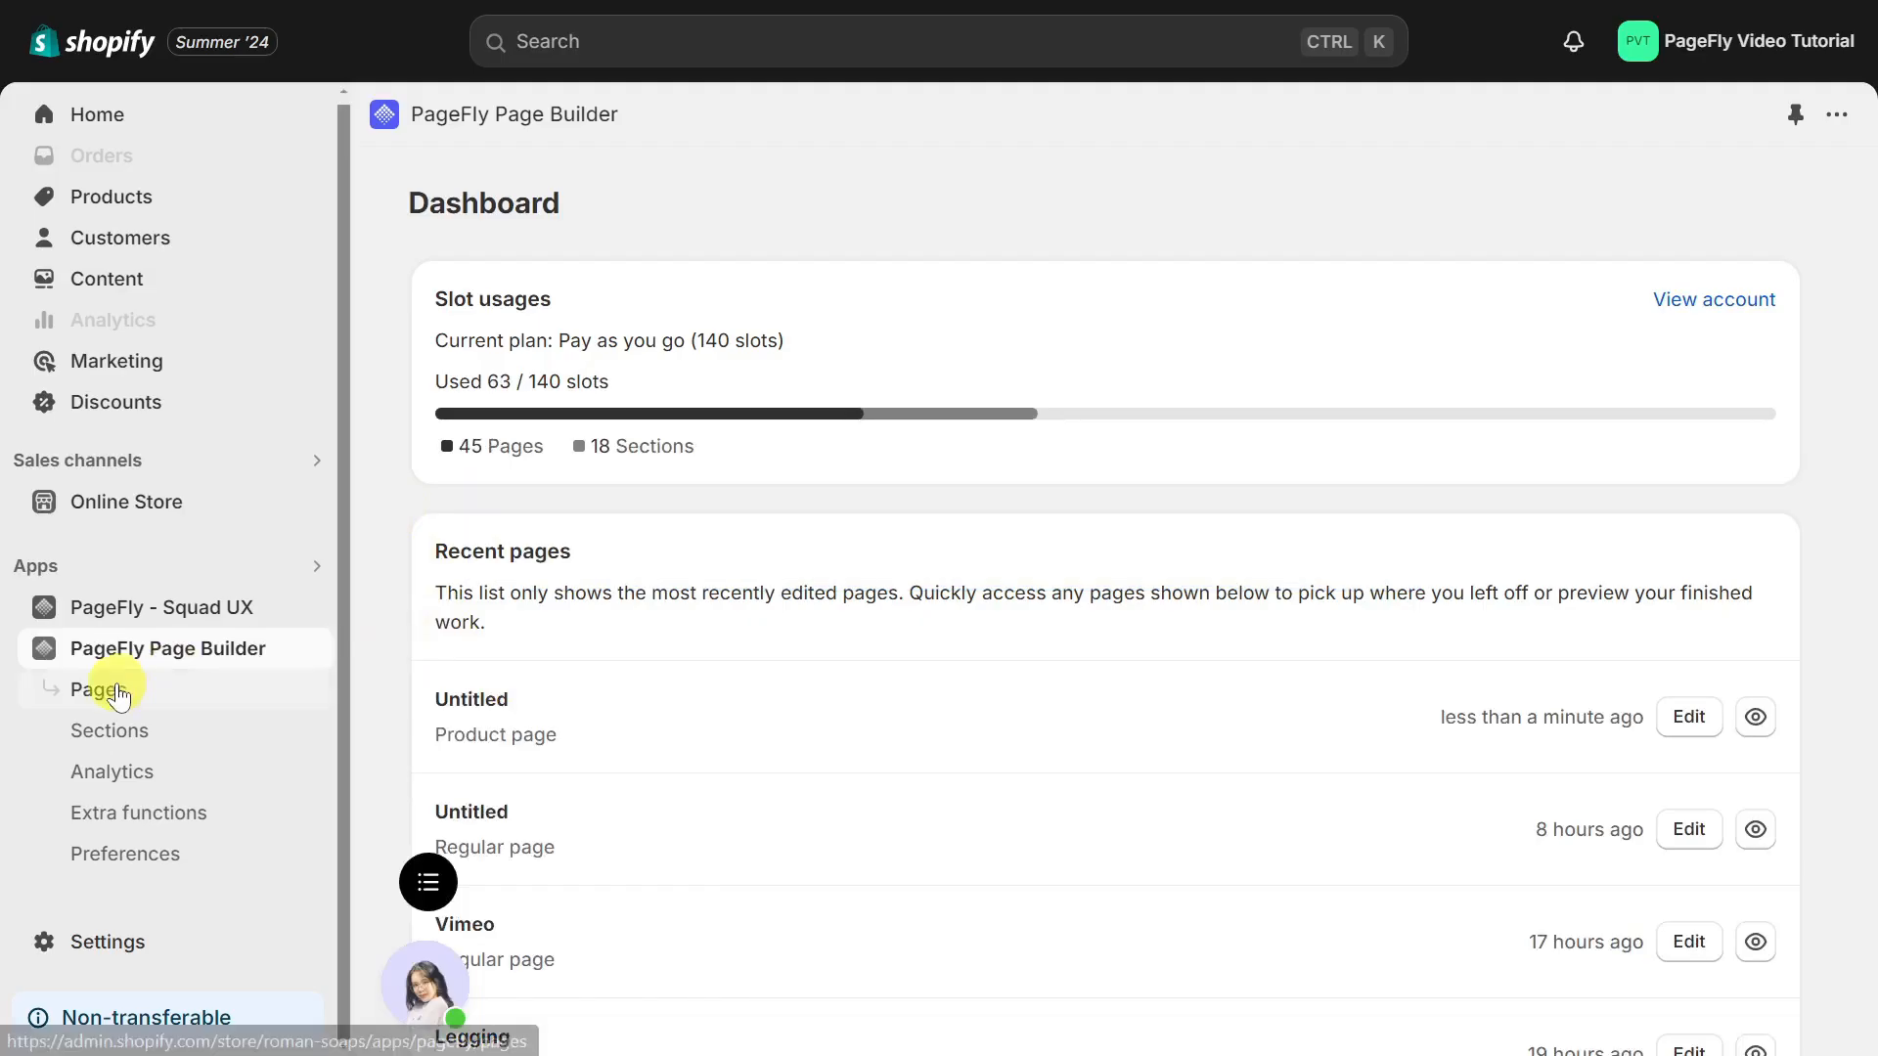
Step: From the Pages list, create a new Product page from a template
left_click(102, 689)
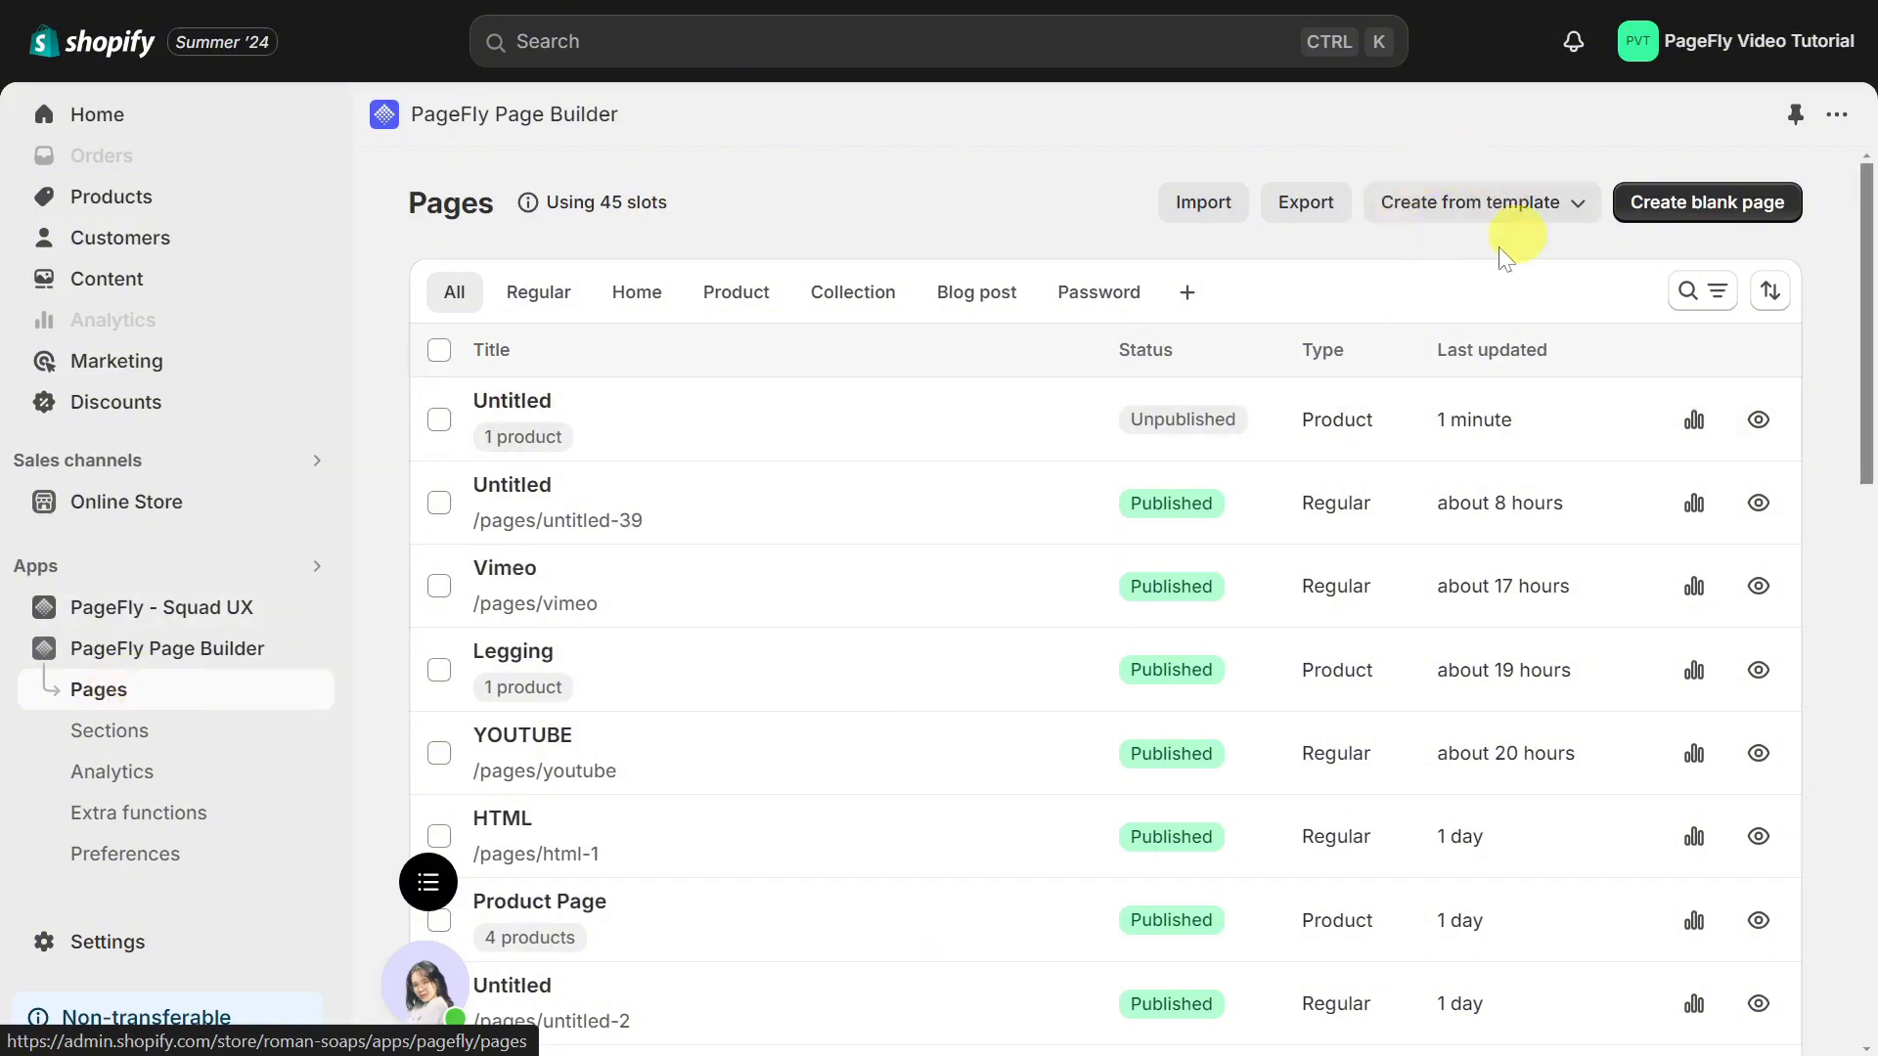
left_click(1468, 201)
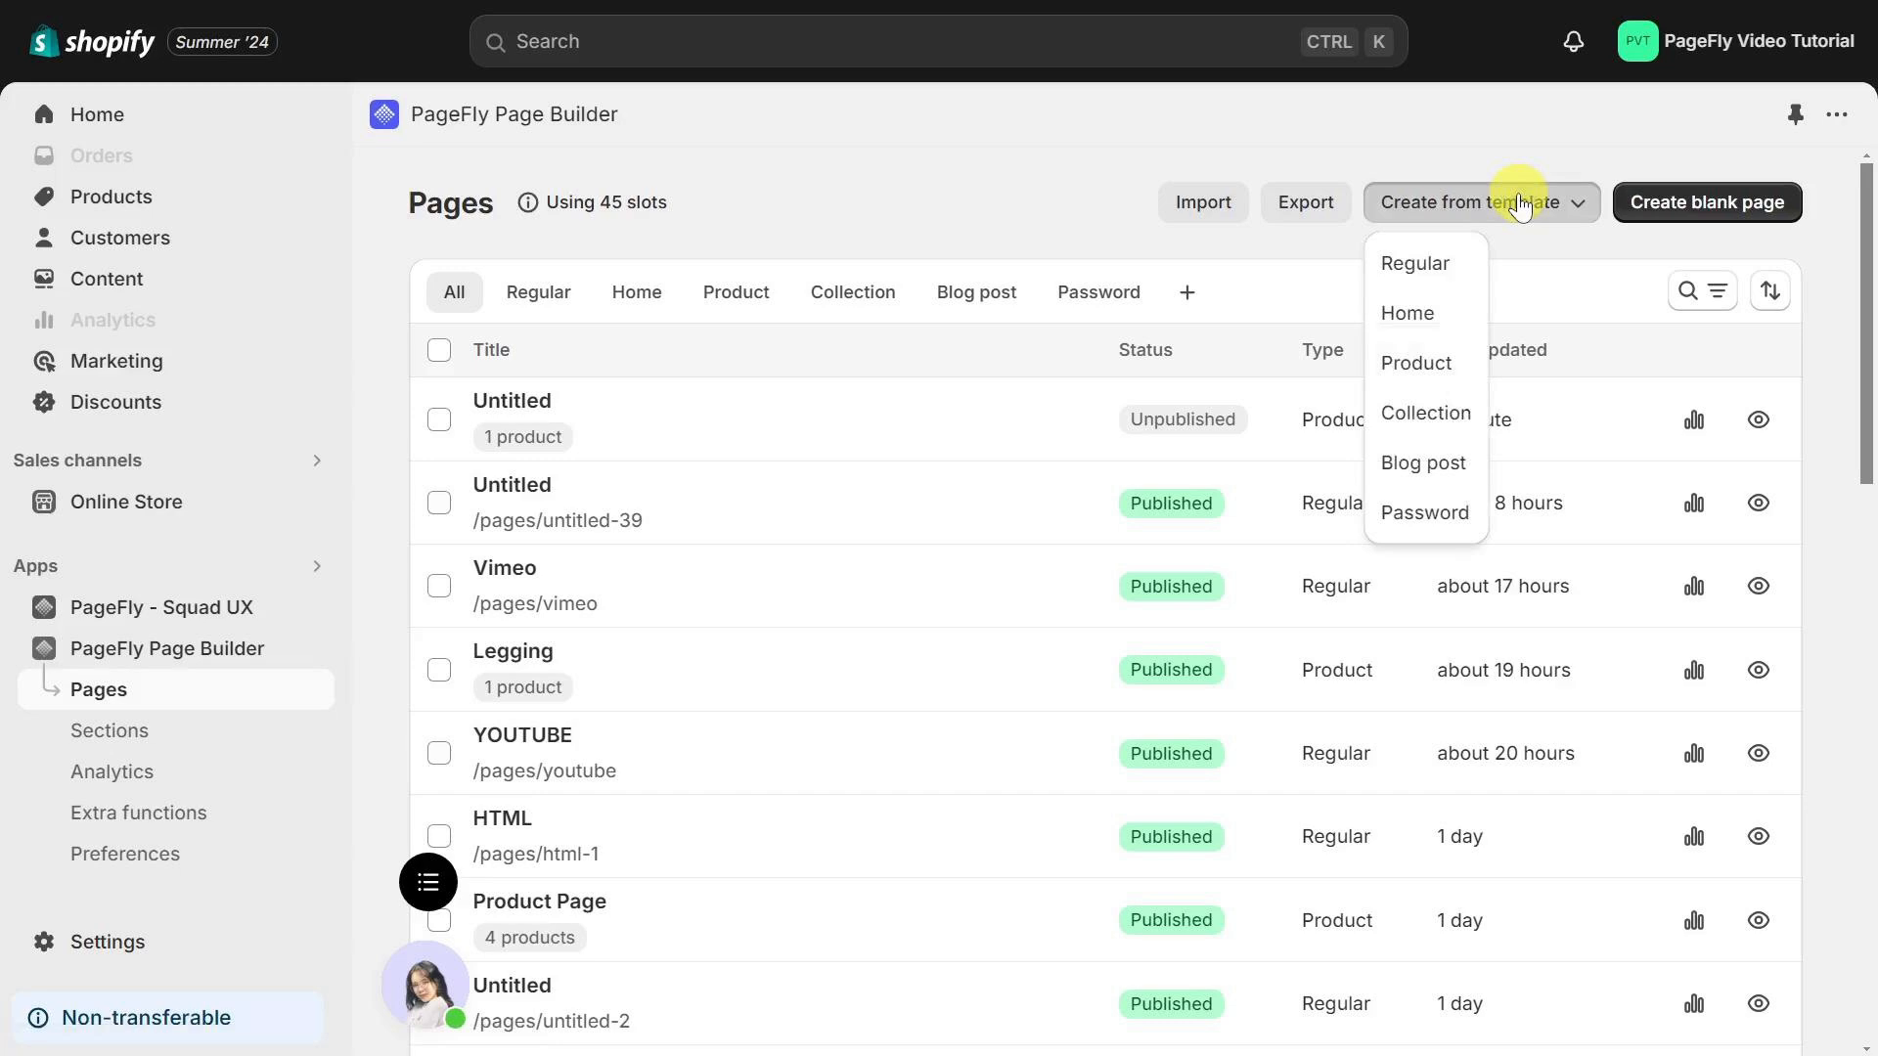
left_click(1414, 363)
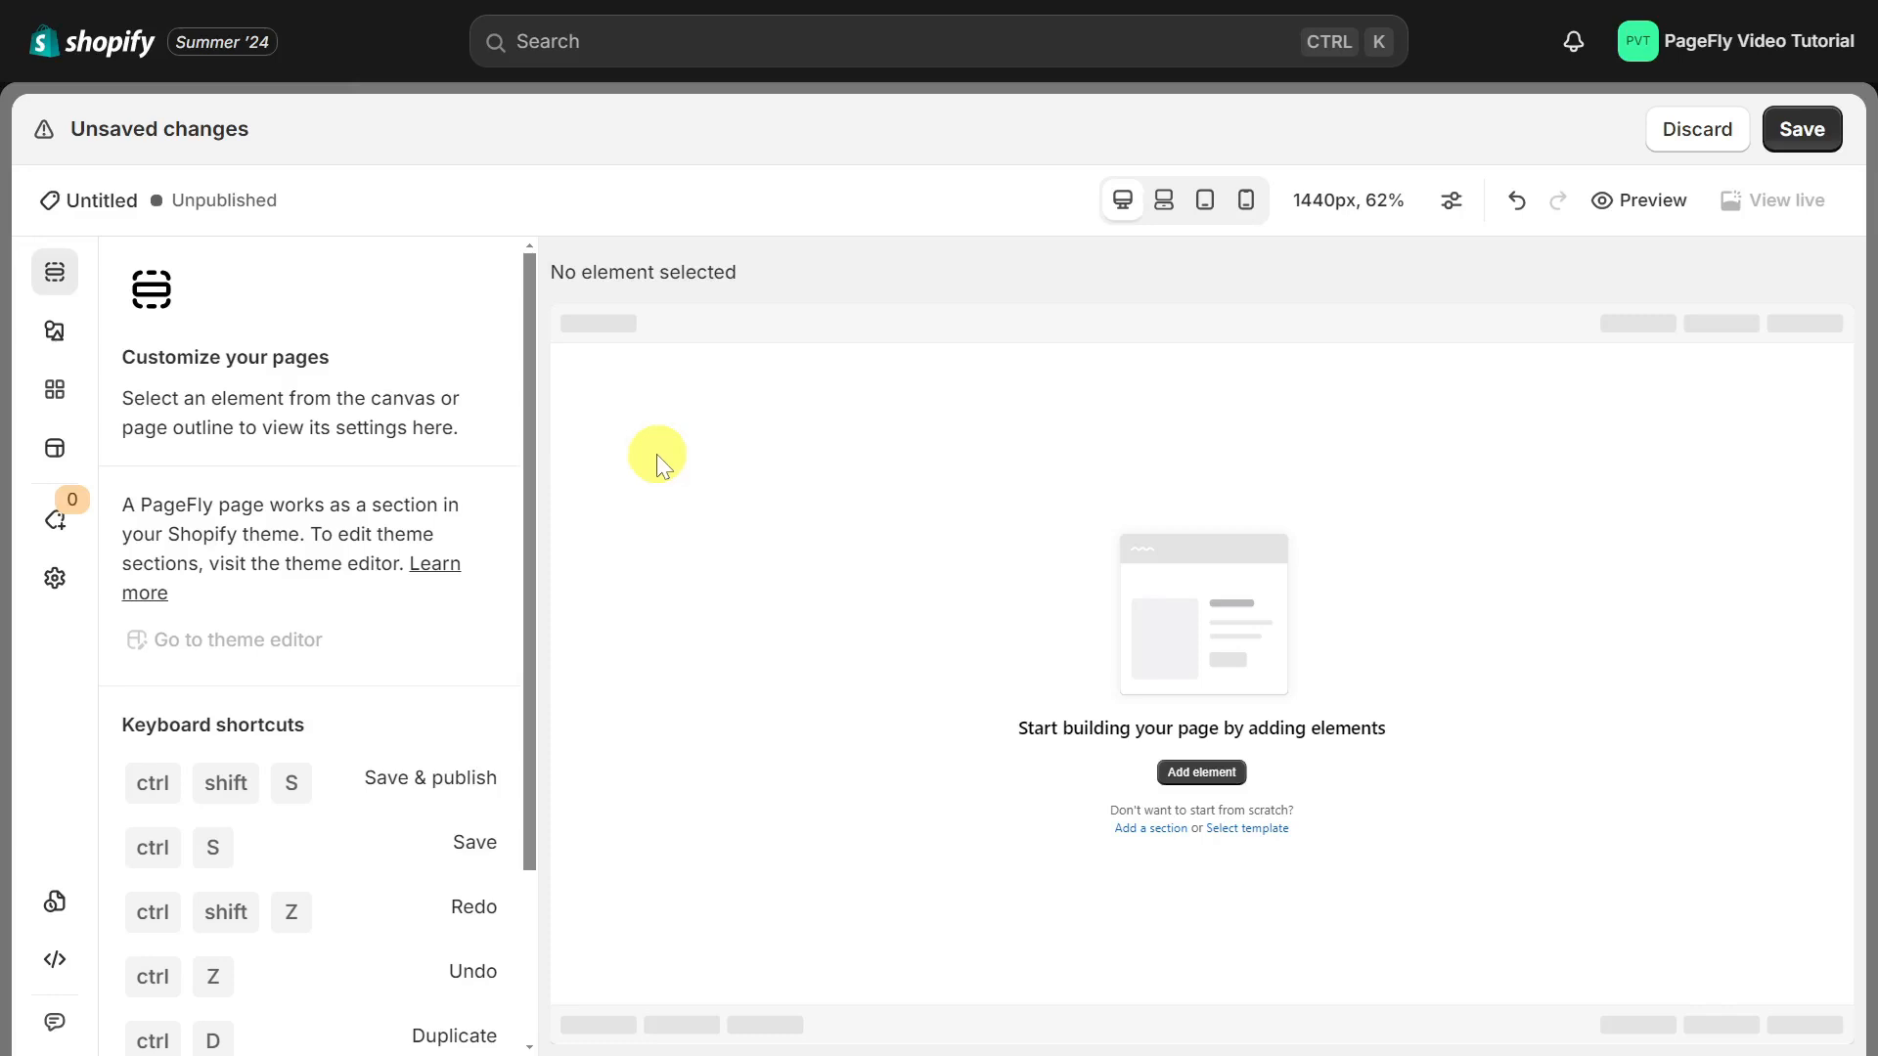
Step: Bring up the templates library via the Select template link on the empty canvas
left_click(55, 448)
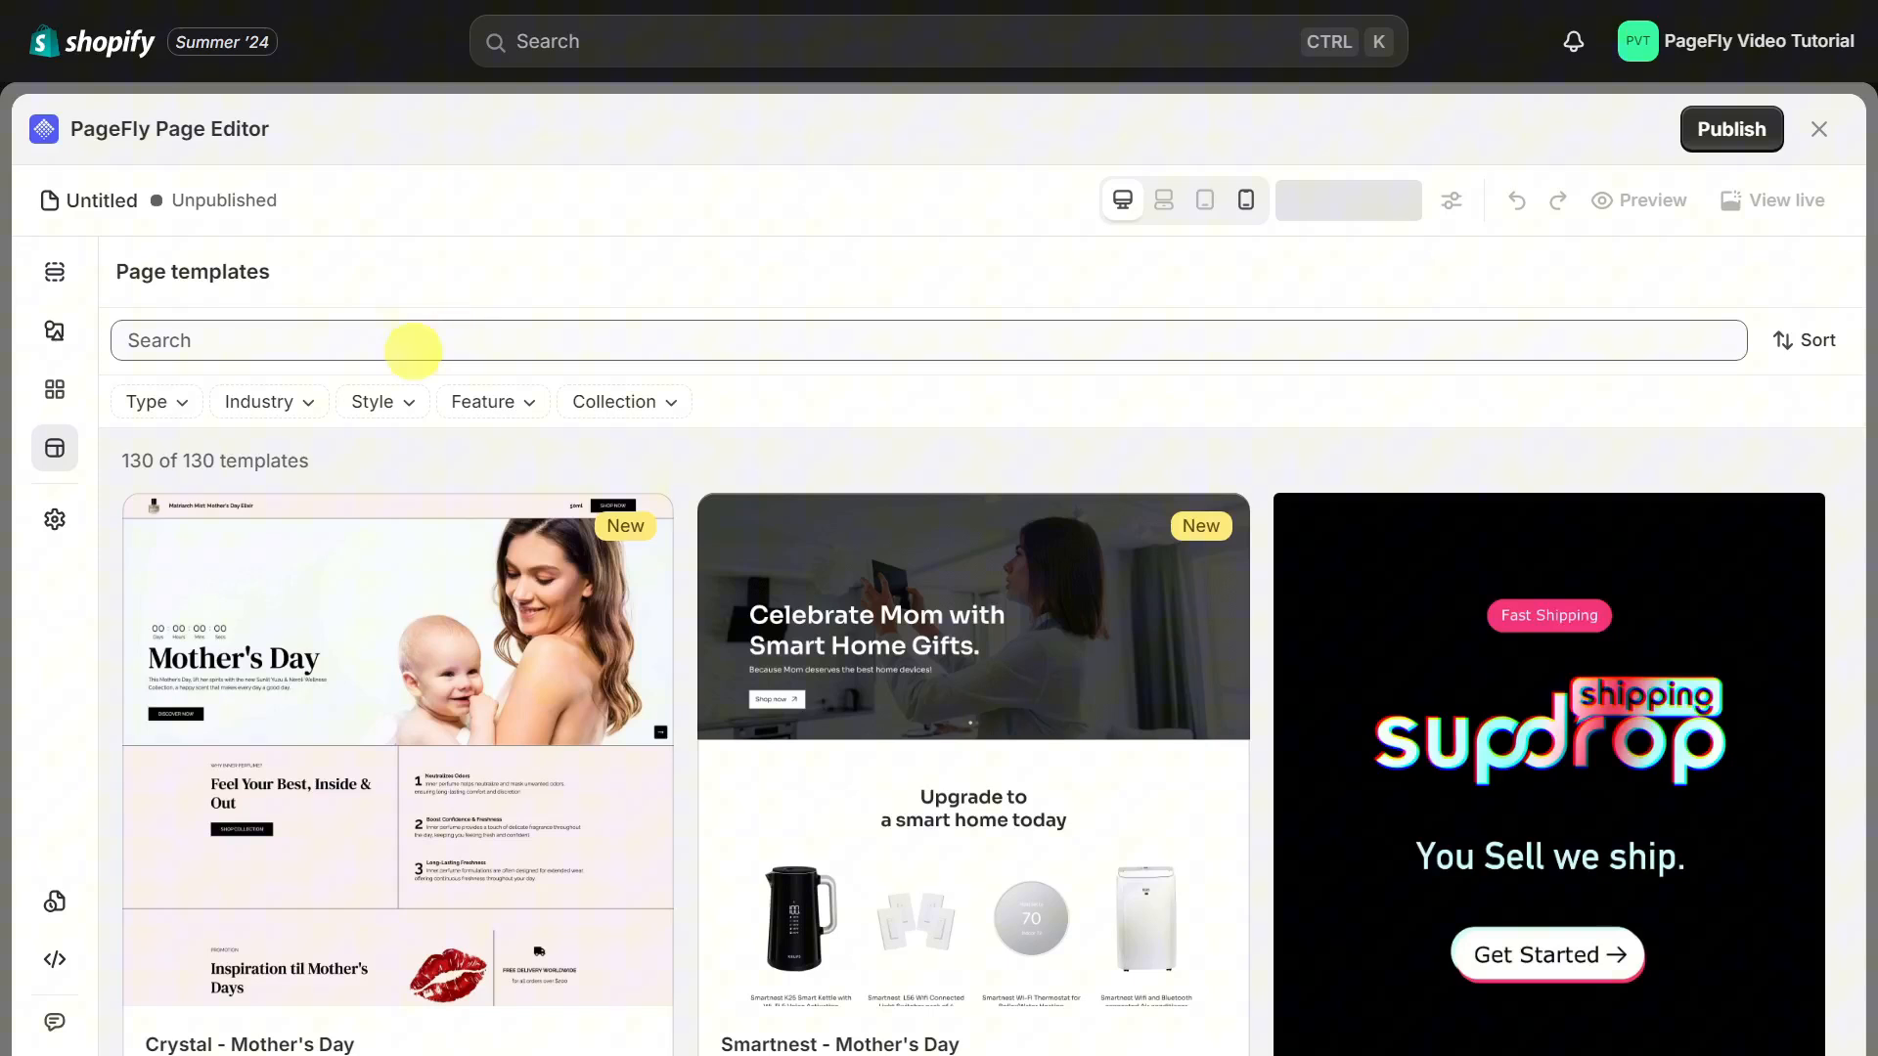
left_click(147, 401)
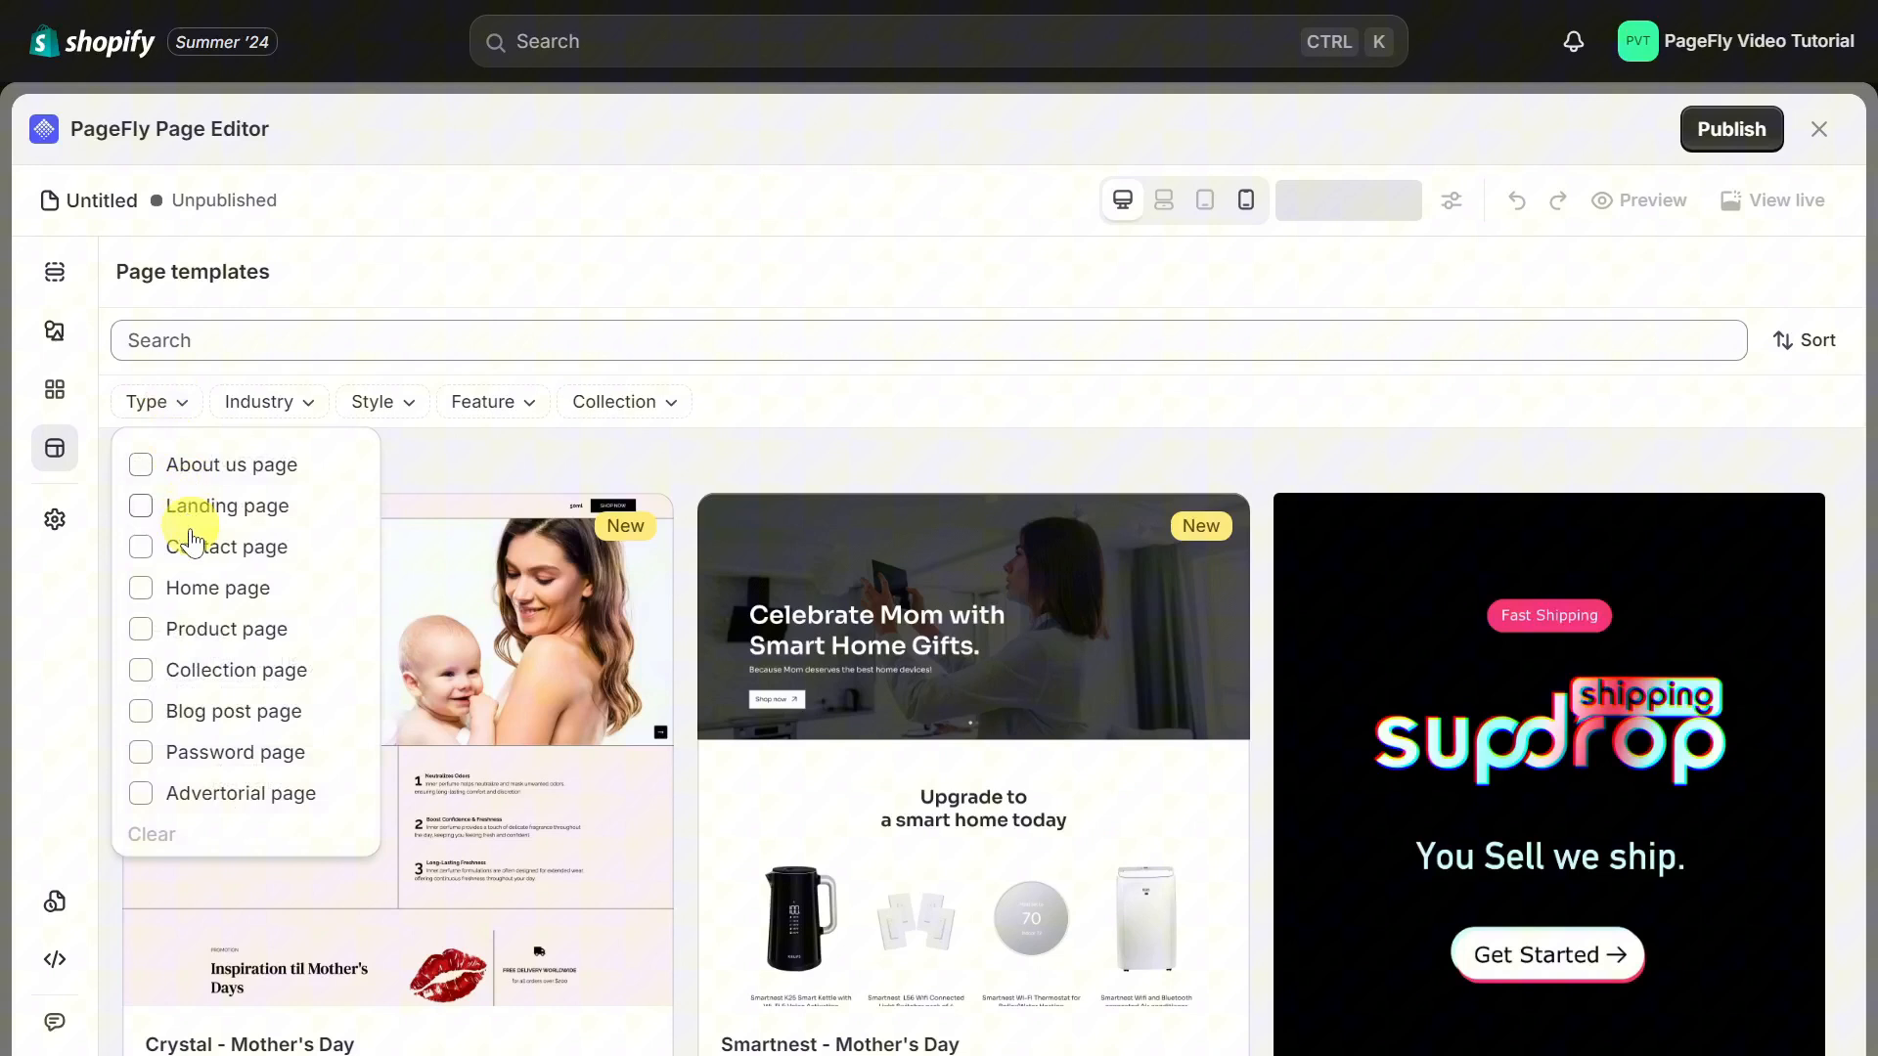
mouse_move(211, 628)
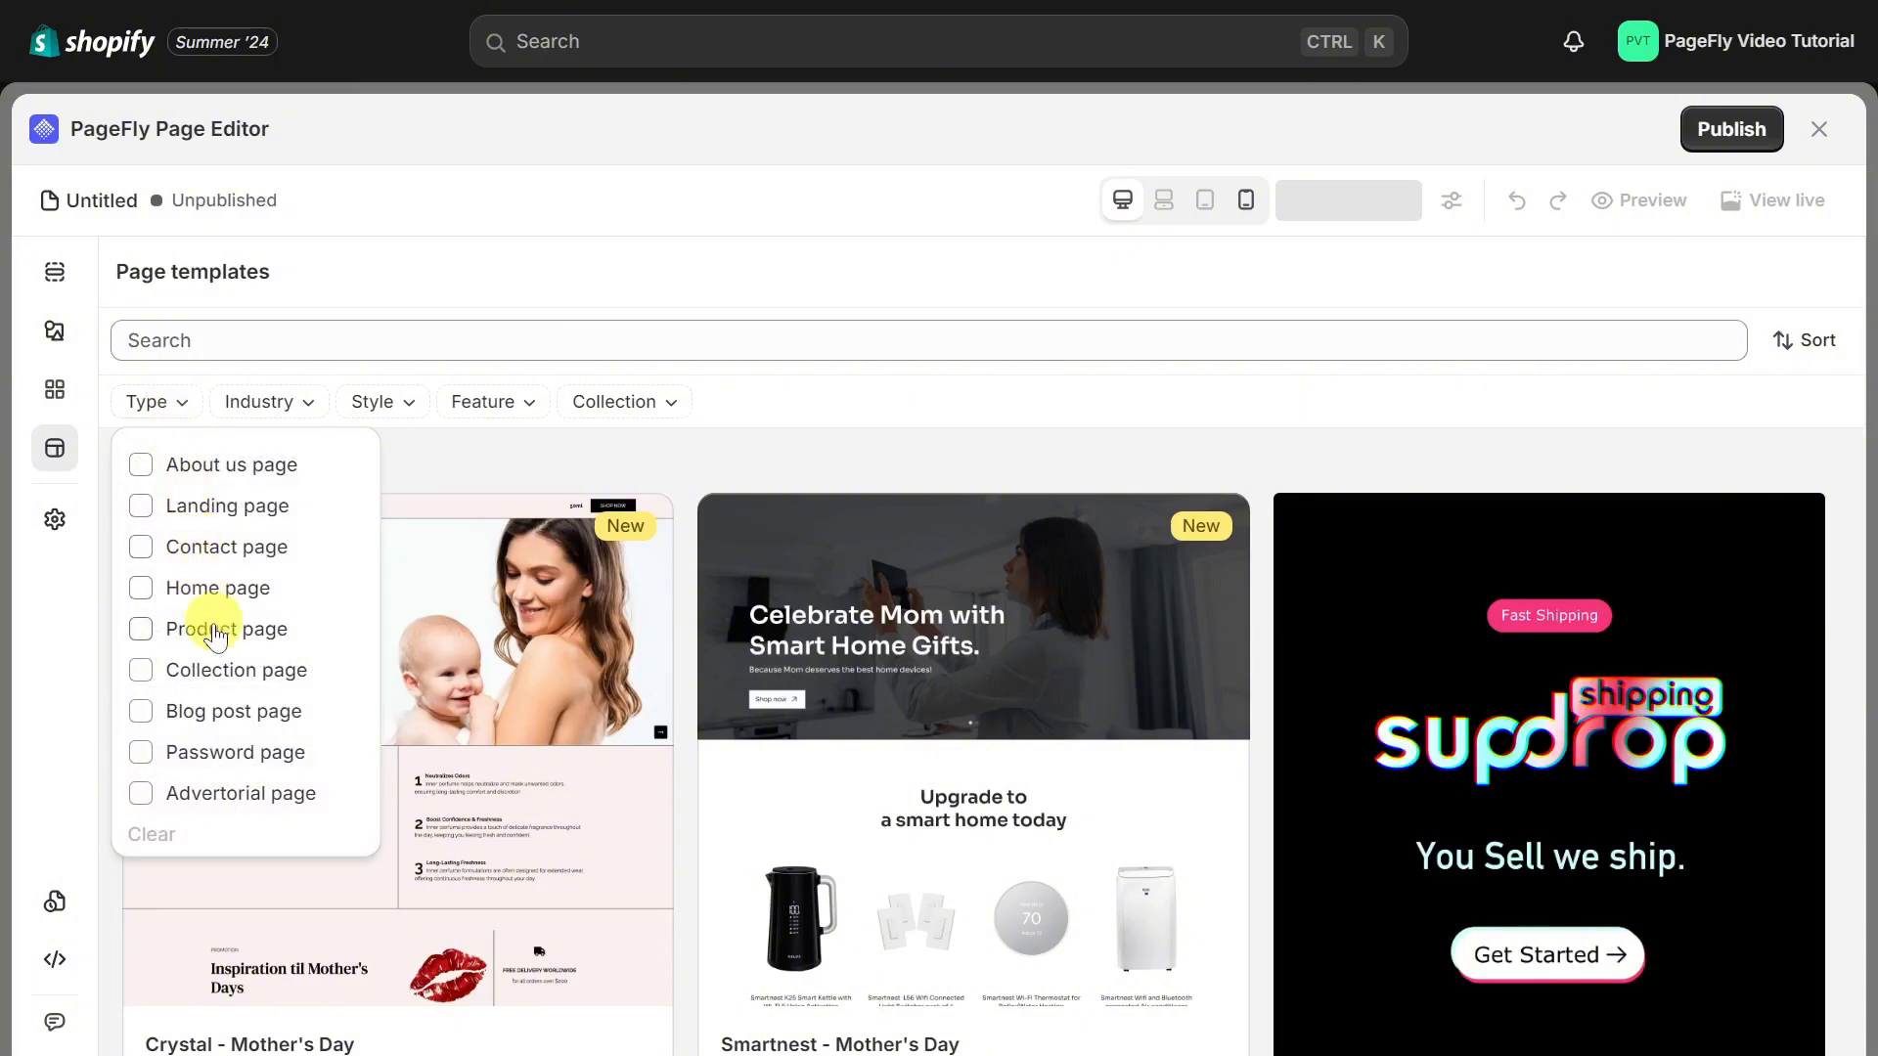
mouse_move(238, 743)
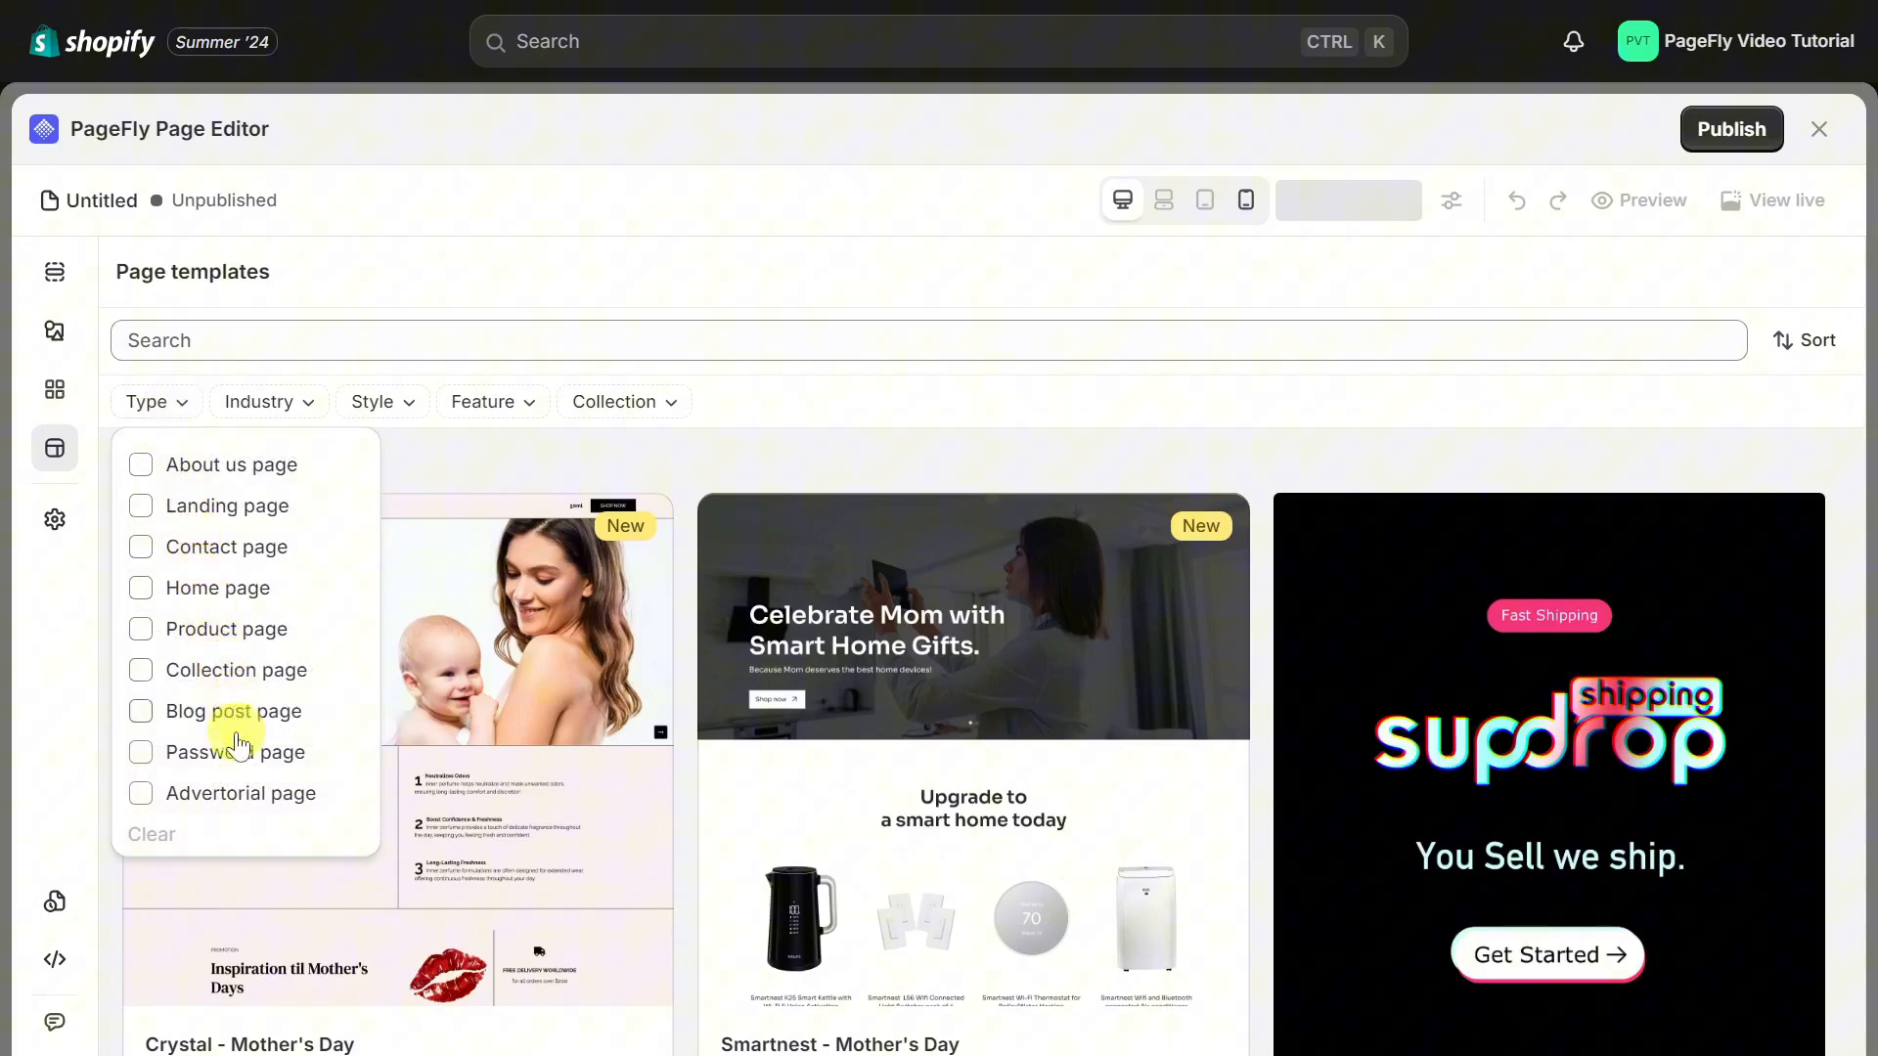
mouse_move(254, 796)
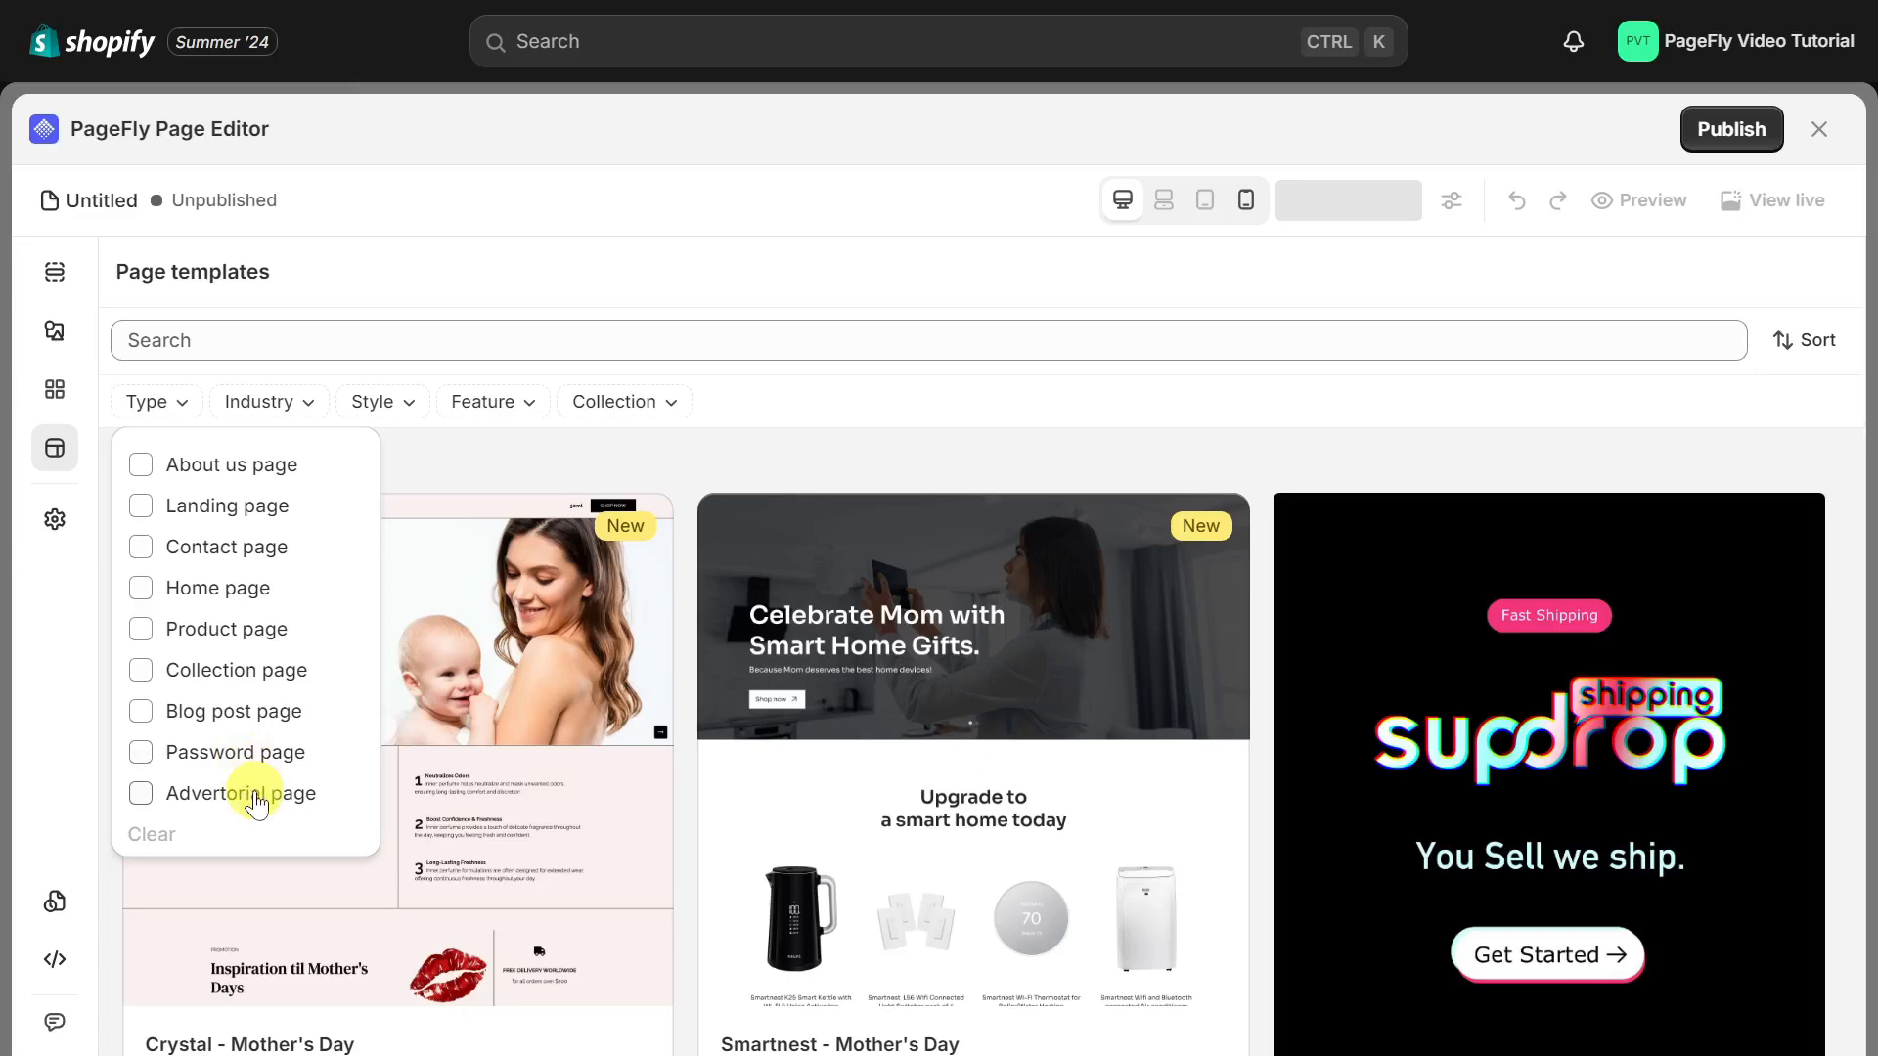
left_click(145, 401)
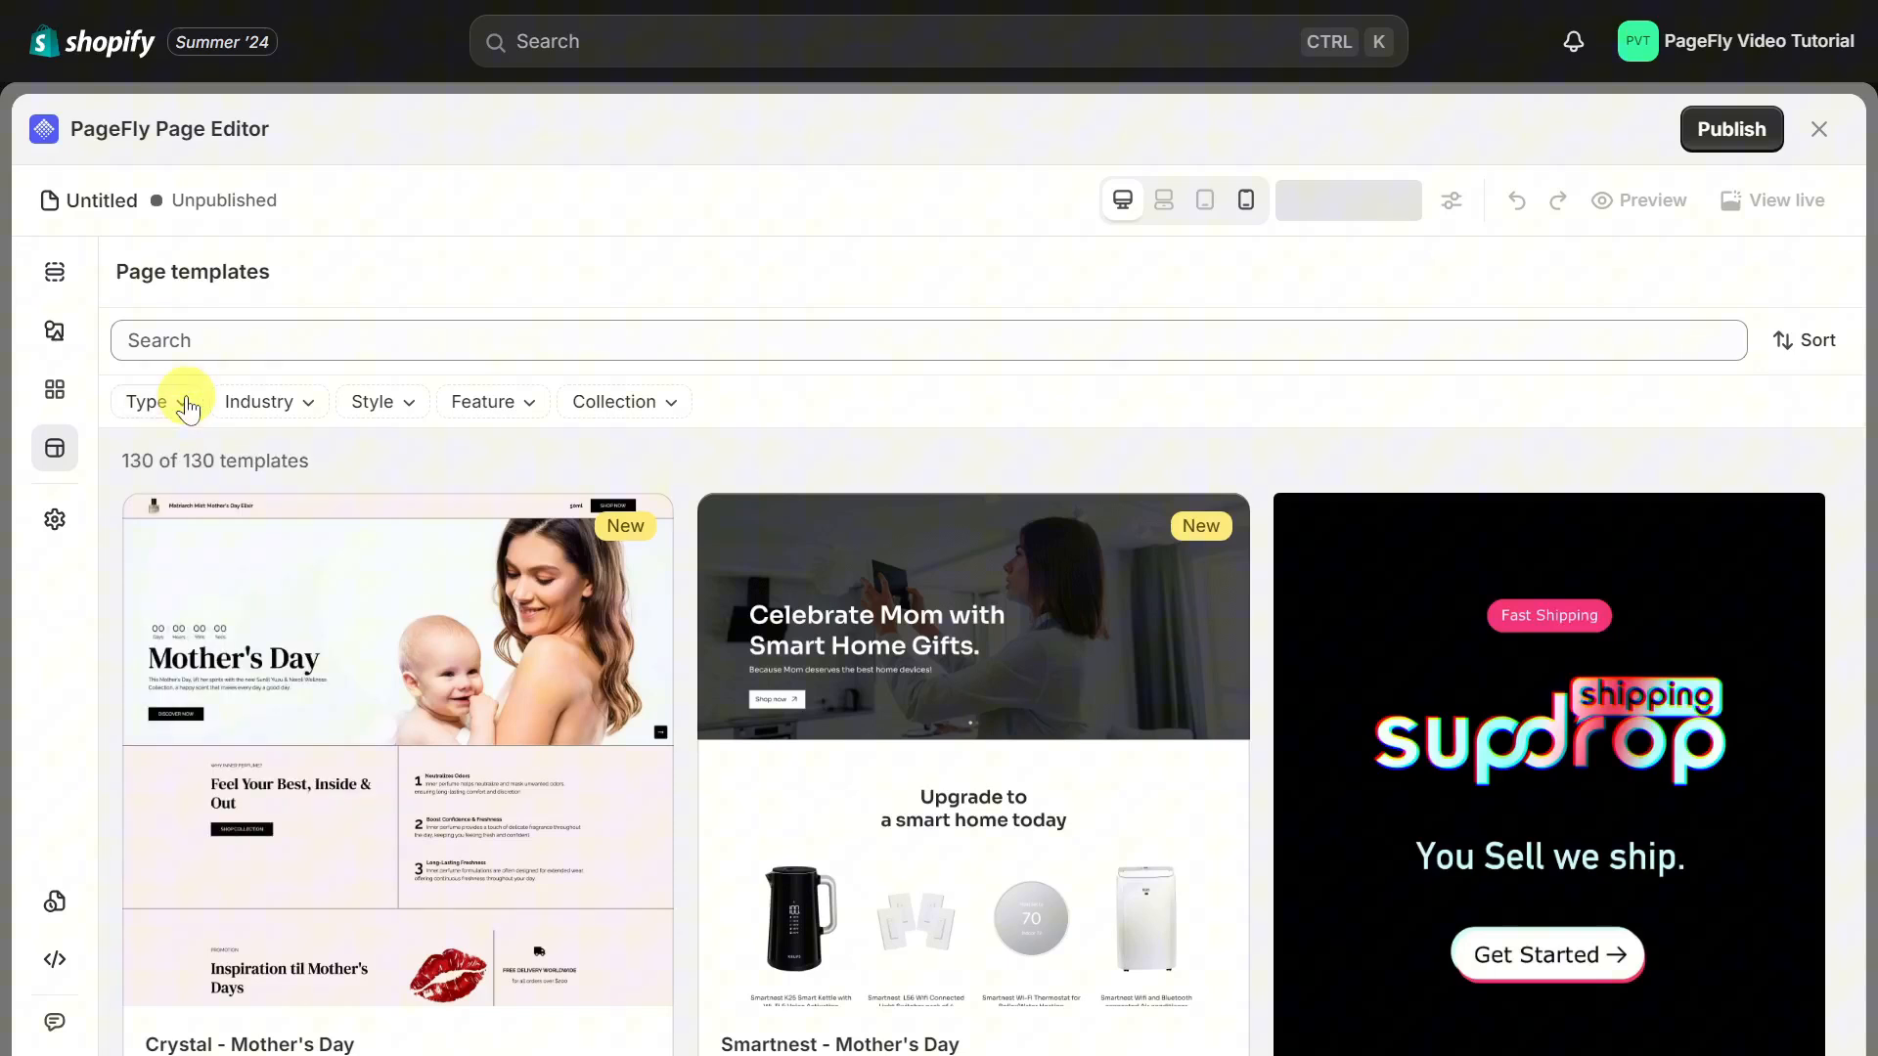
left_click(260, 401)
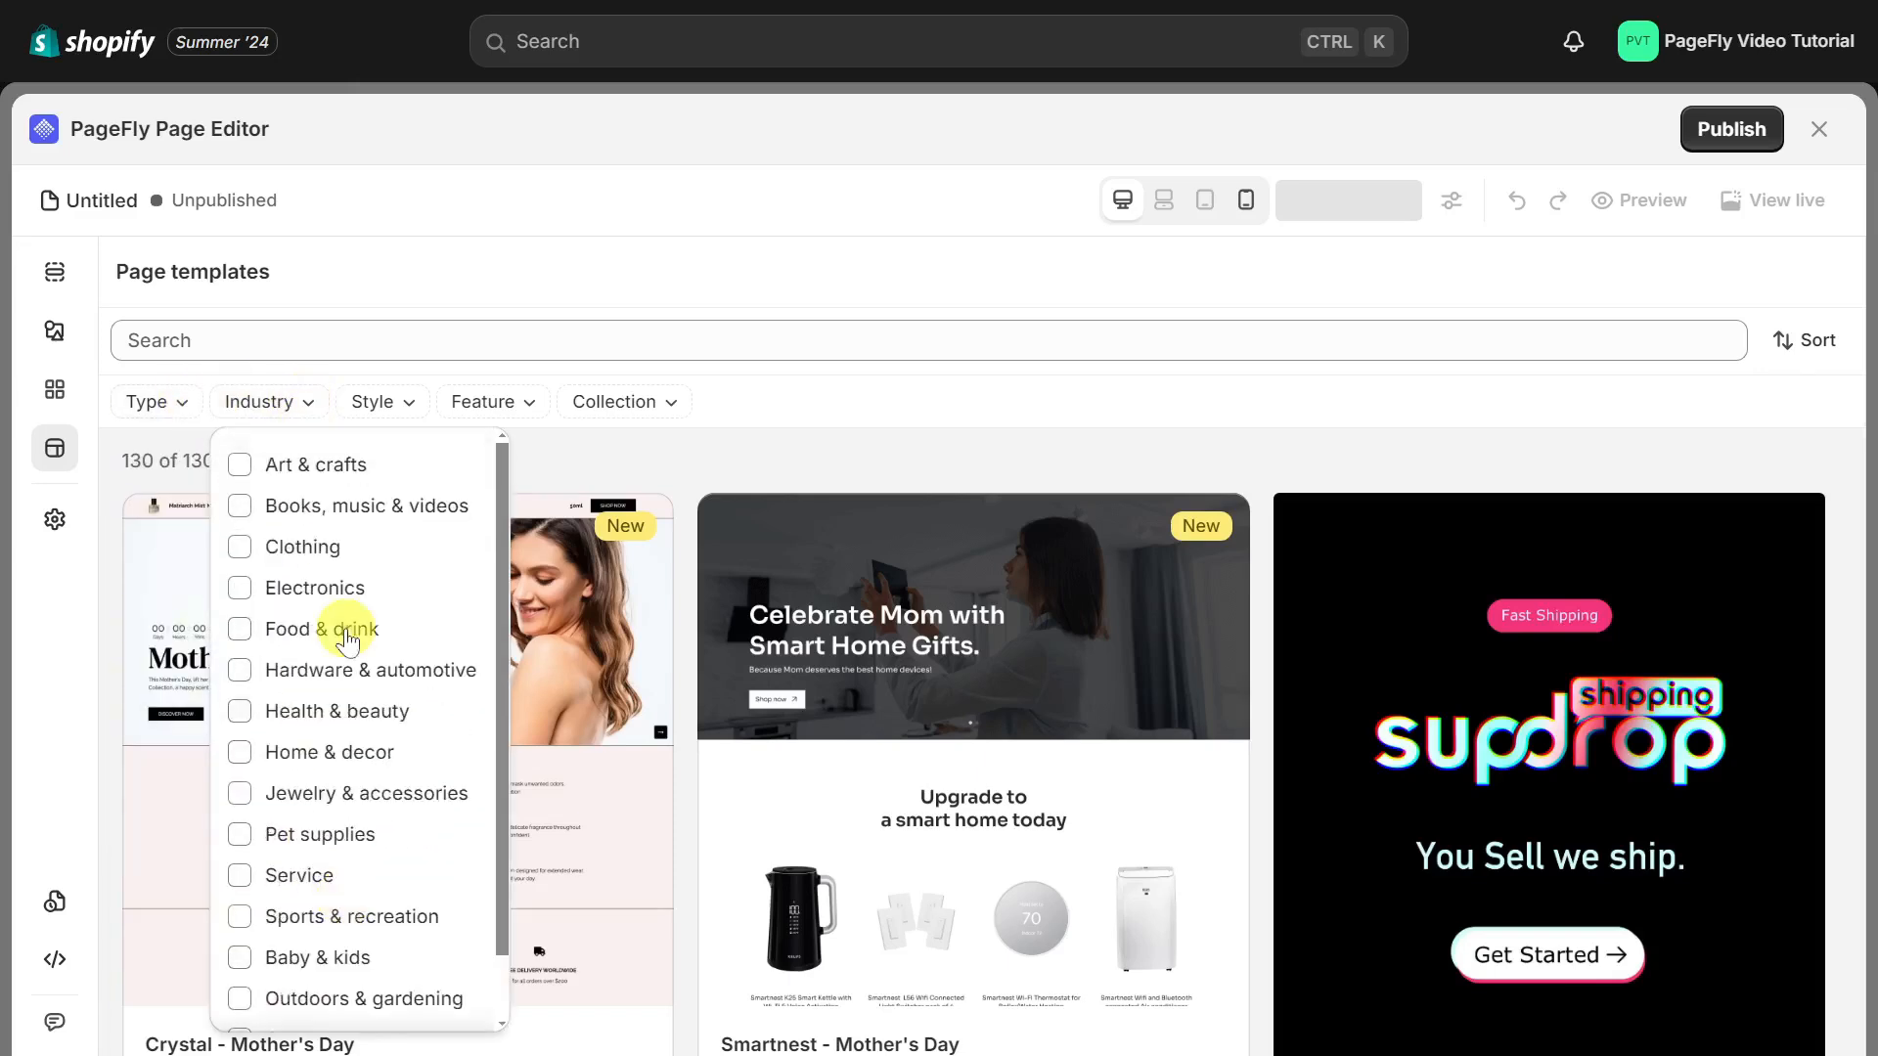
left_click(382, 401)
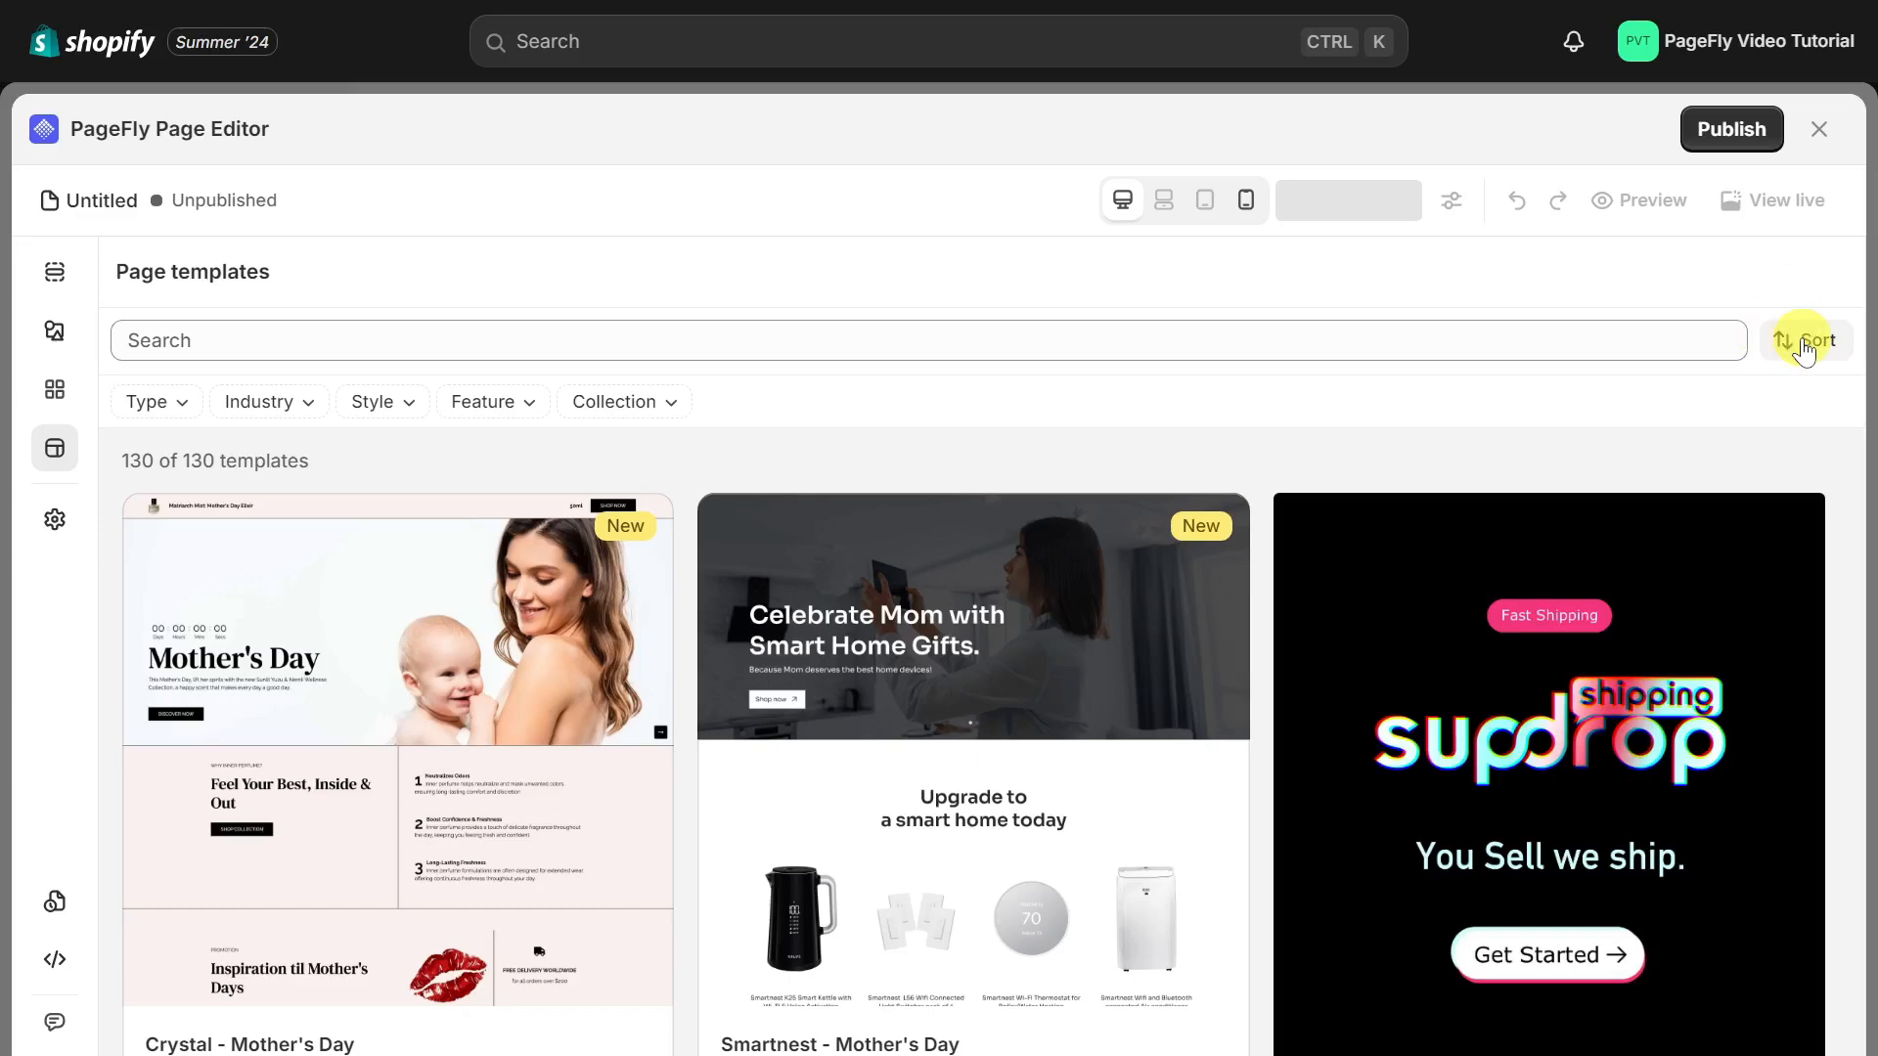
left_click(1810, 340)
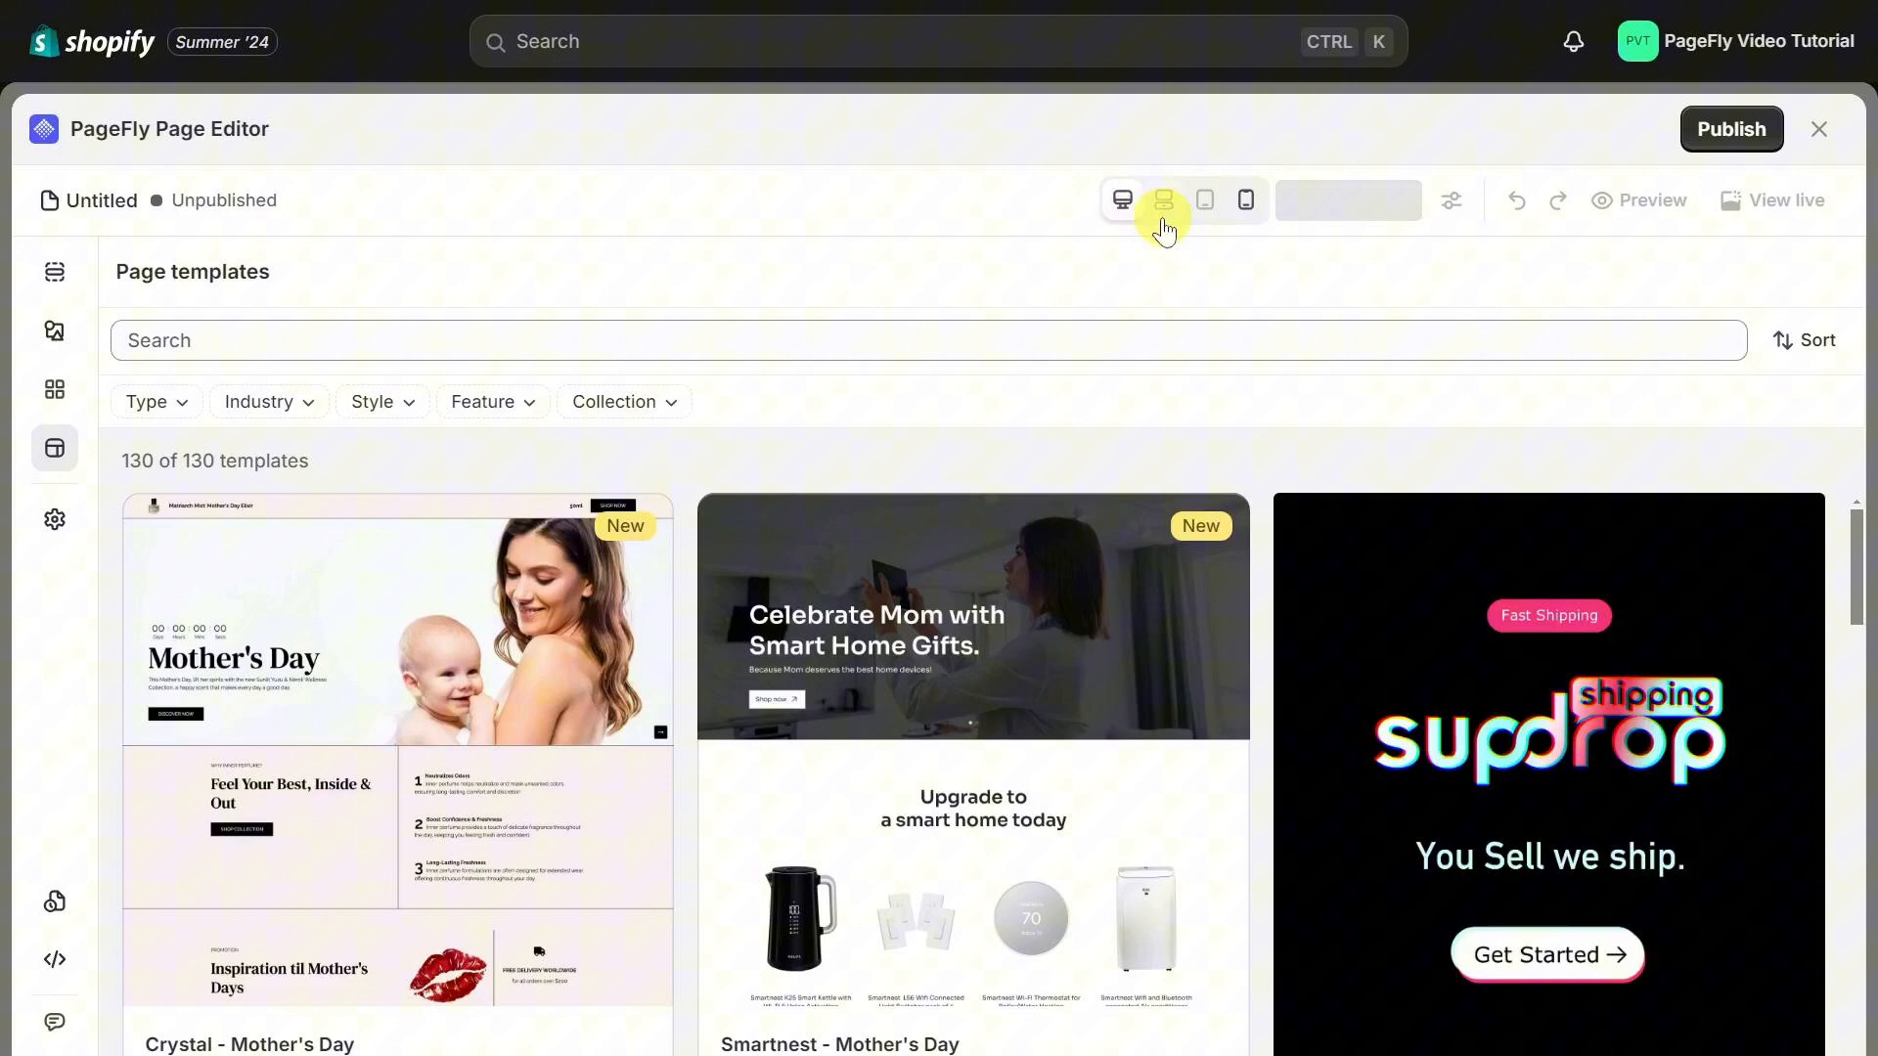
left_click(1120, 200)
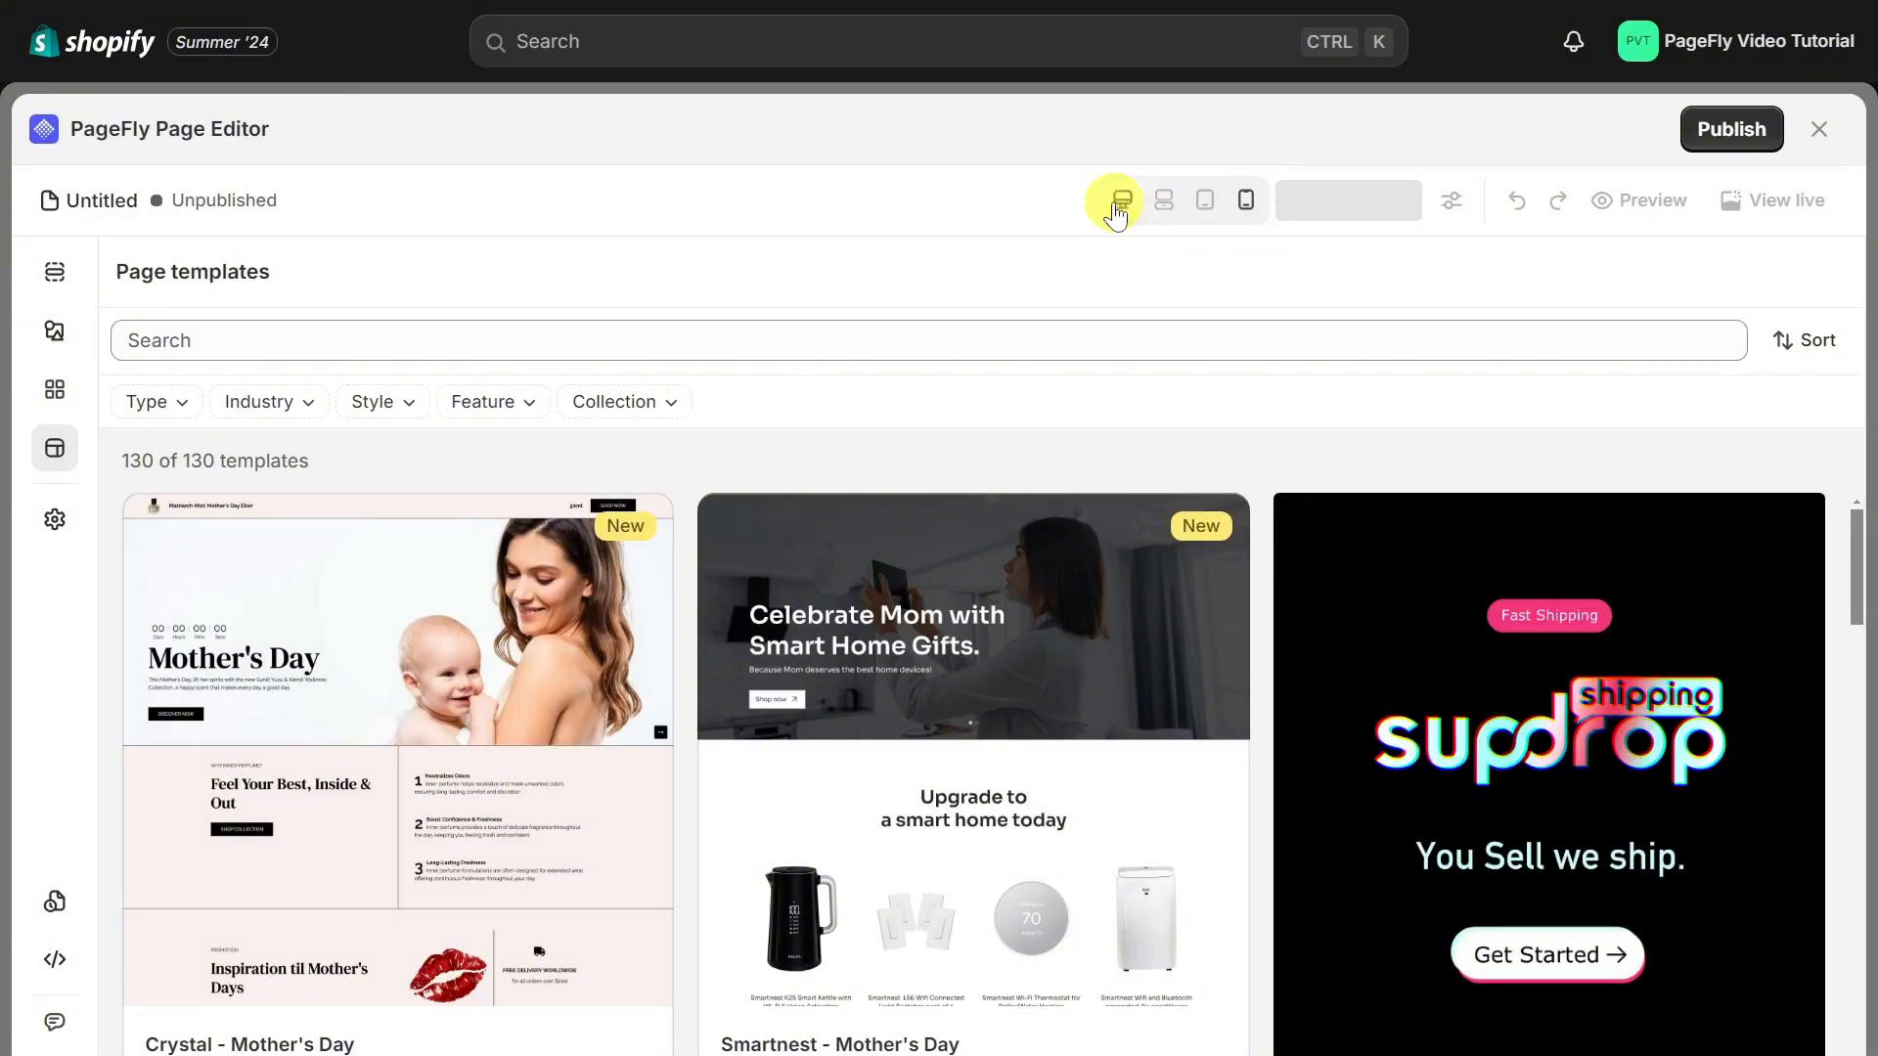
left_click(1244, 199)
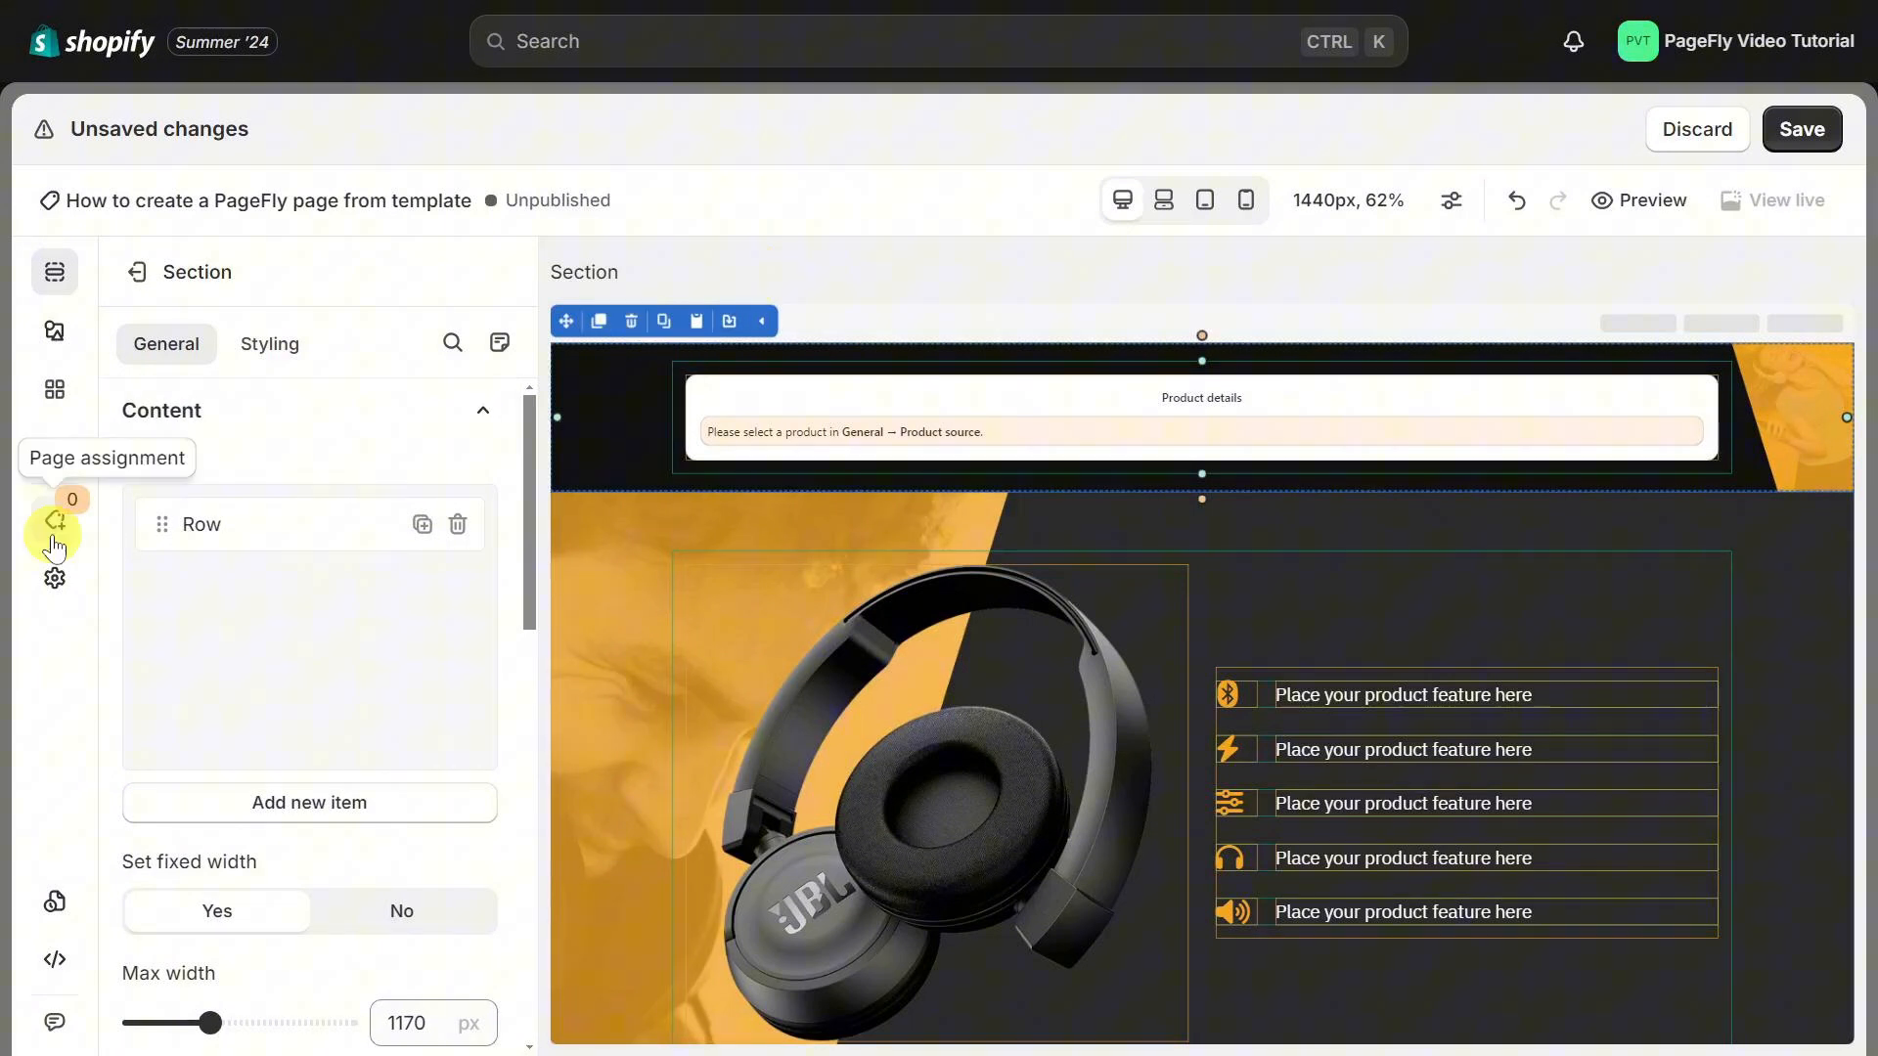
Step: In Page assignment, search 'JBL' and assign the page to the JBL T450 product
left_click(55, 520)
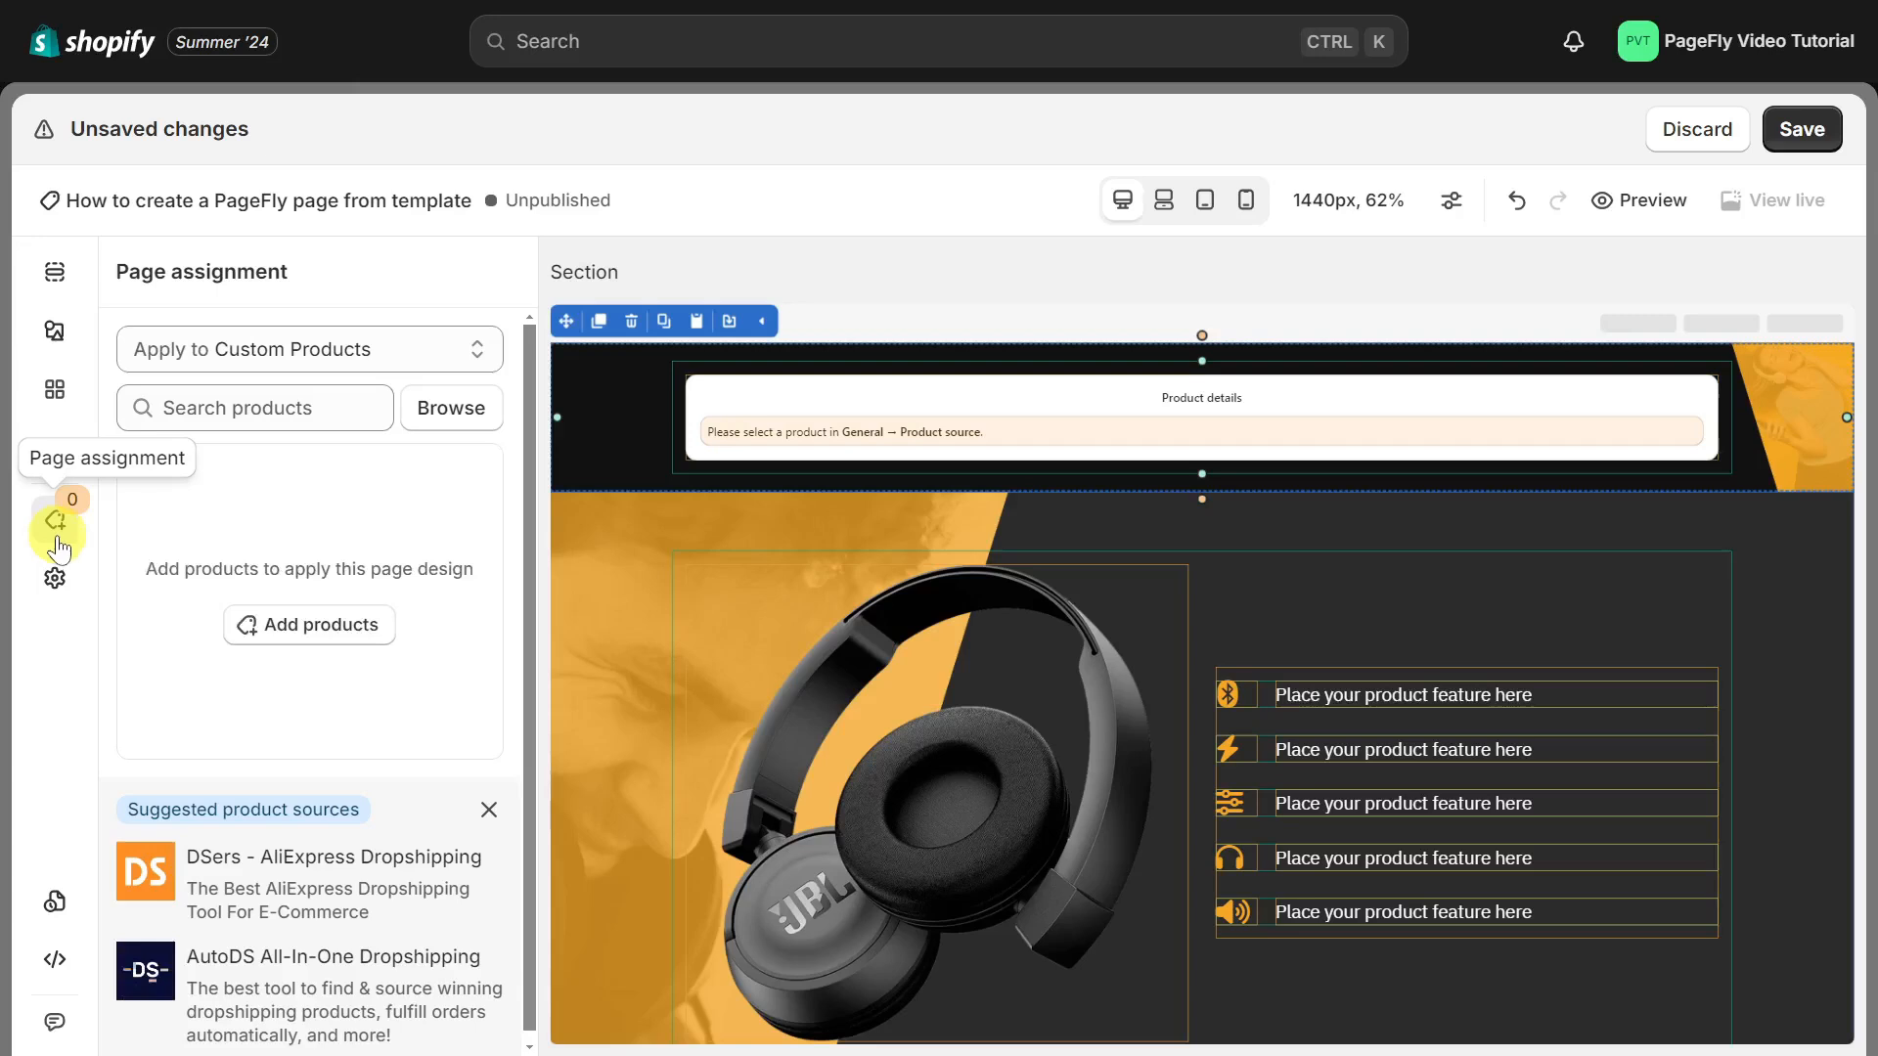
left_click(307, 624)
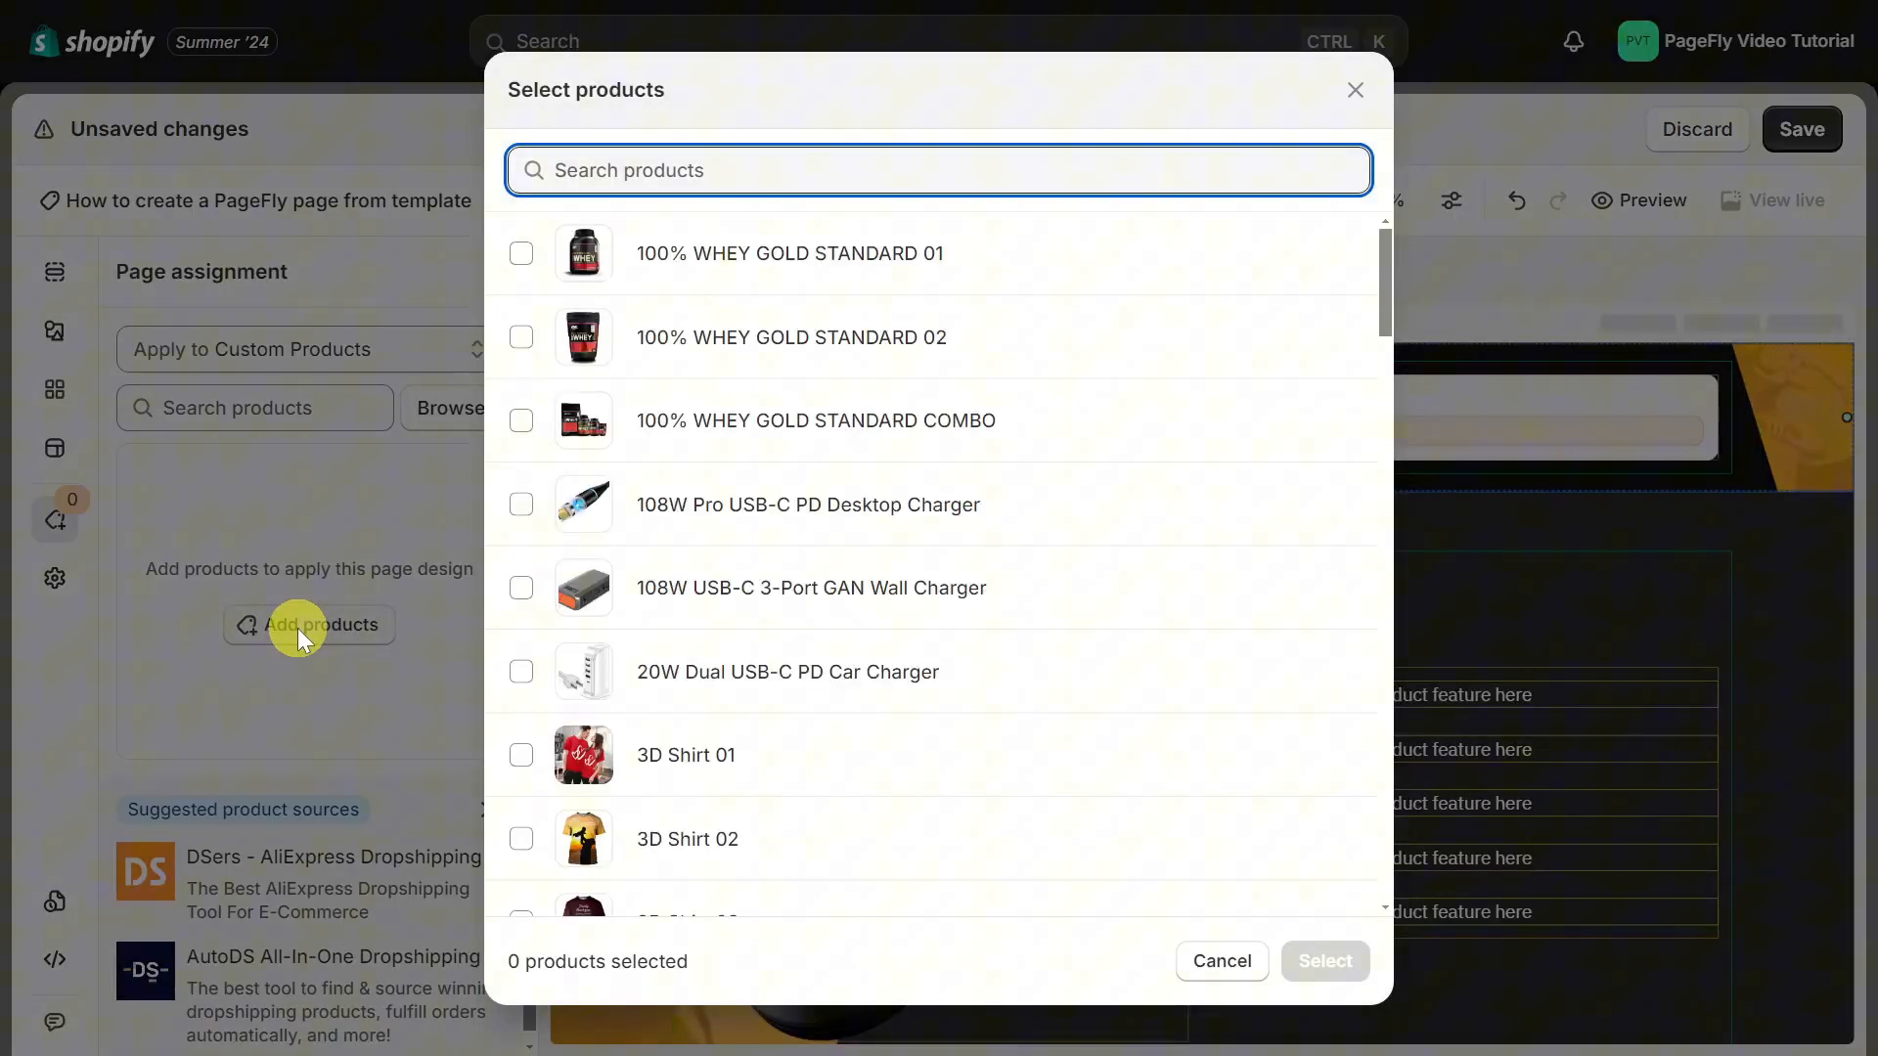
type("JBL")
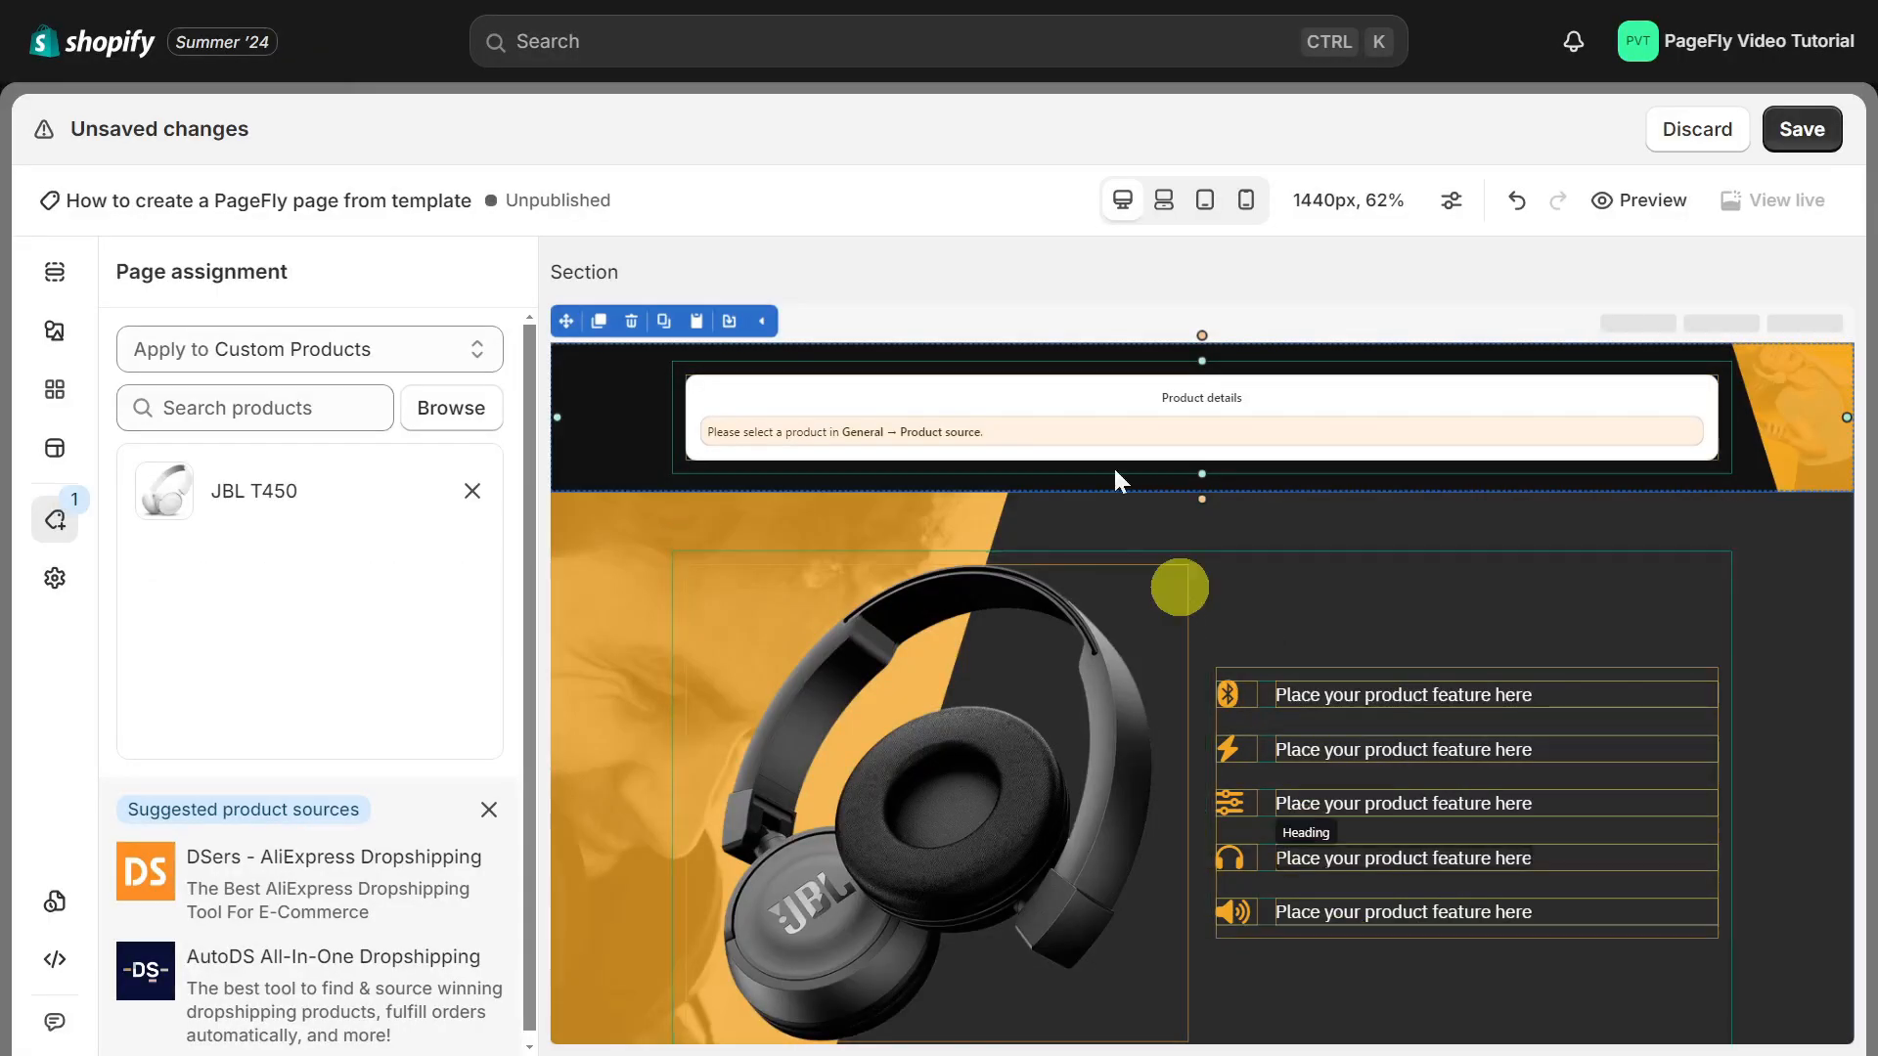
left_click(1197, 430)
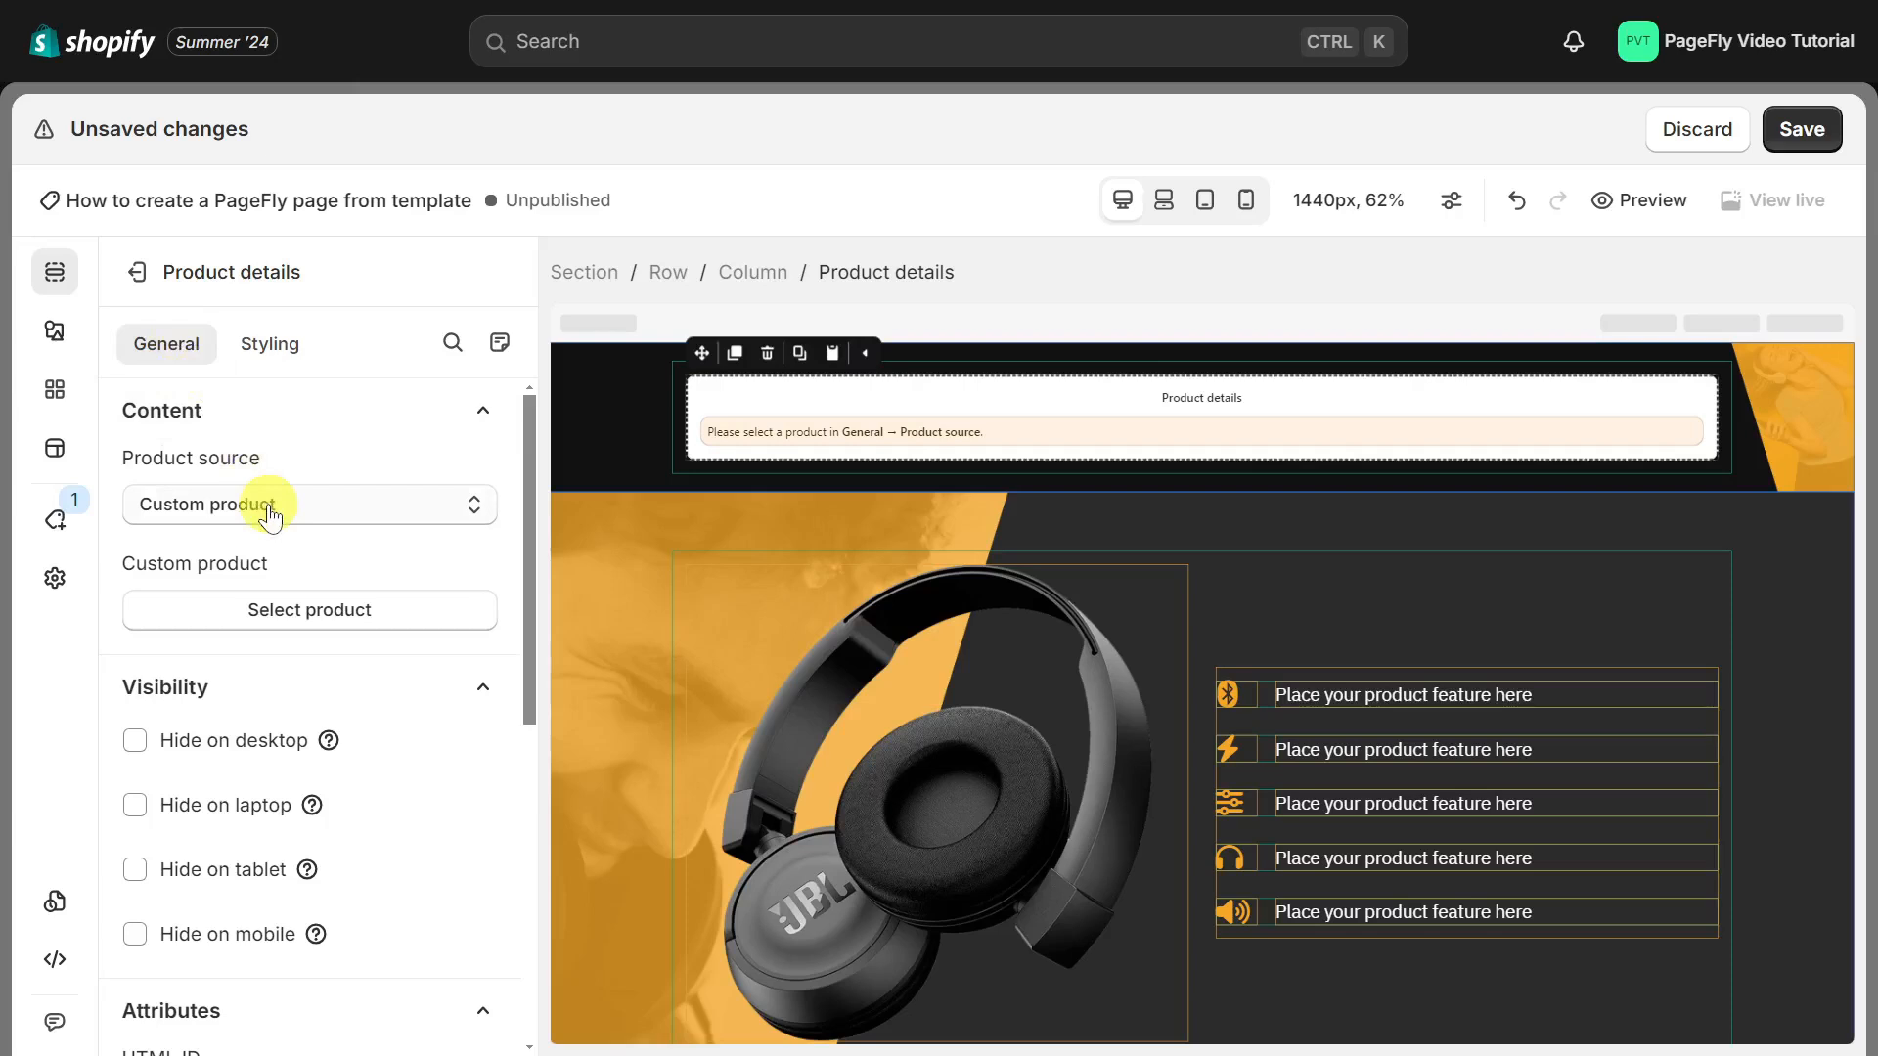
Step: Set the Product details block's source to the assigned JBL T450 product
left_click(309, 504)
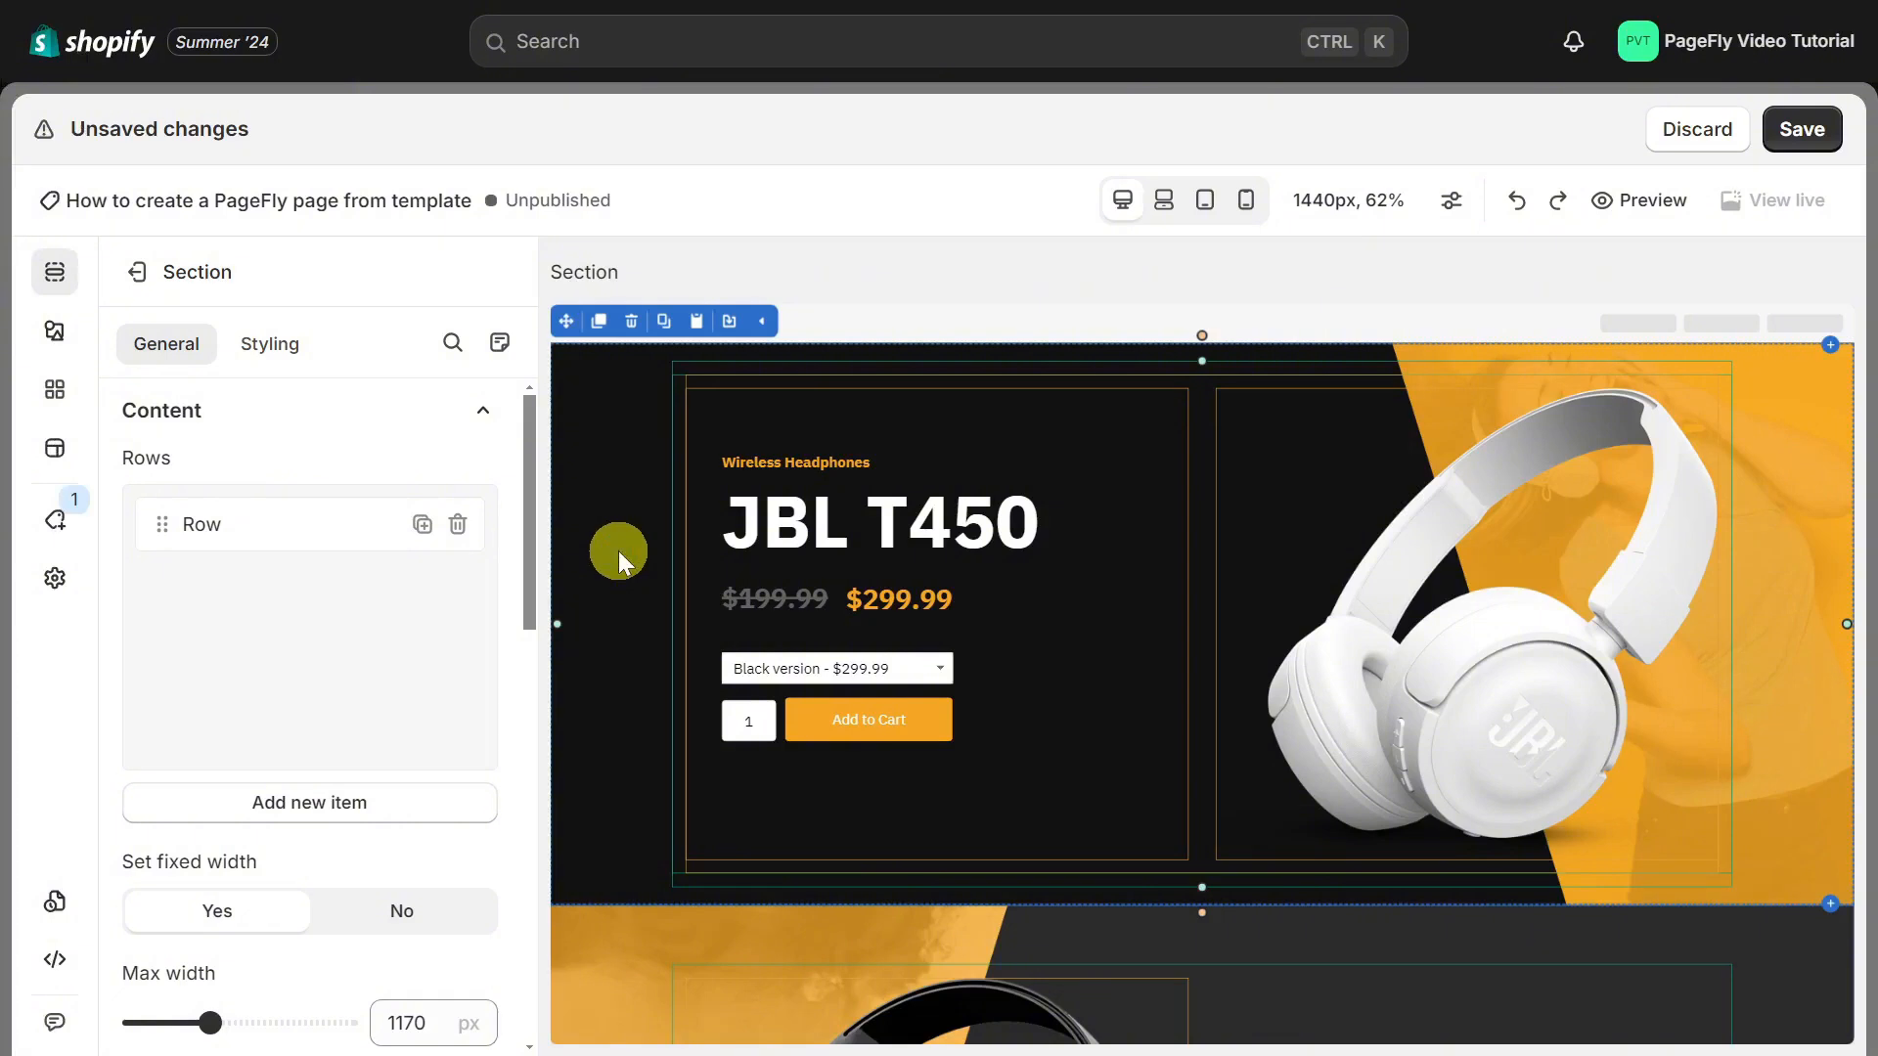
scroll("down", 3)
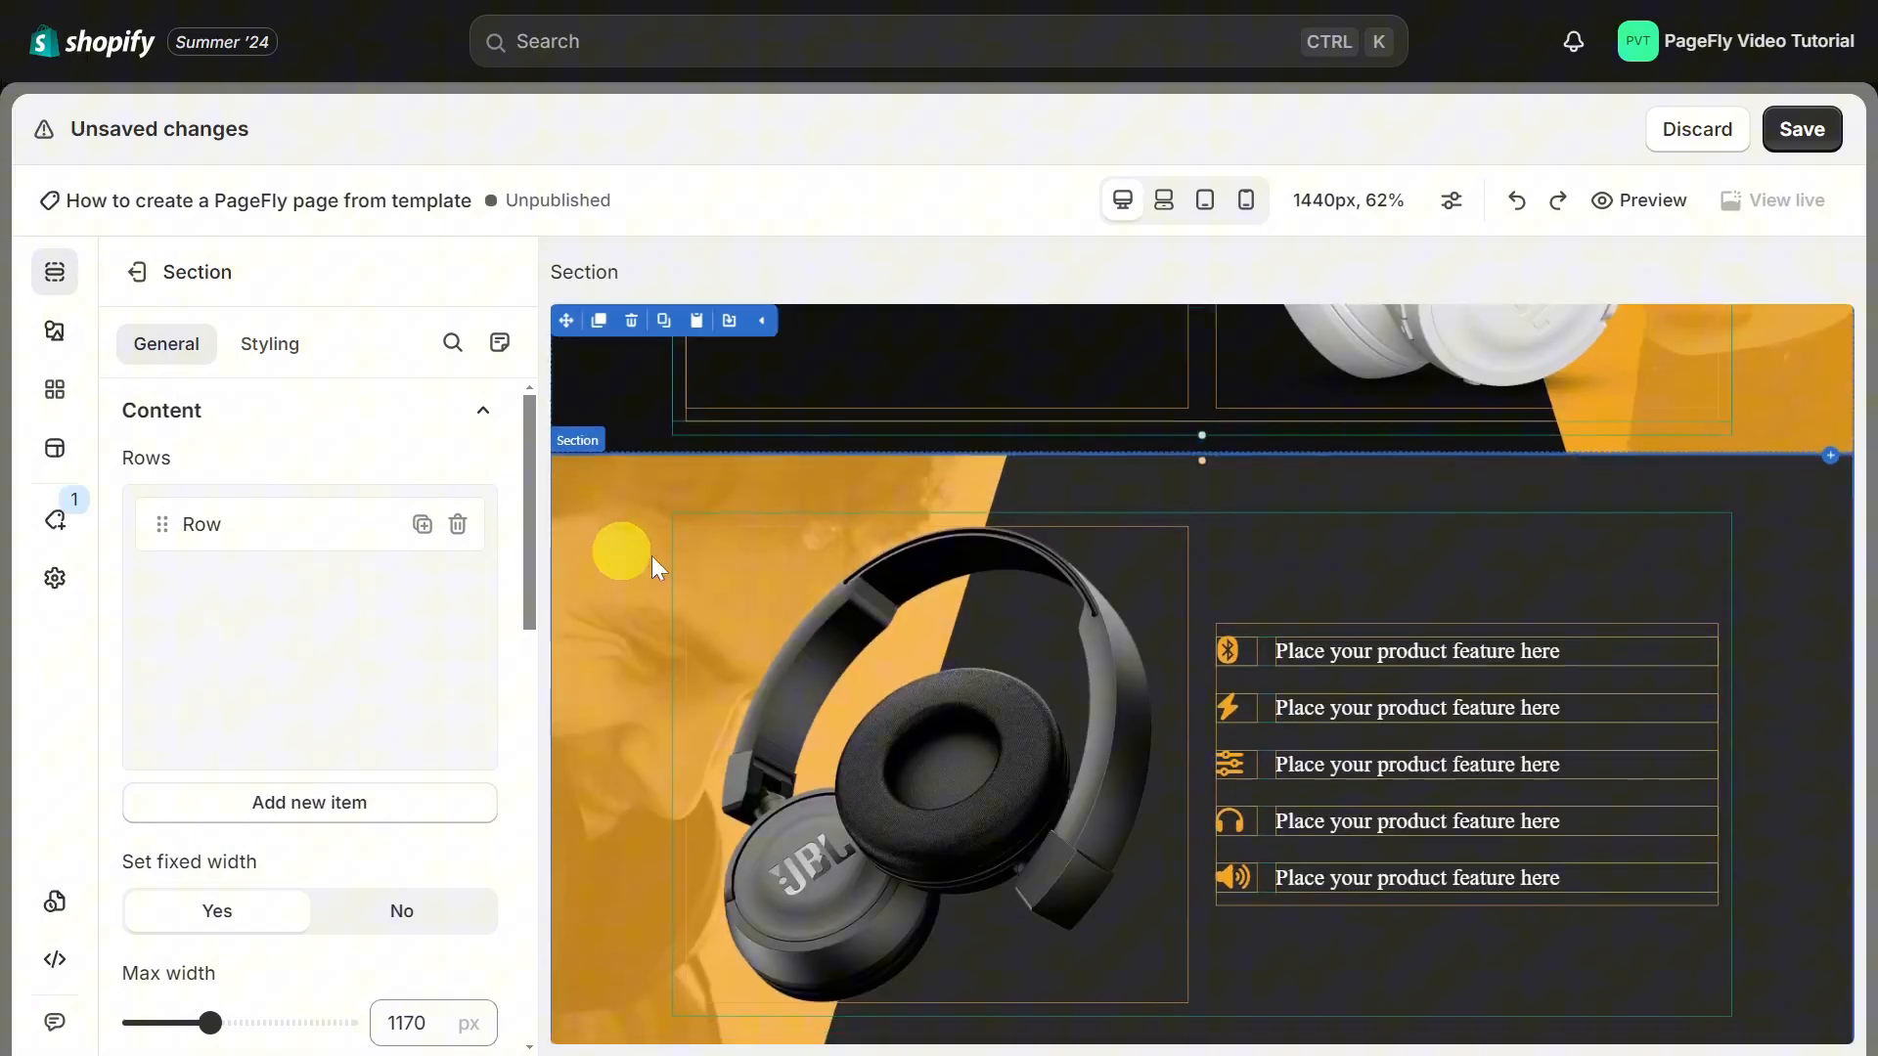
Step: Edit the feature heading text and styling, swap in the blue headphone image at 600 px width
left_click(1416, 650)
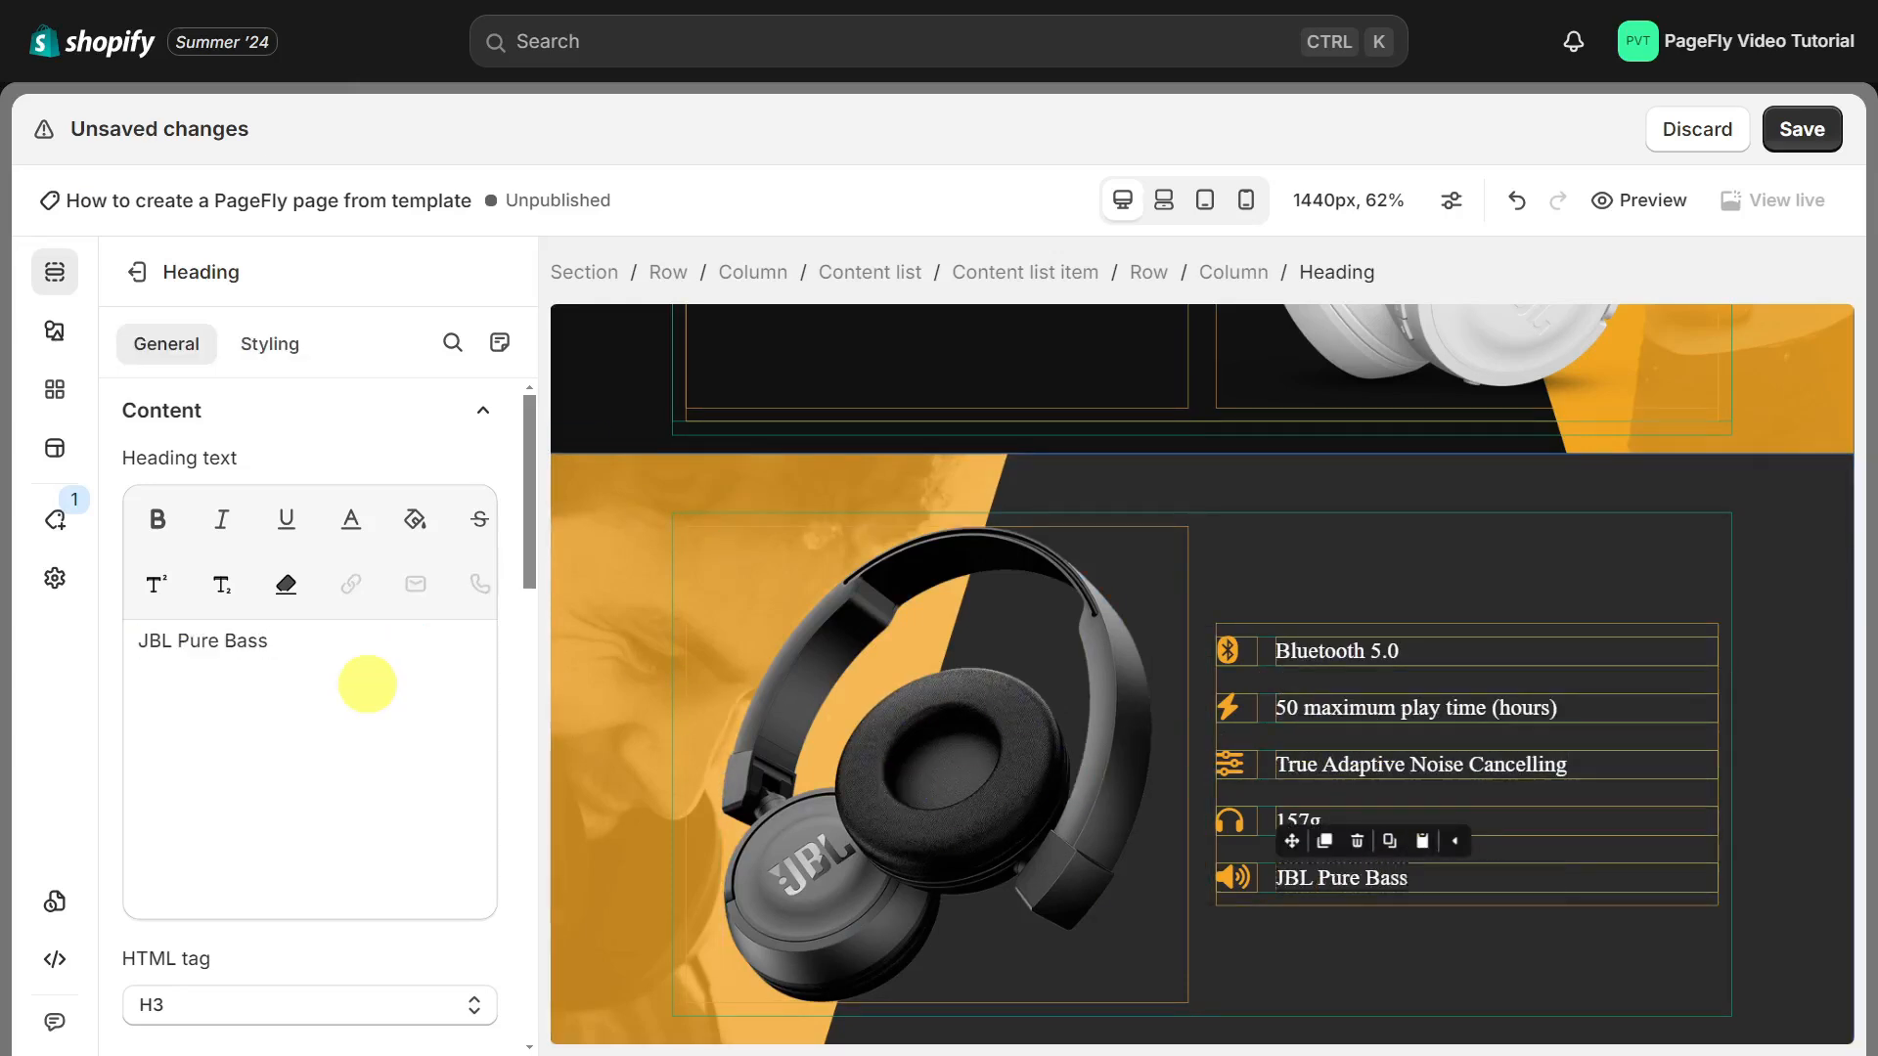
left_click(282, 722)
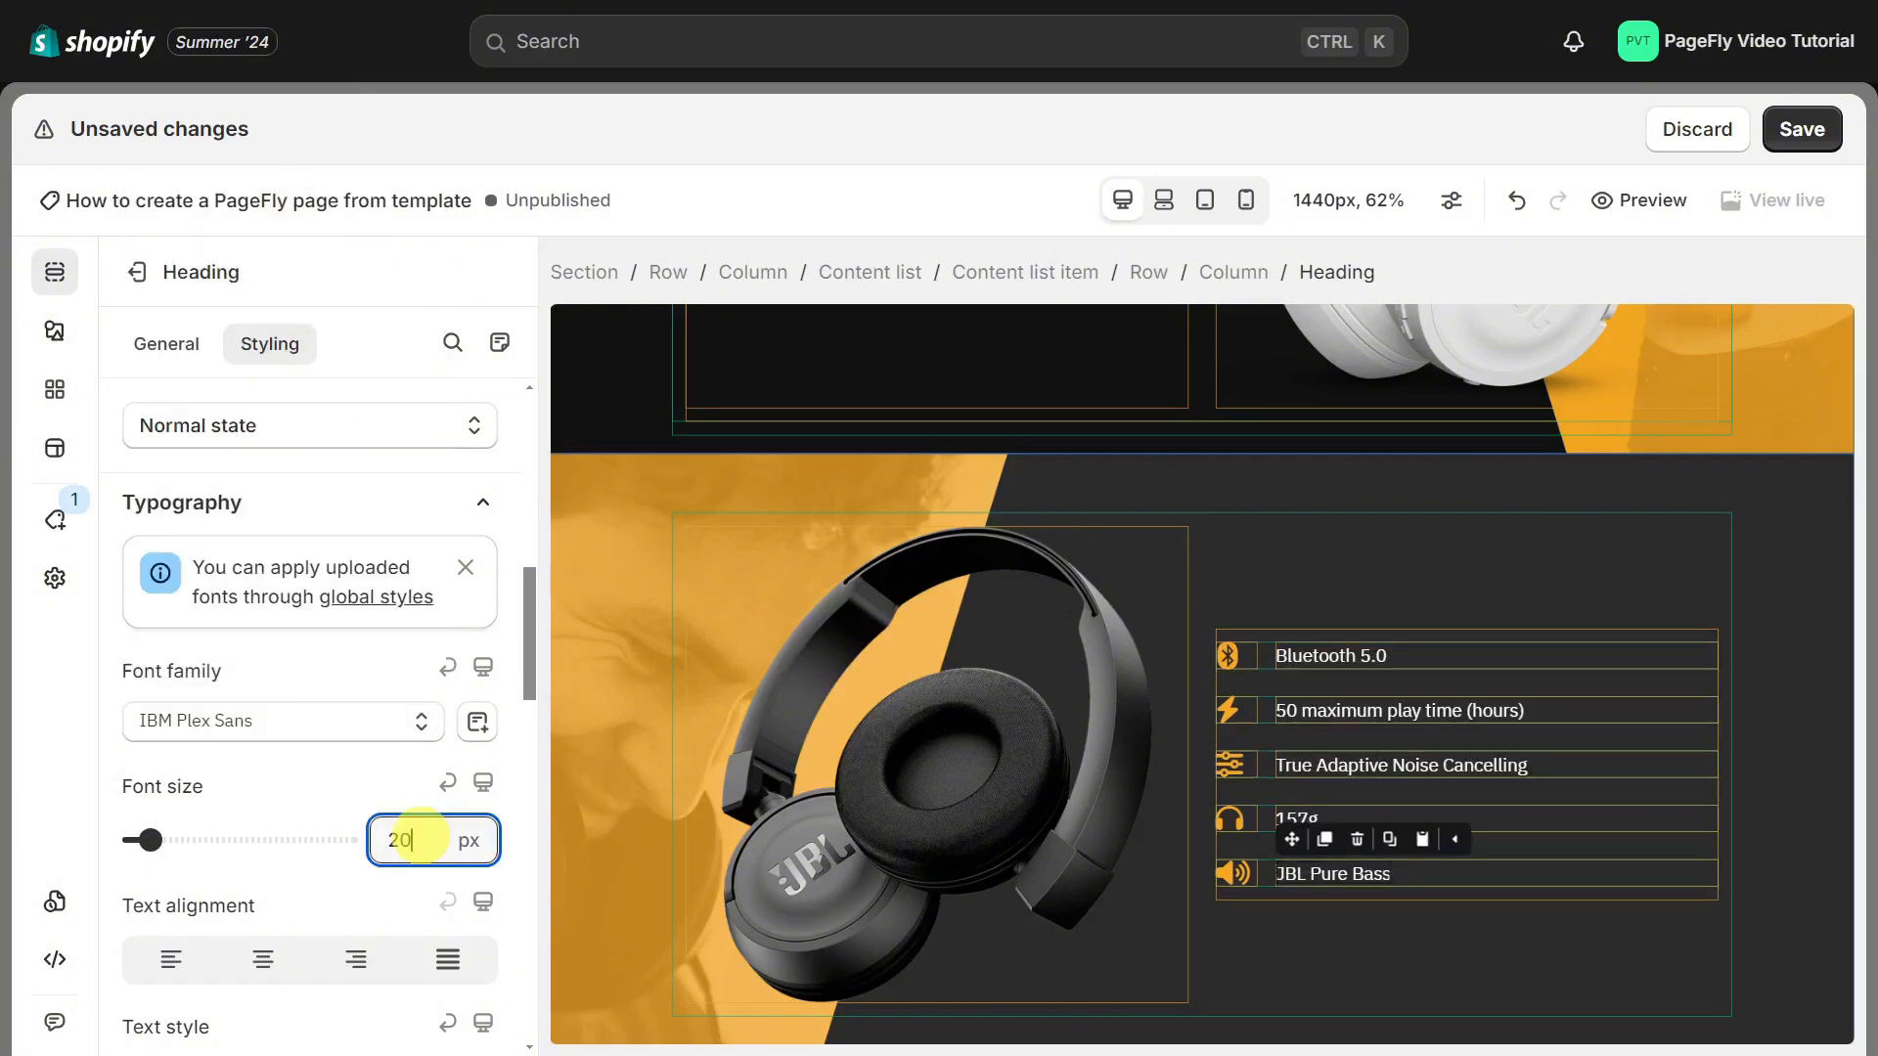
left_click(916, 767)
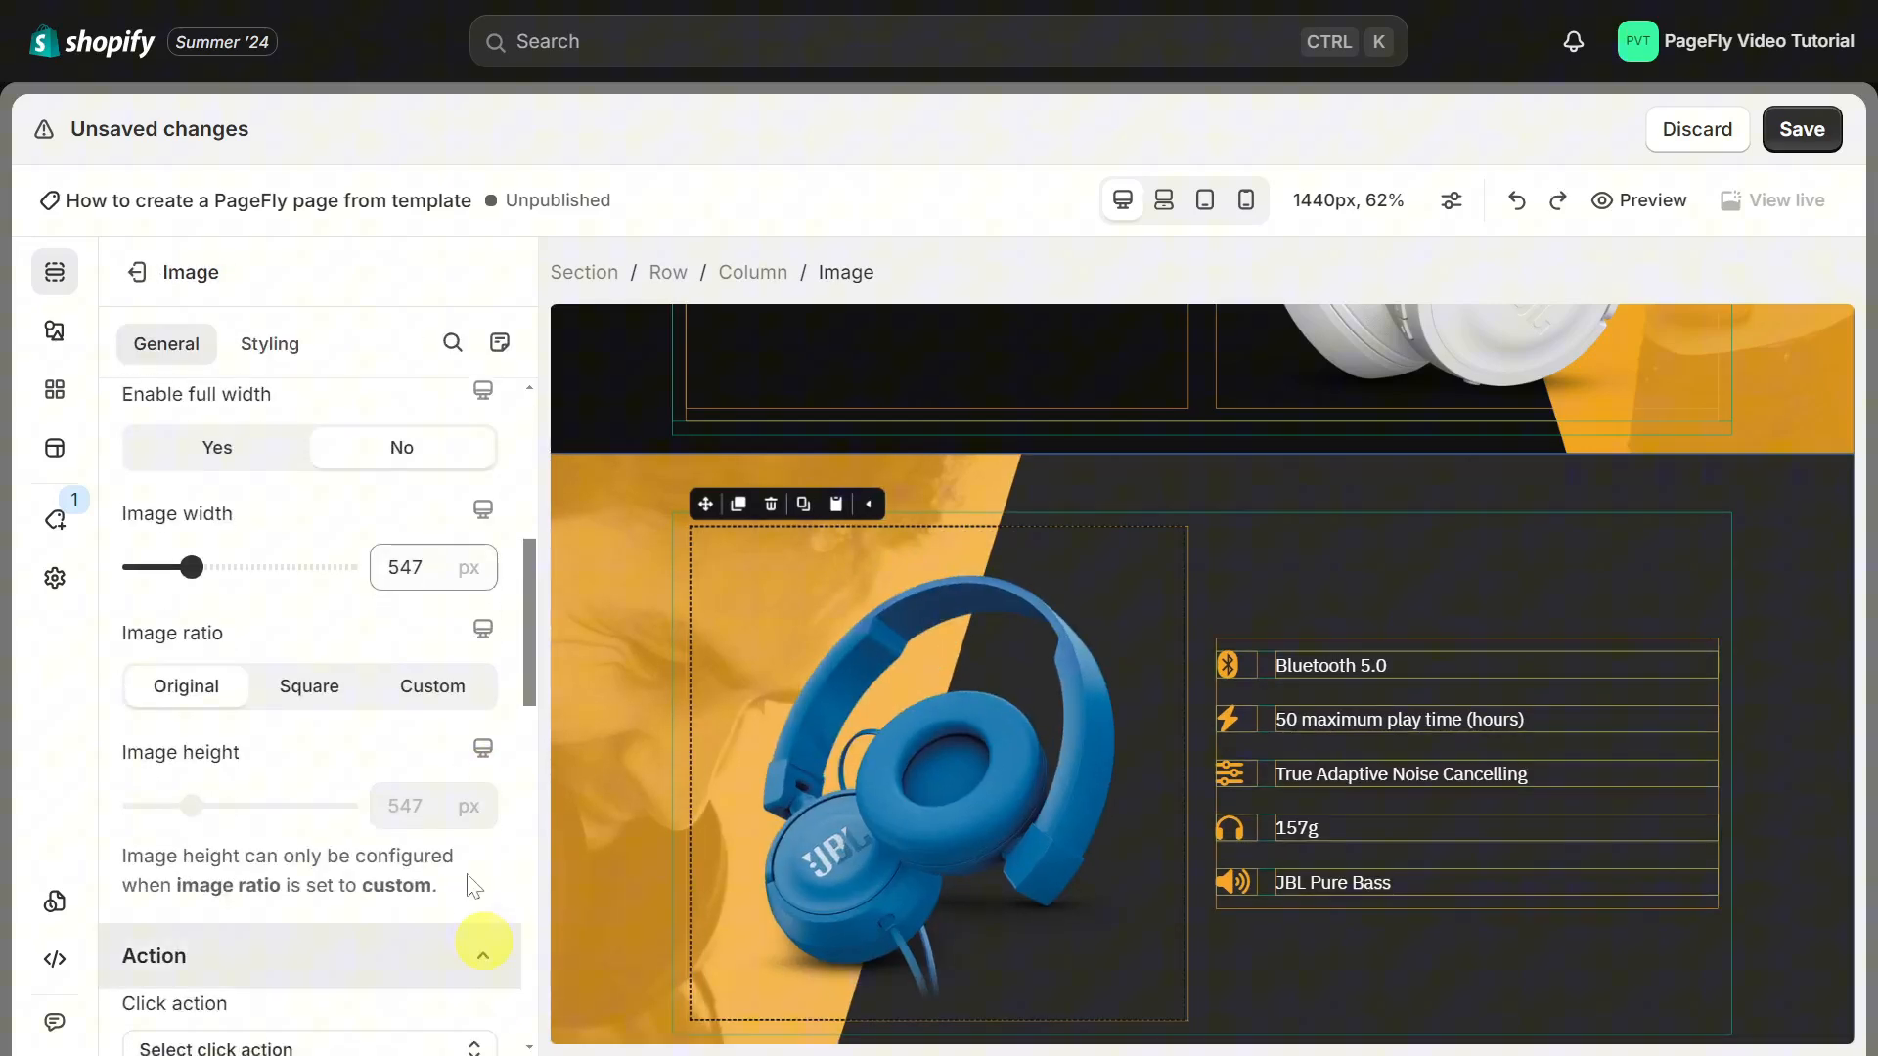
type("600")
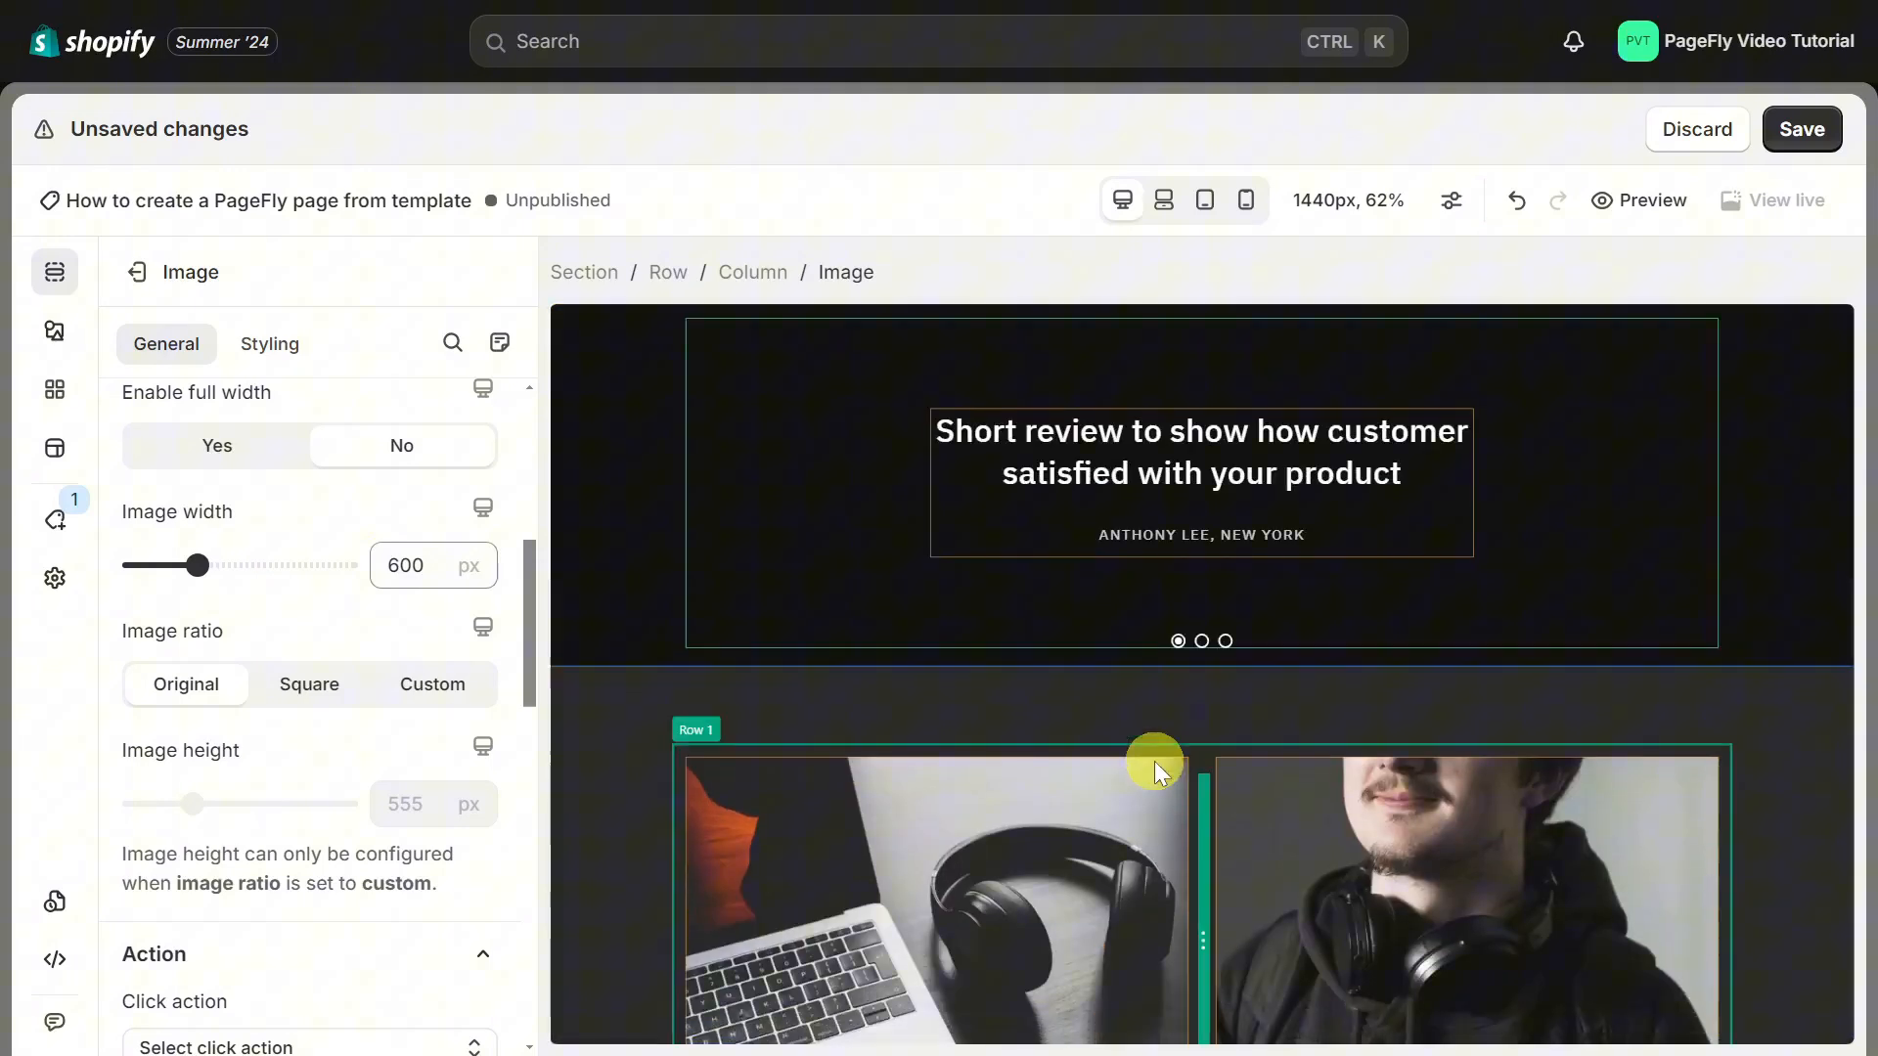
Step: Point the Related Products list at the Headphones collection found by searching 'headphone'
scroll("down", 3)
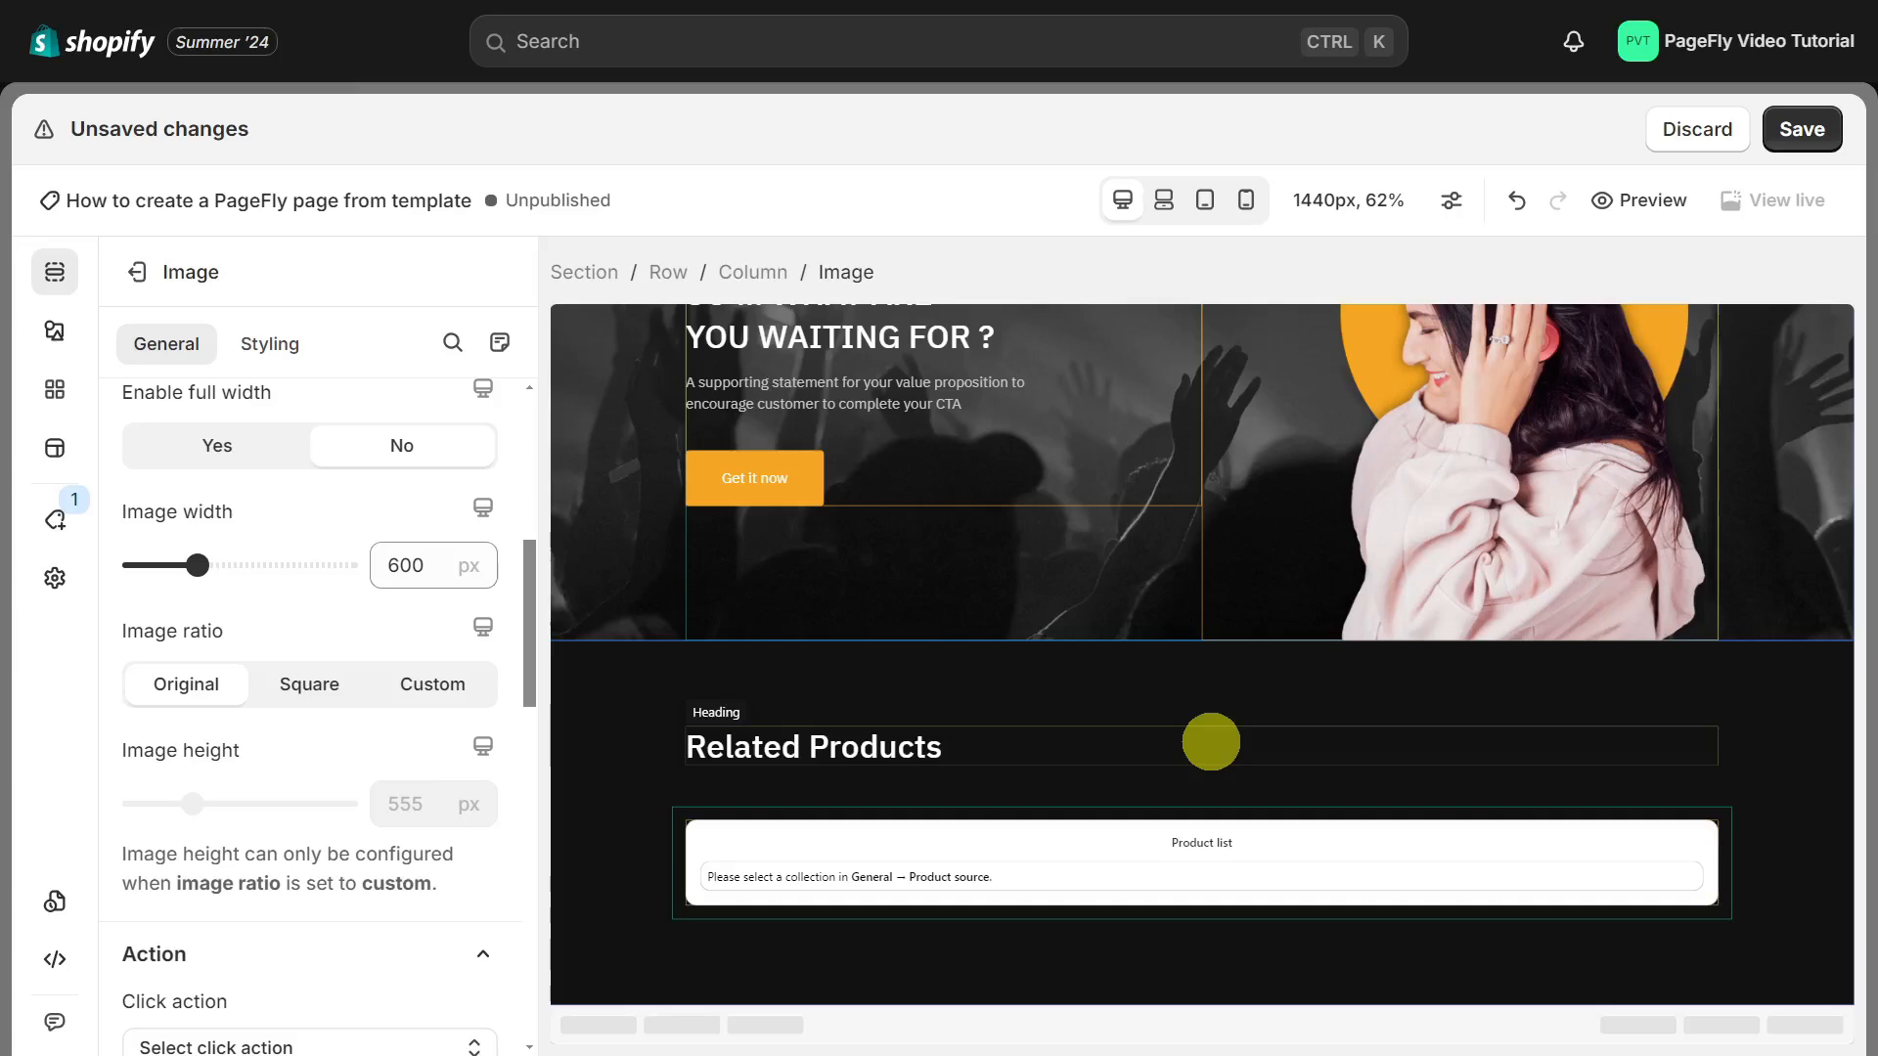
left_click(1199, 862)
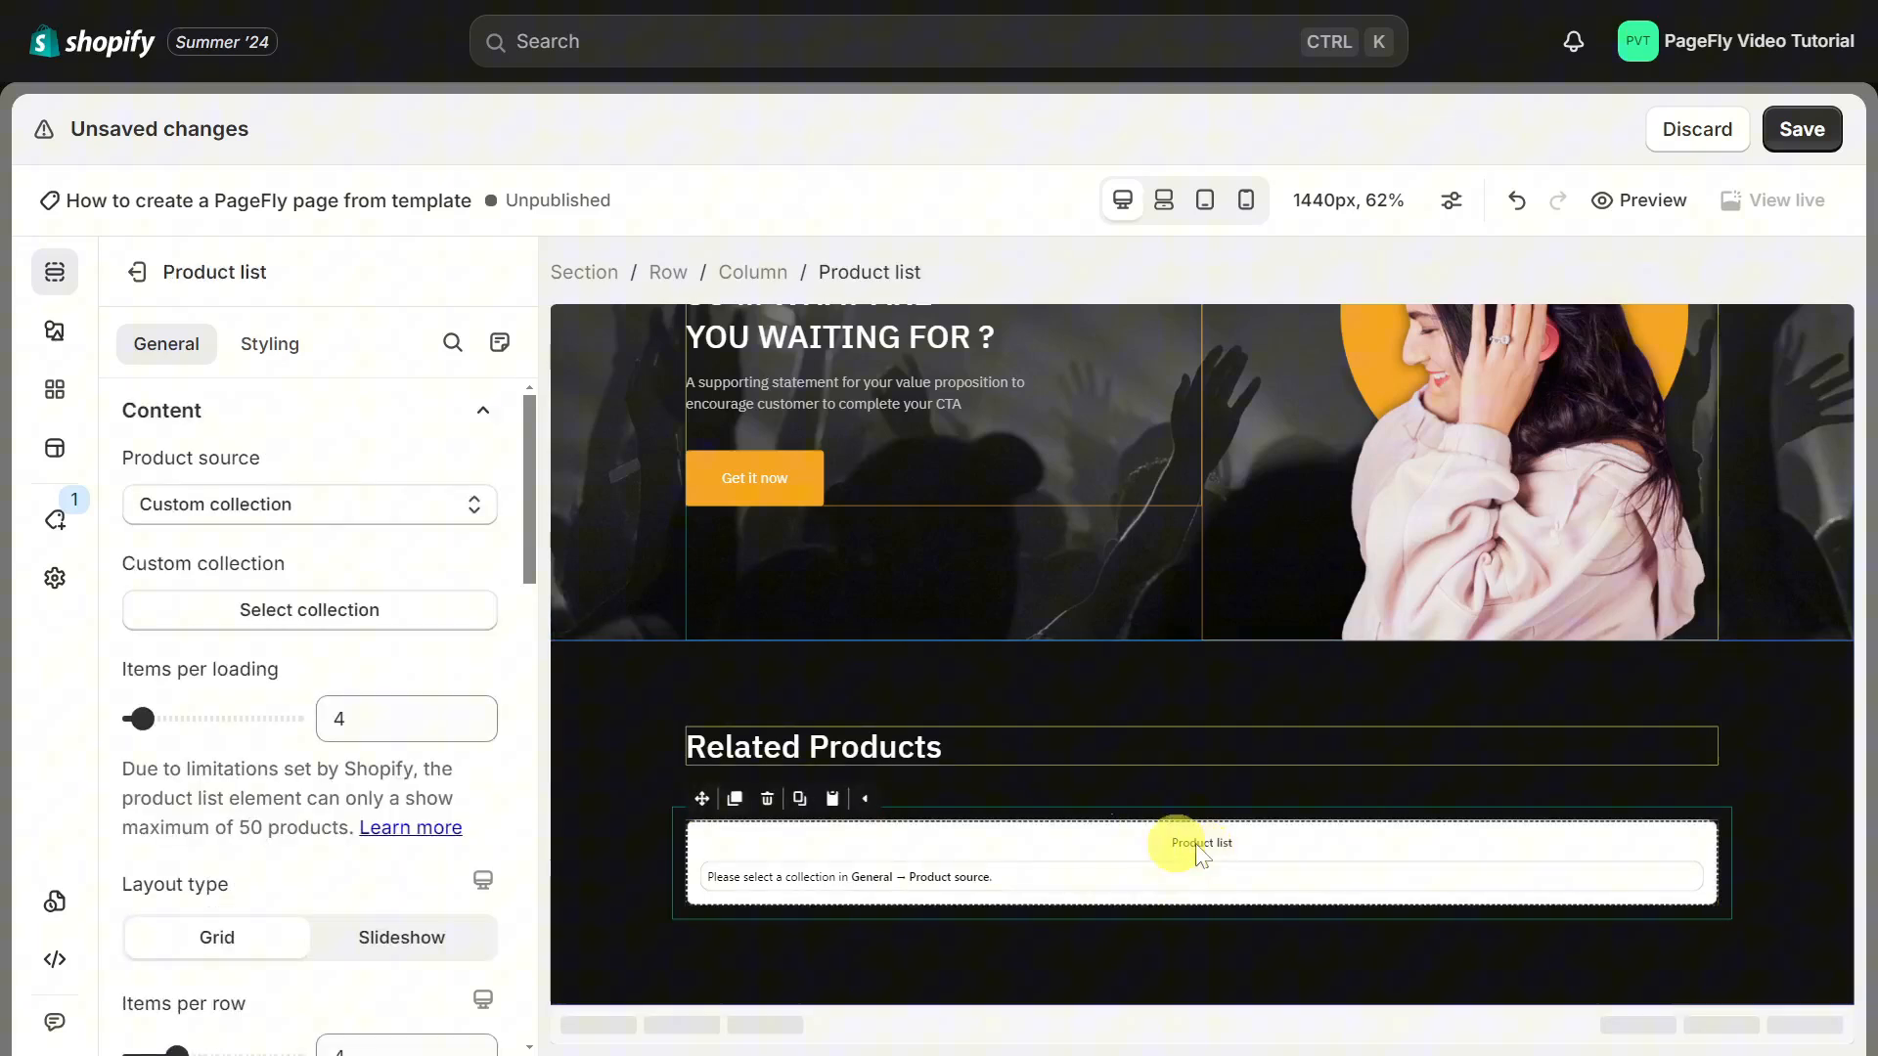
left_click(307, 610)
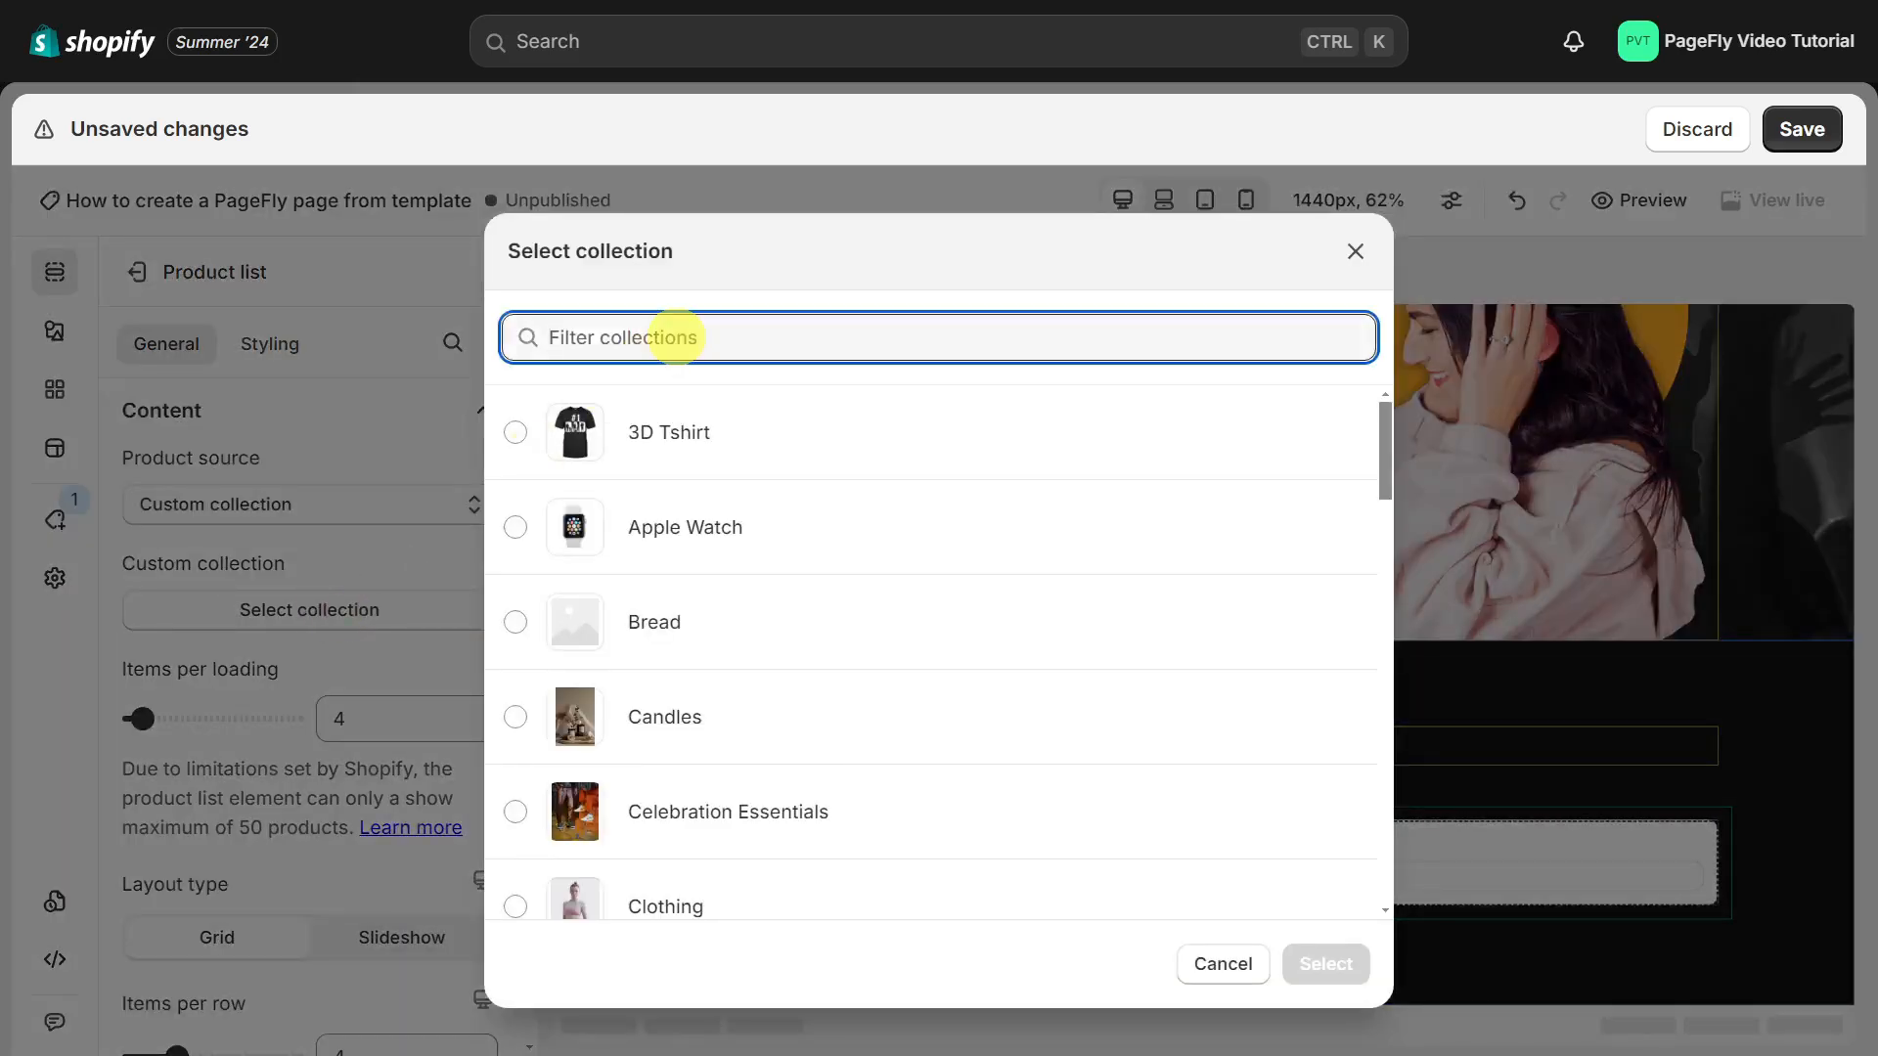
type("headphone")
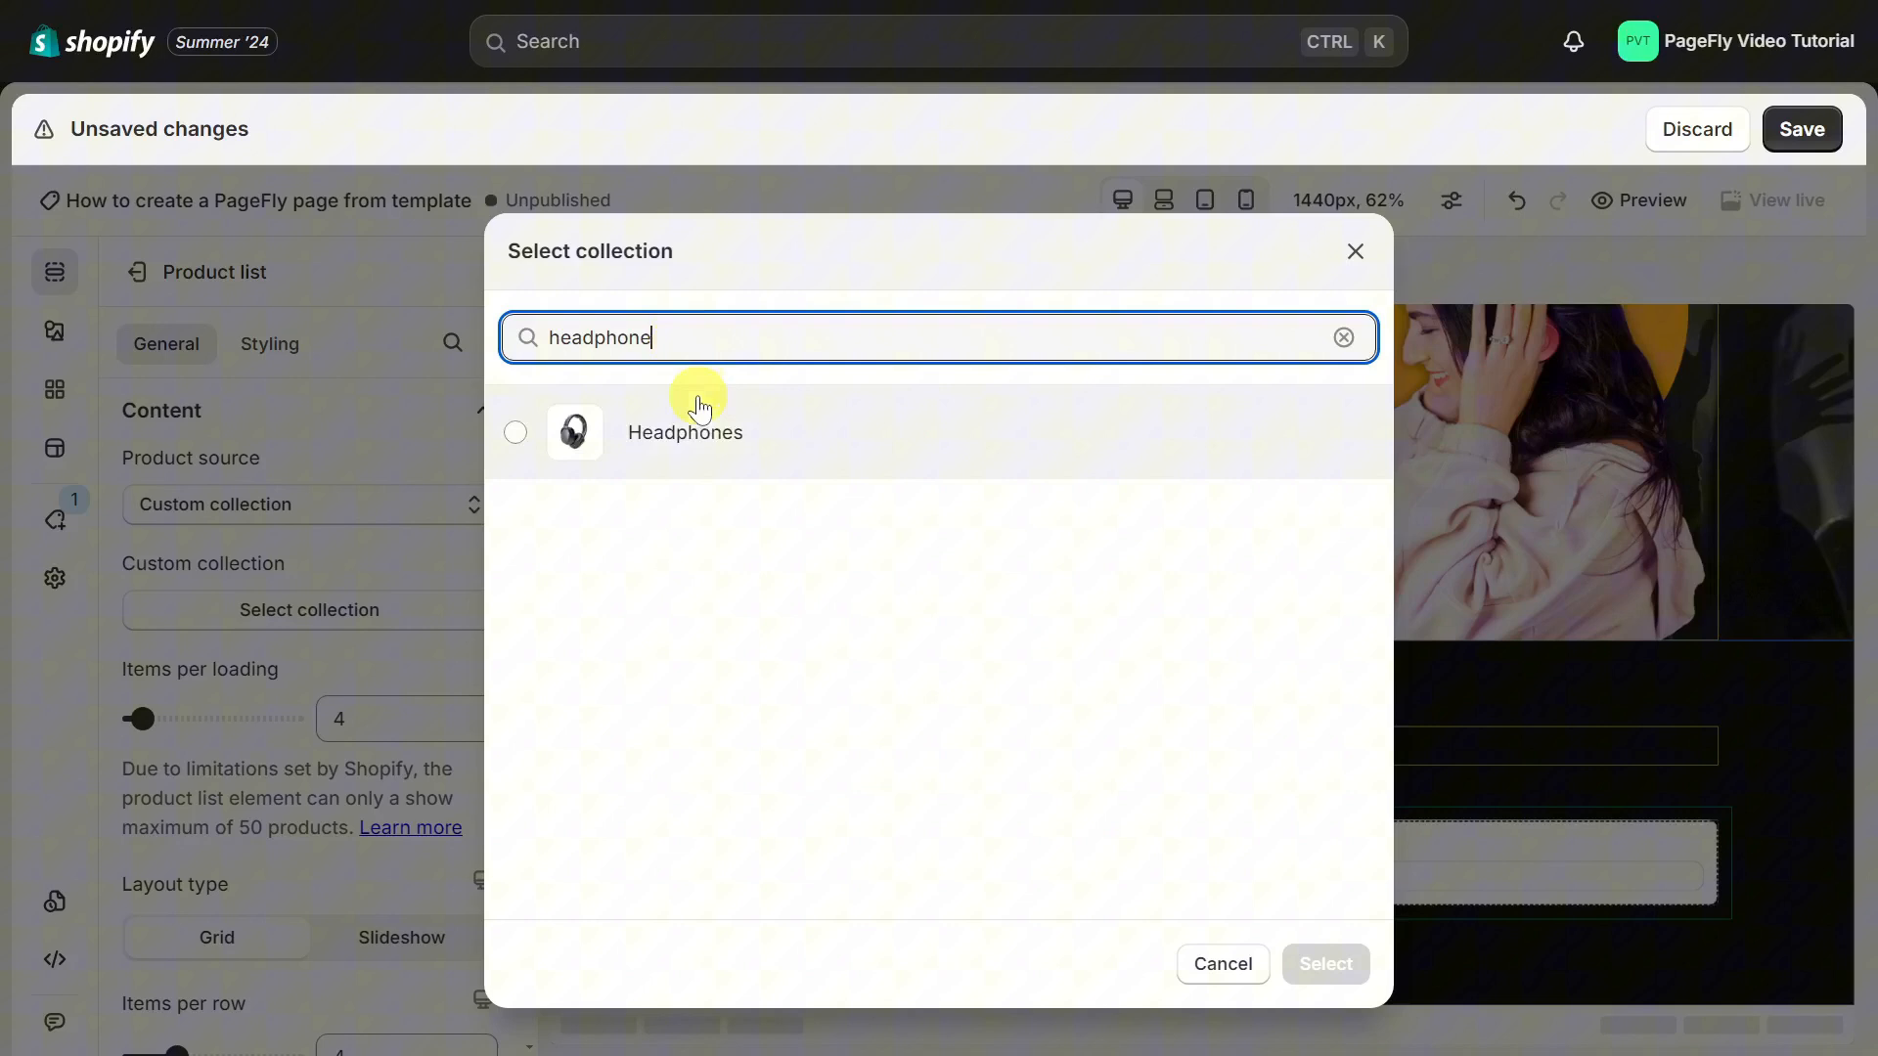
left_click(1324, 965)
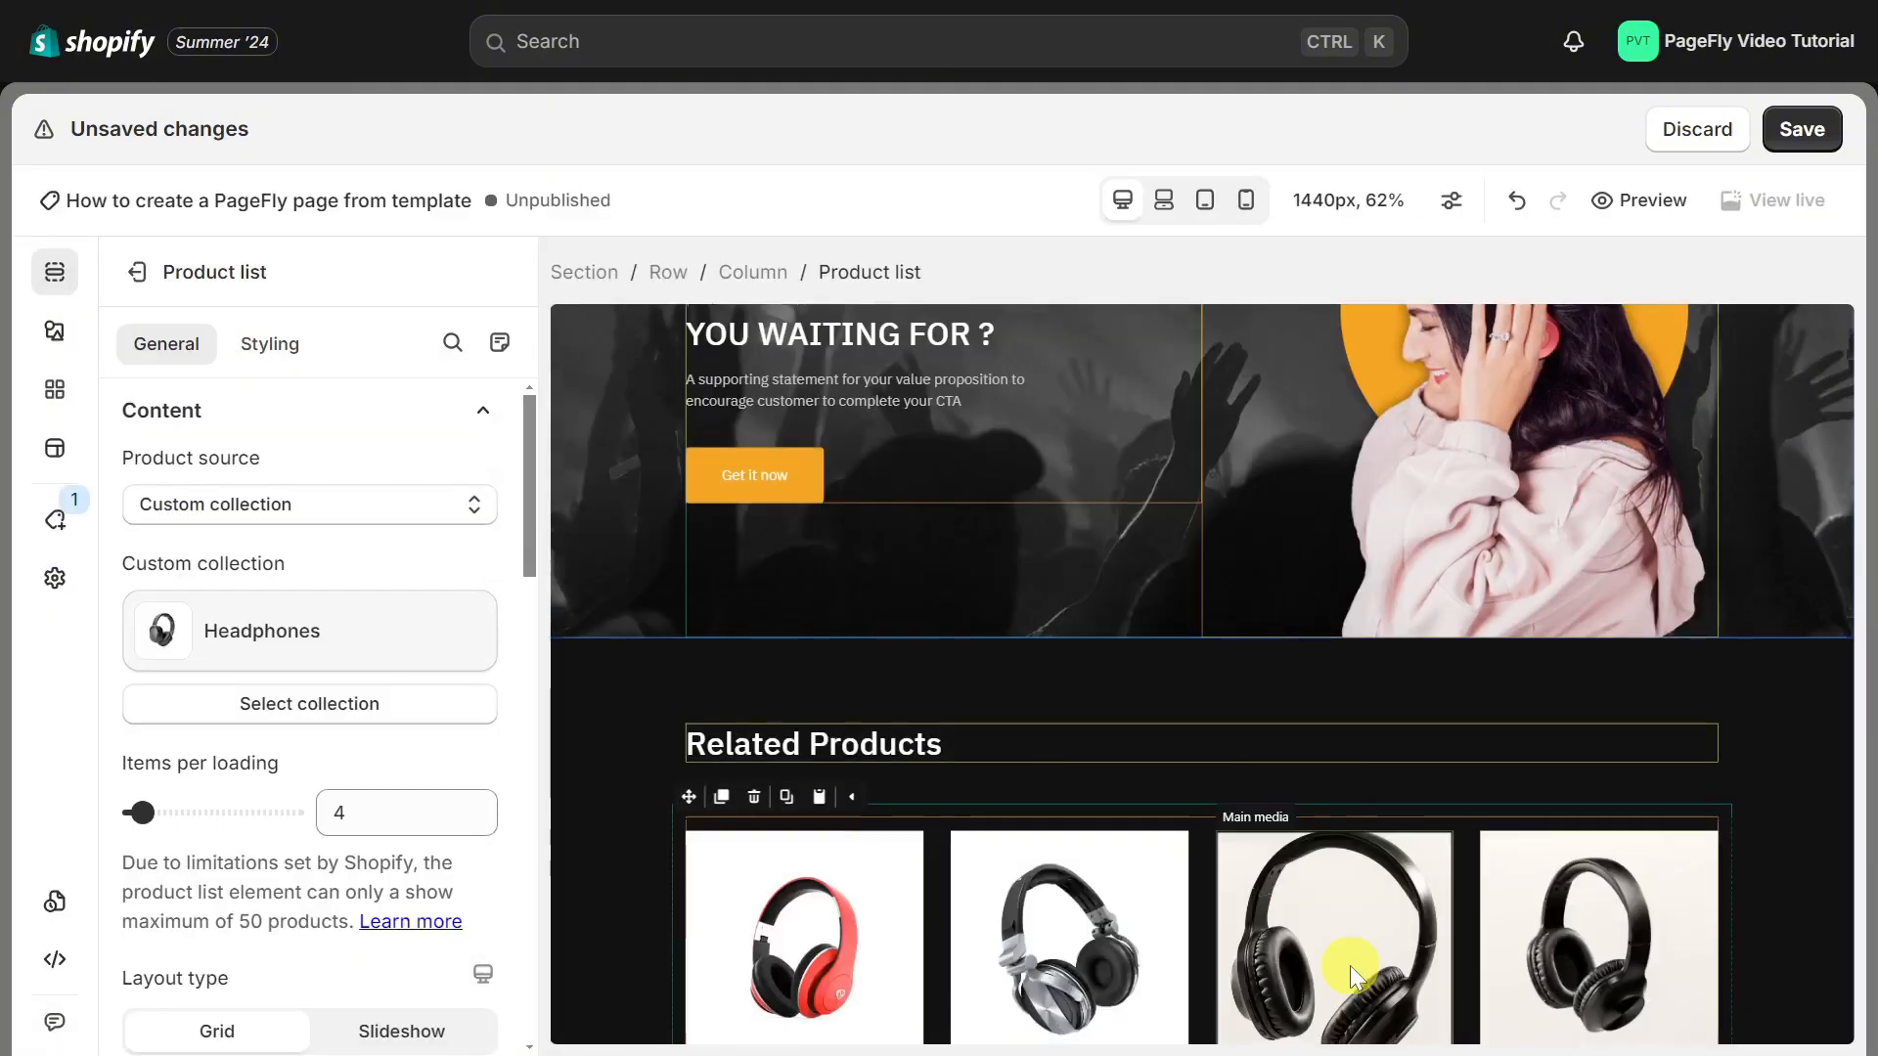
scroll("down", 3)
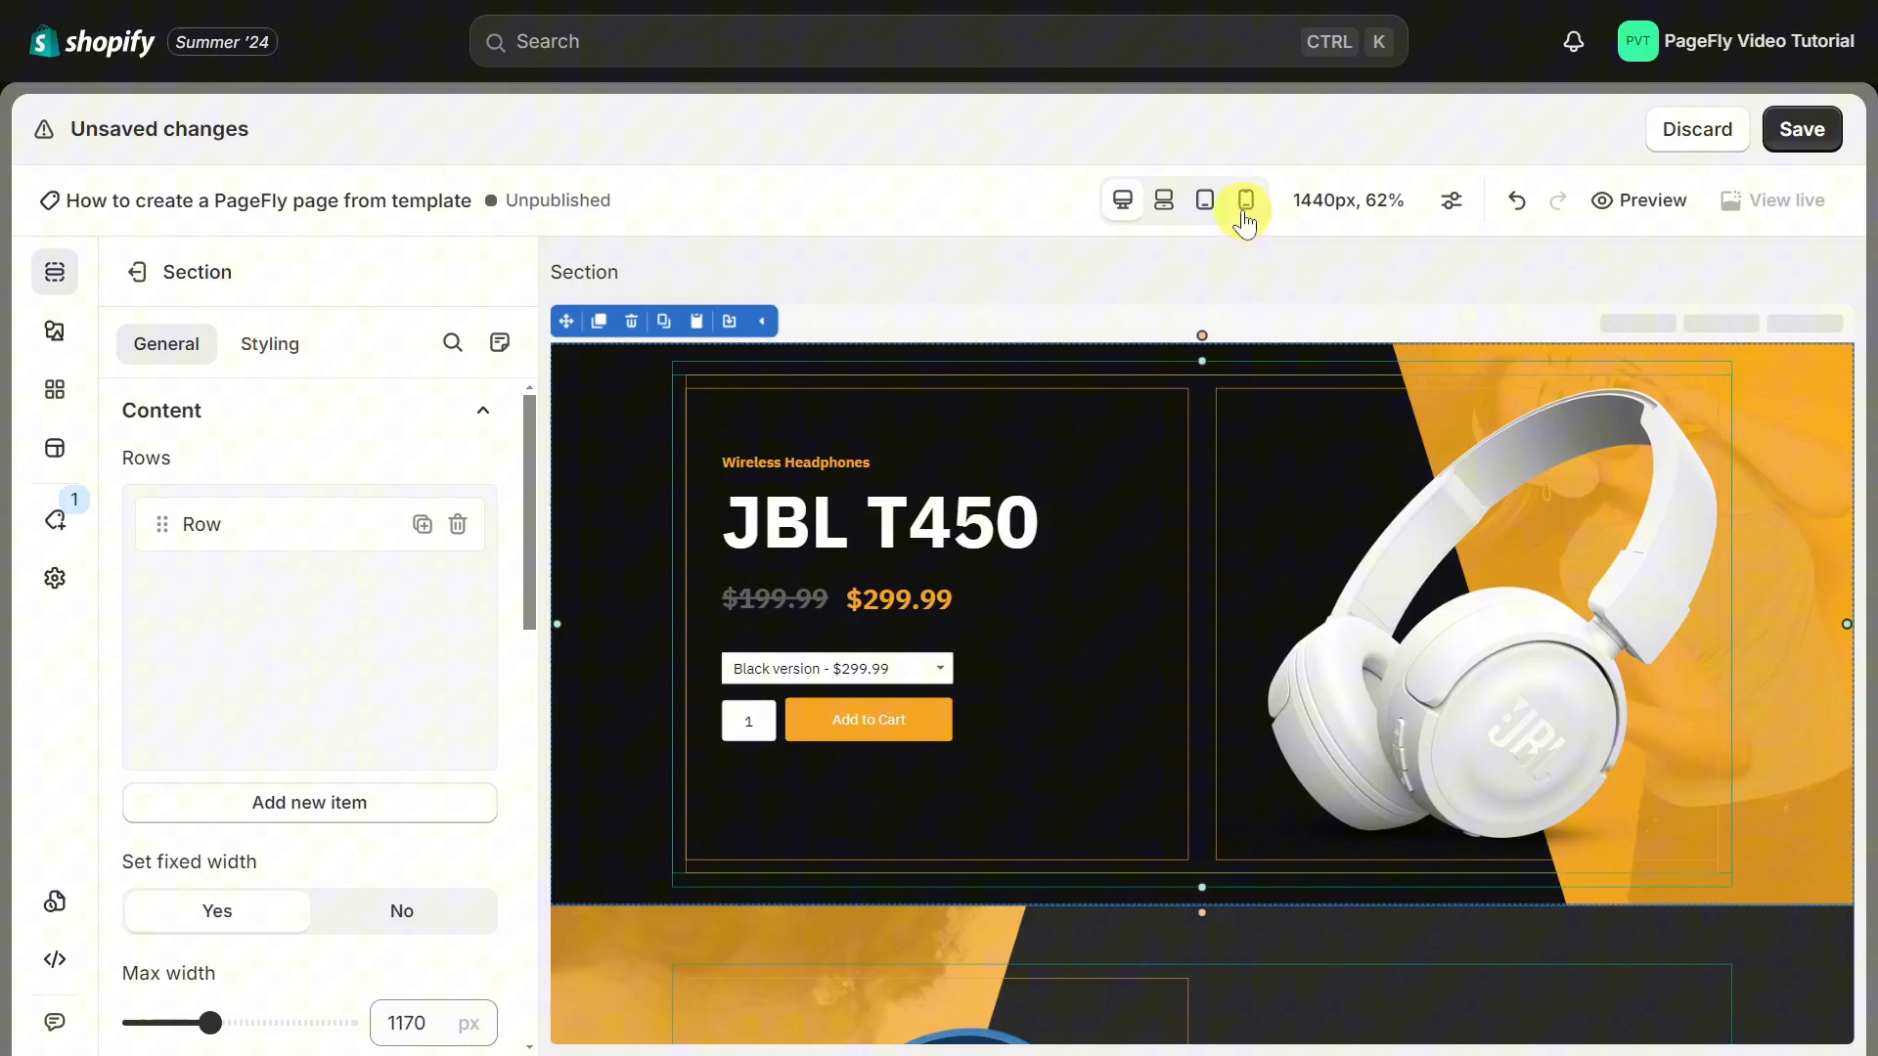
Step: Check the mobile view, then save and confirm publishing the JBL product page
left_click(1244, 199)
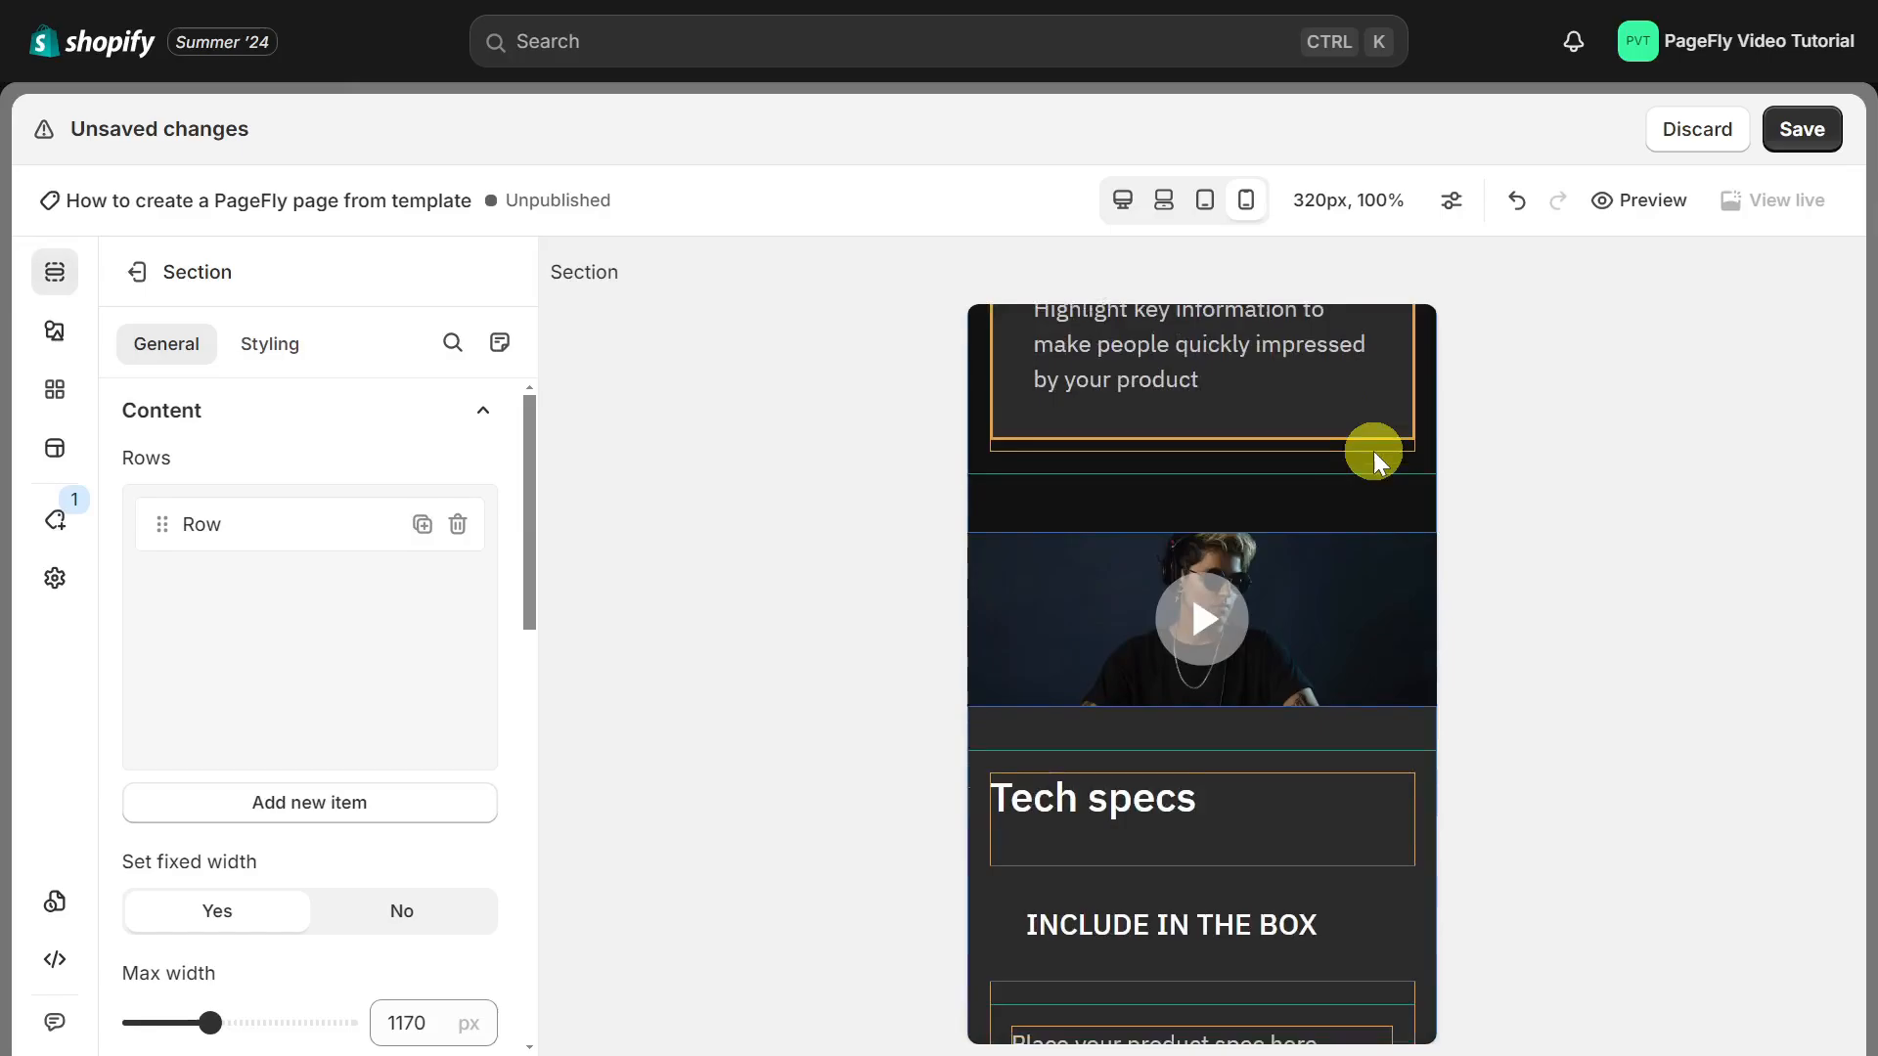
left_click(1799, 129)
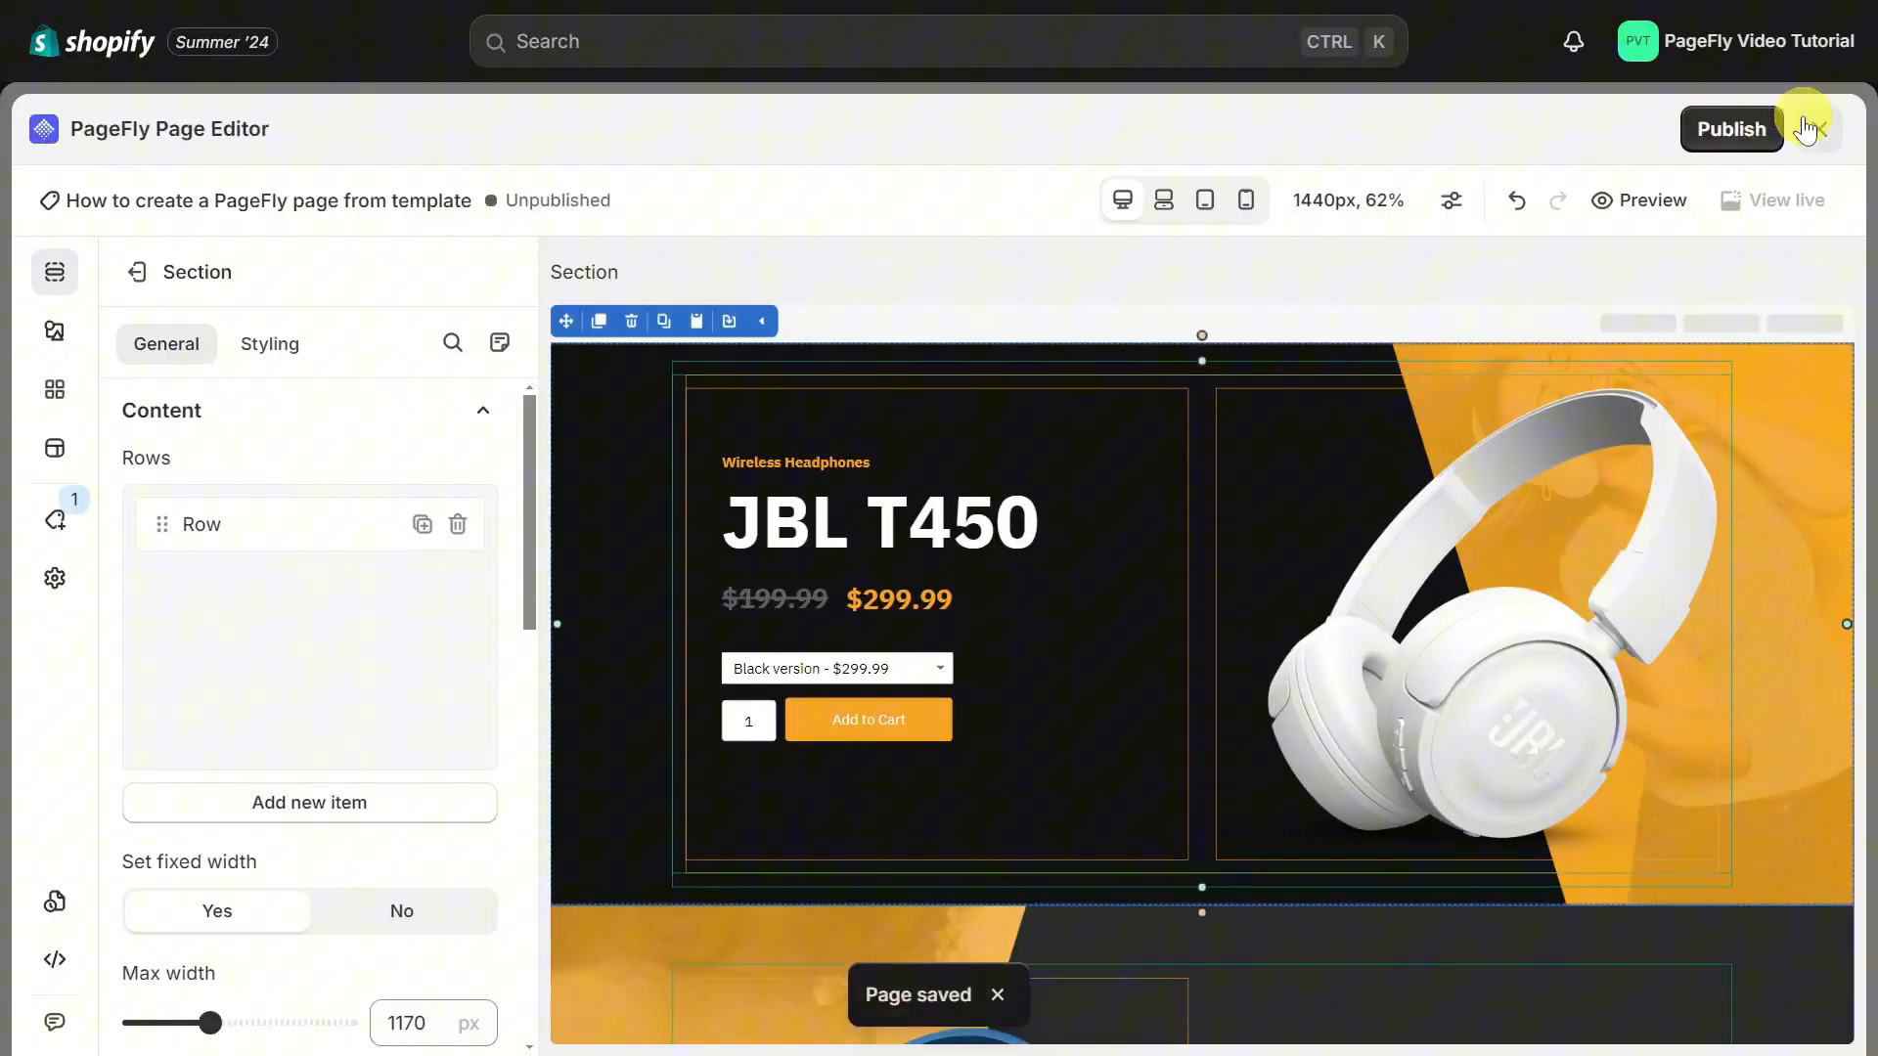
left_click(1727, 129)
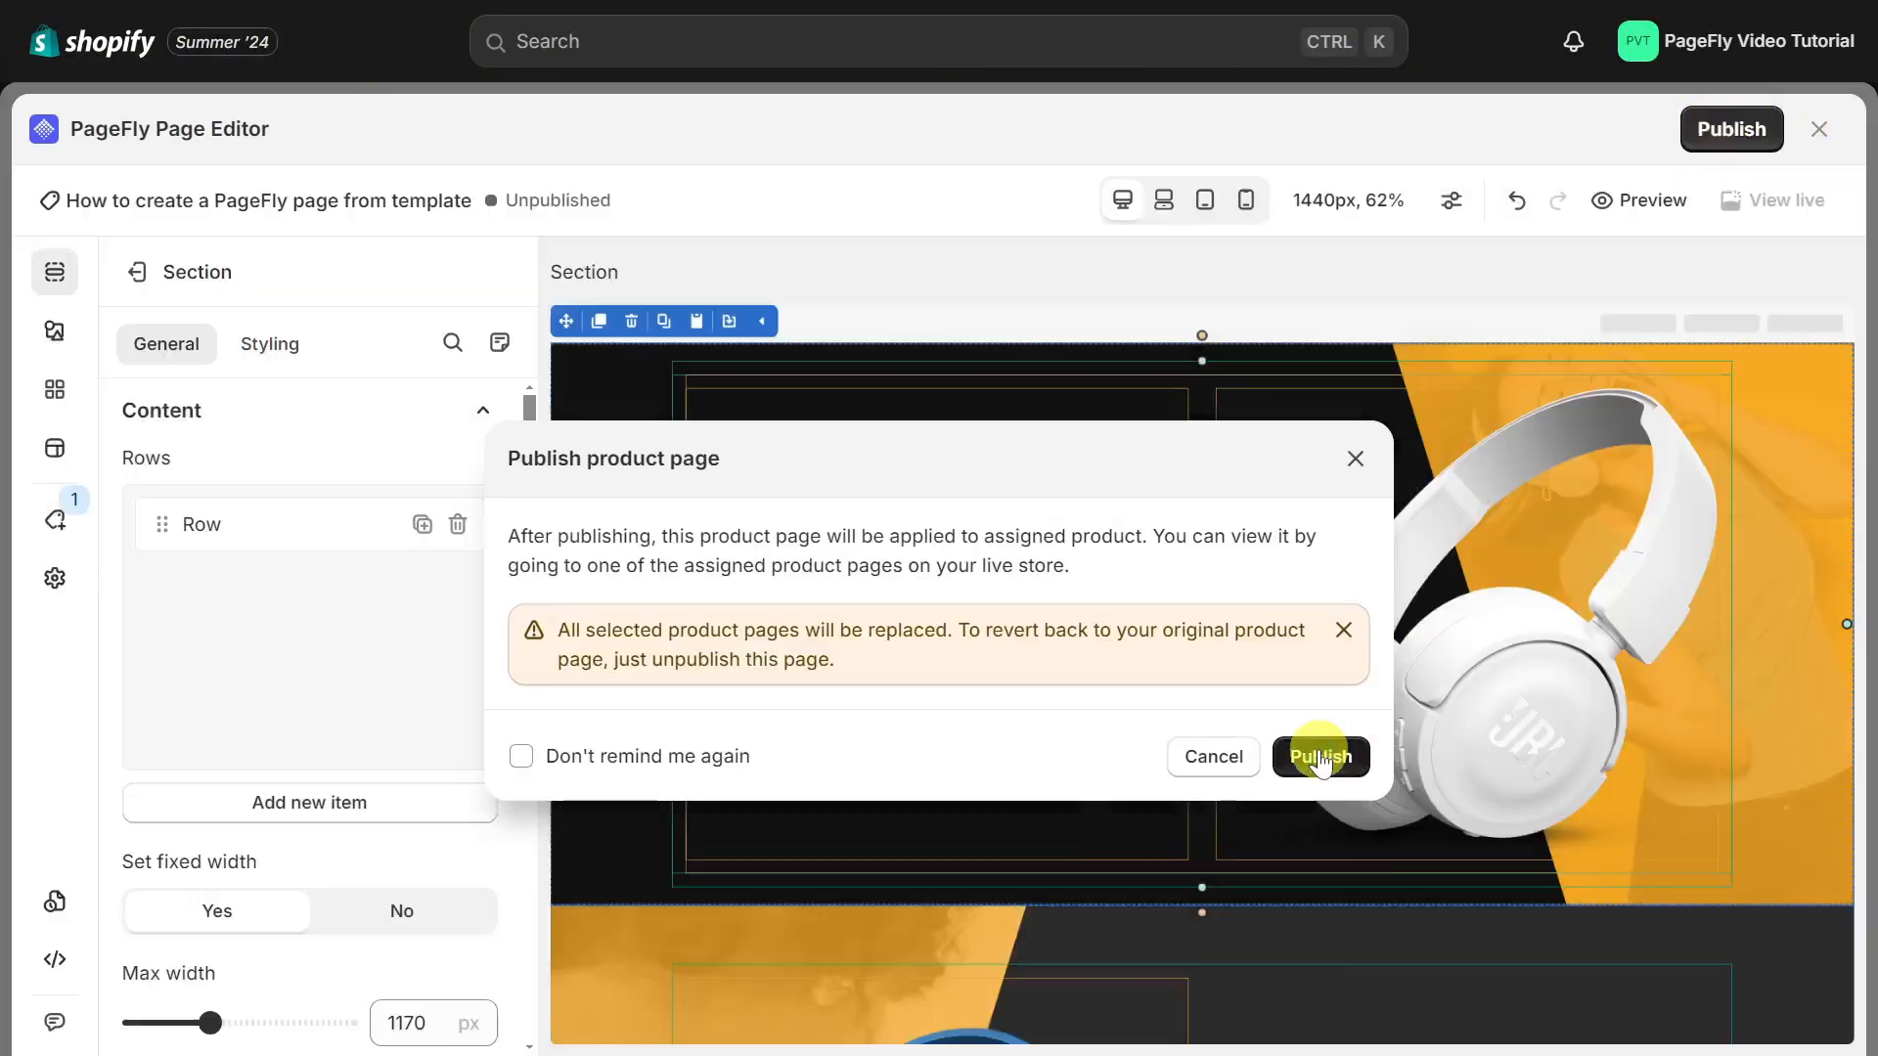
left_click(1318, 755)
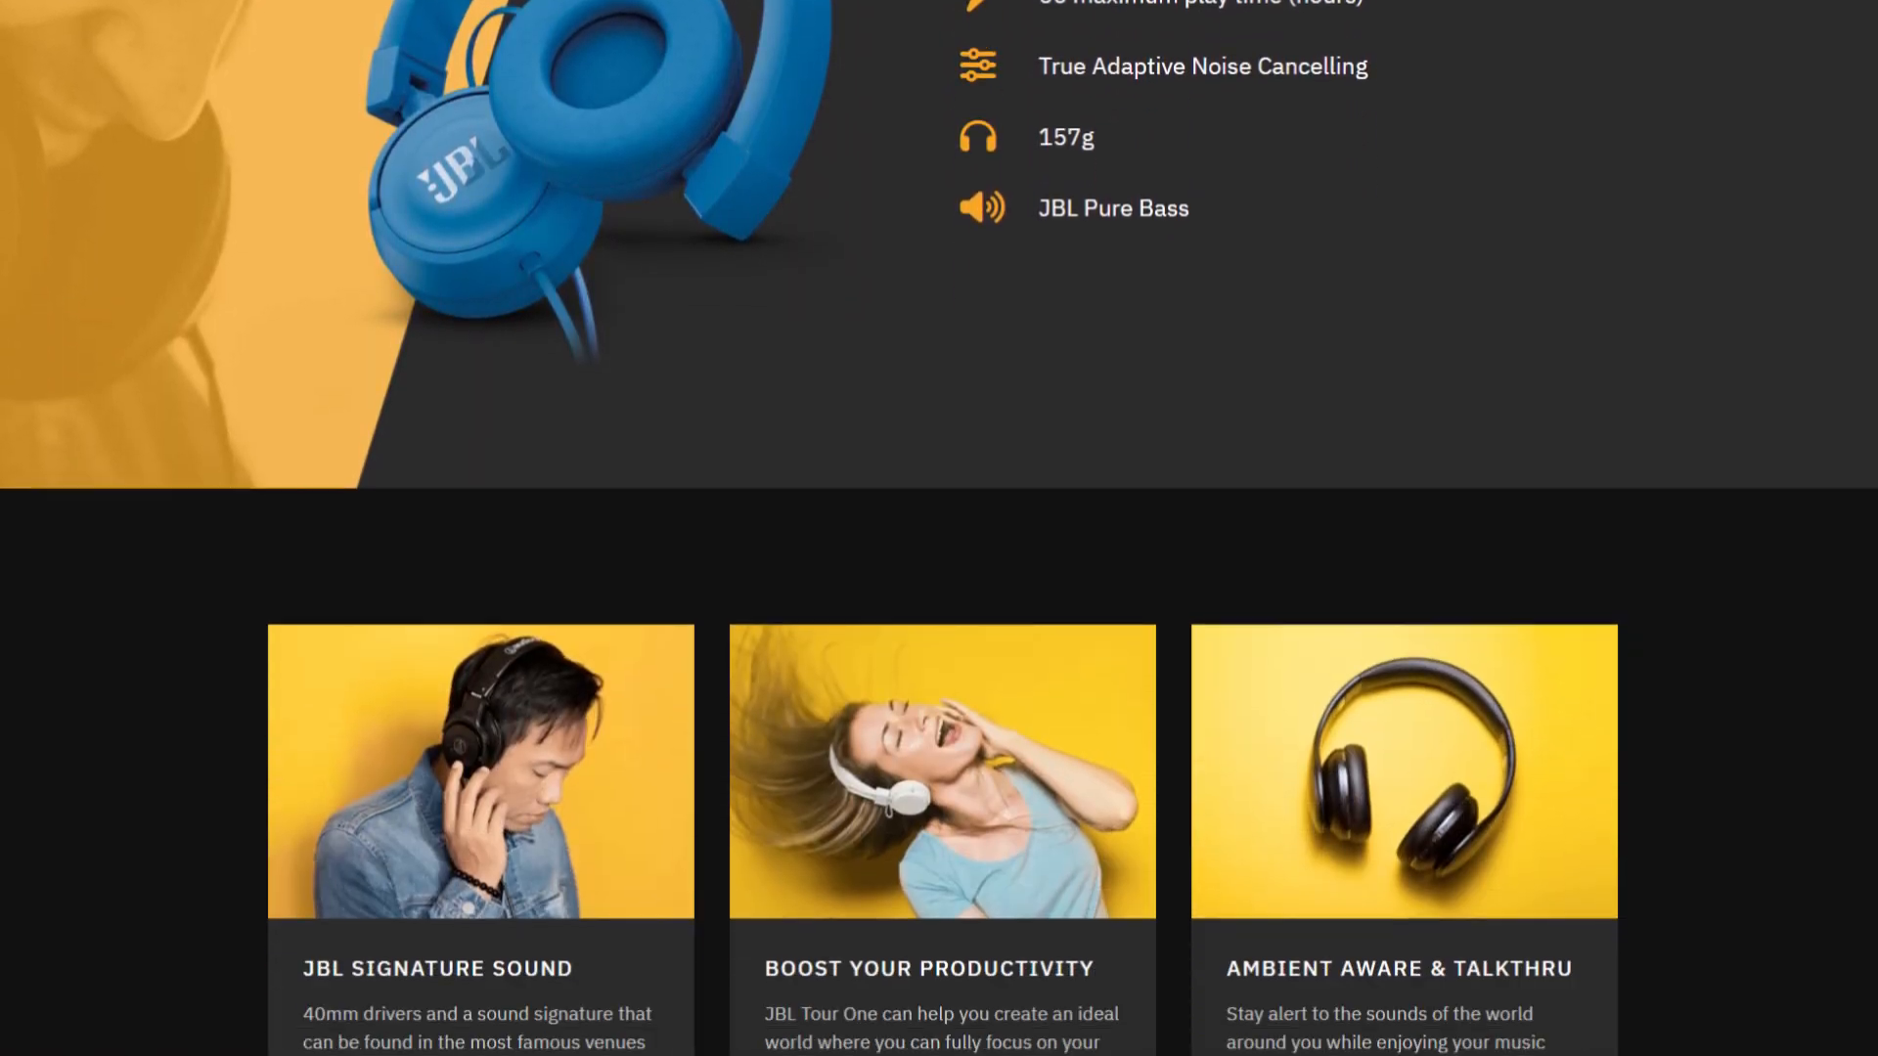
scroll("down", 3)
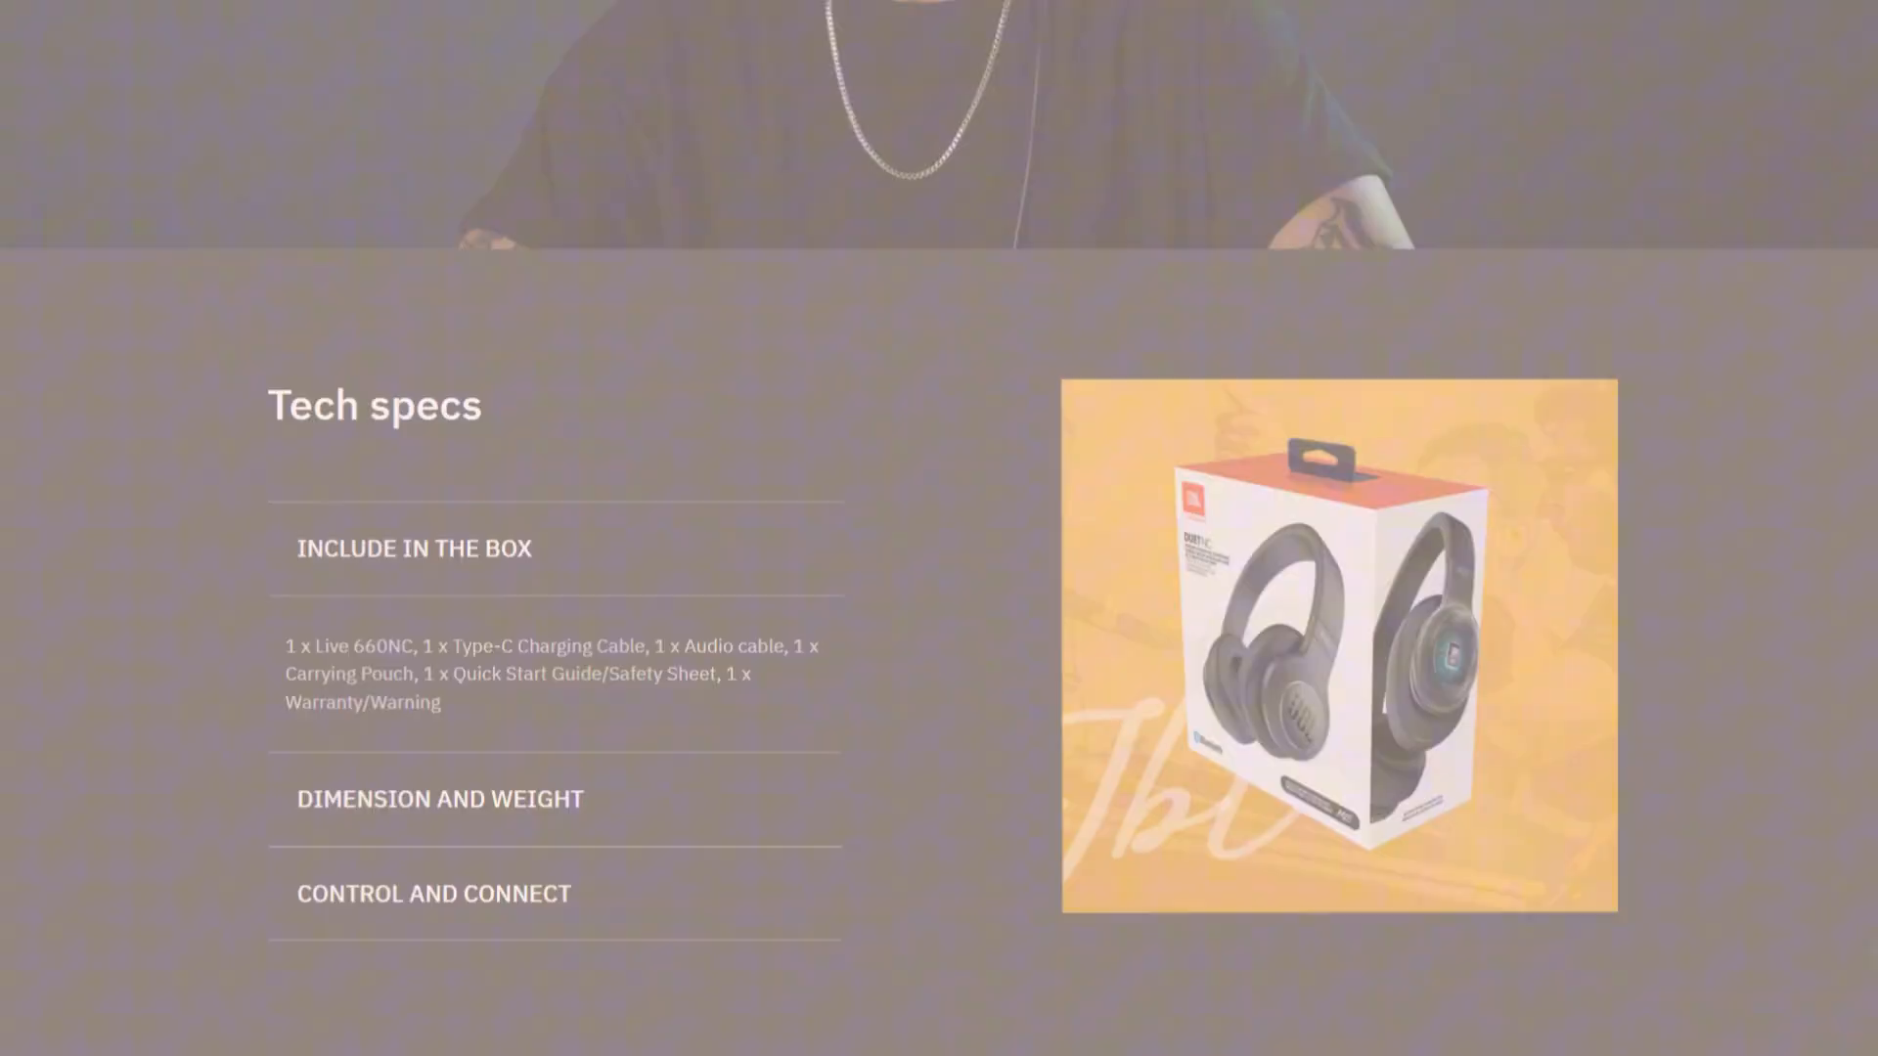